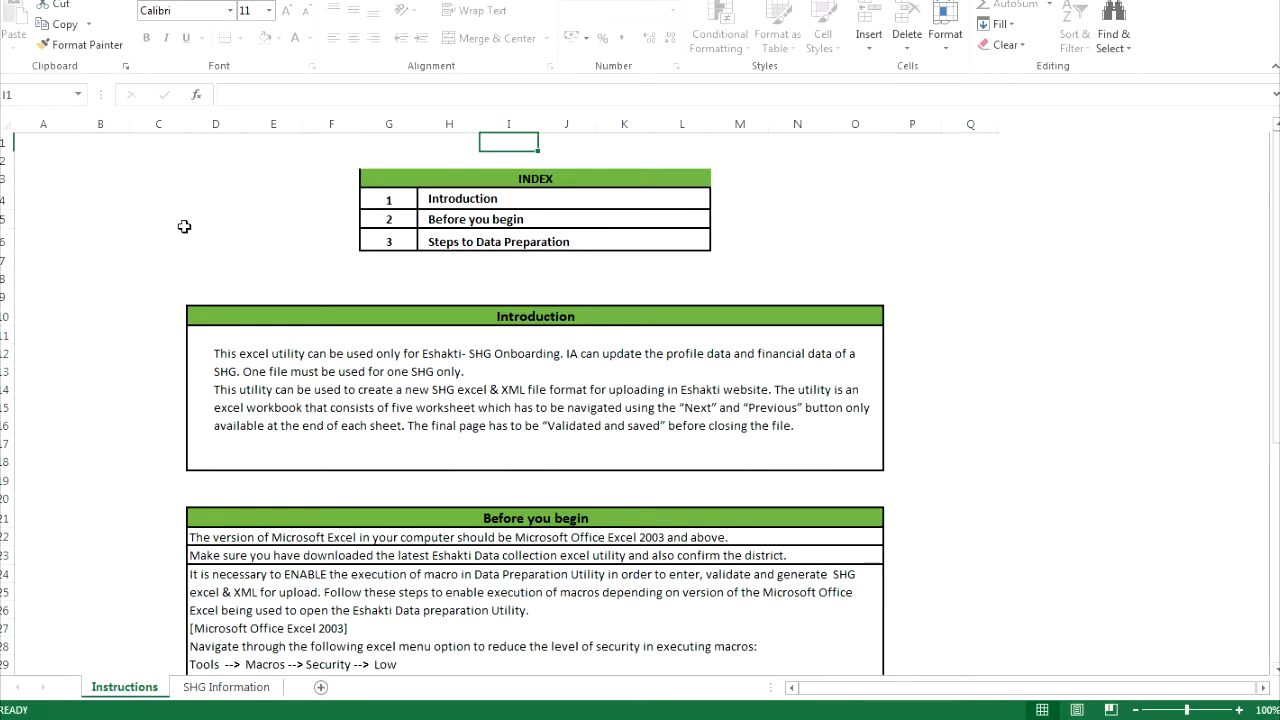
- Scroll through the Instructions sheet from Introduction down to Steps to Data Preparation and PROCEED
left_click(158, 220)
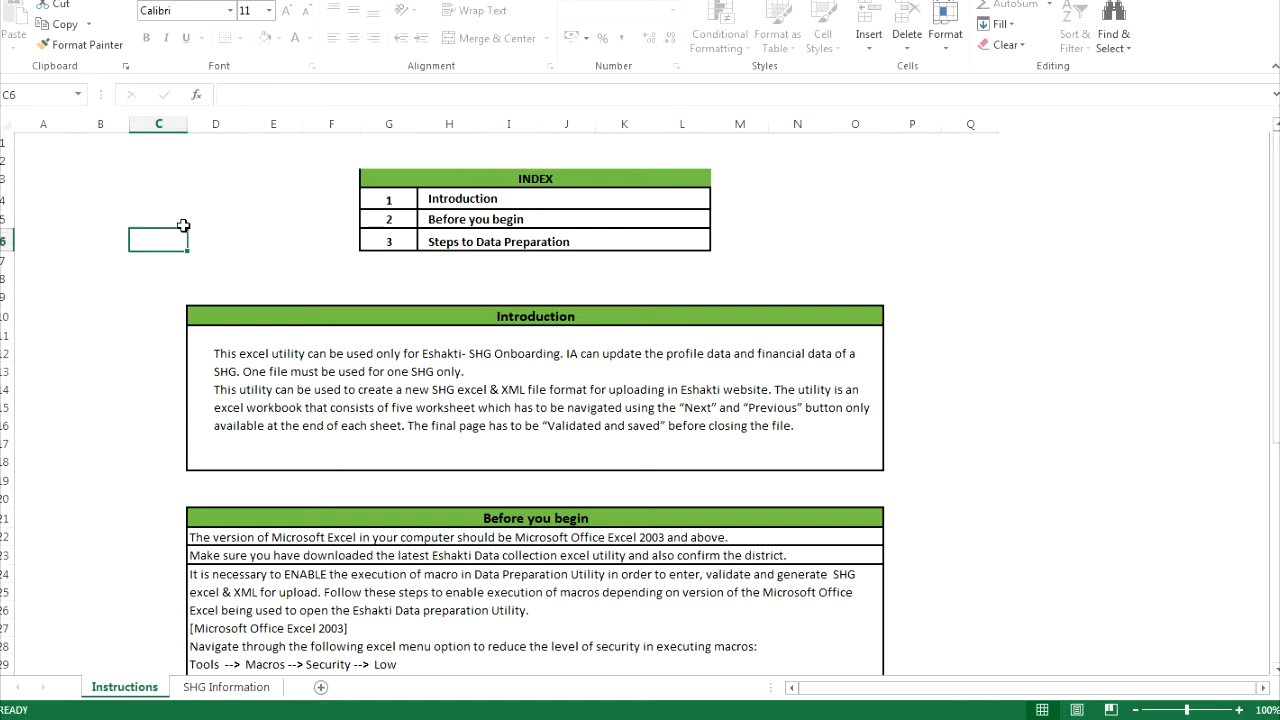
left_click(157, 389)
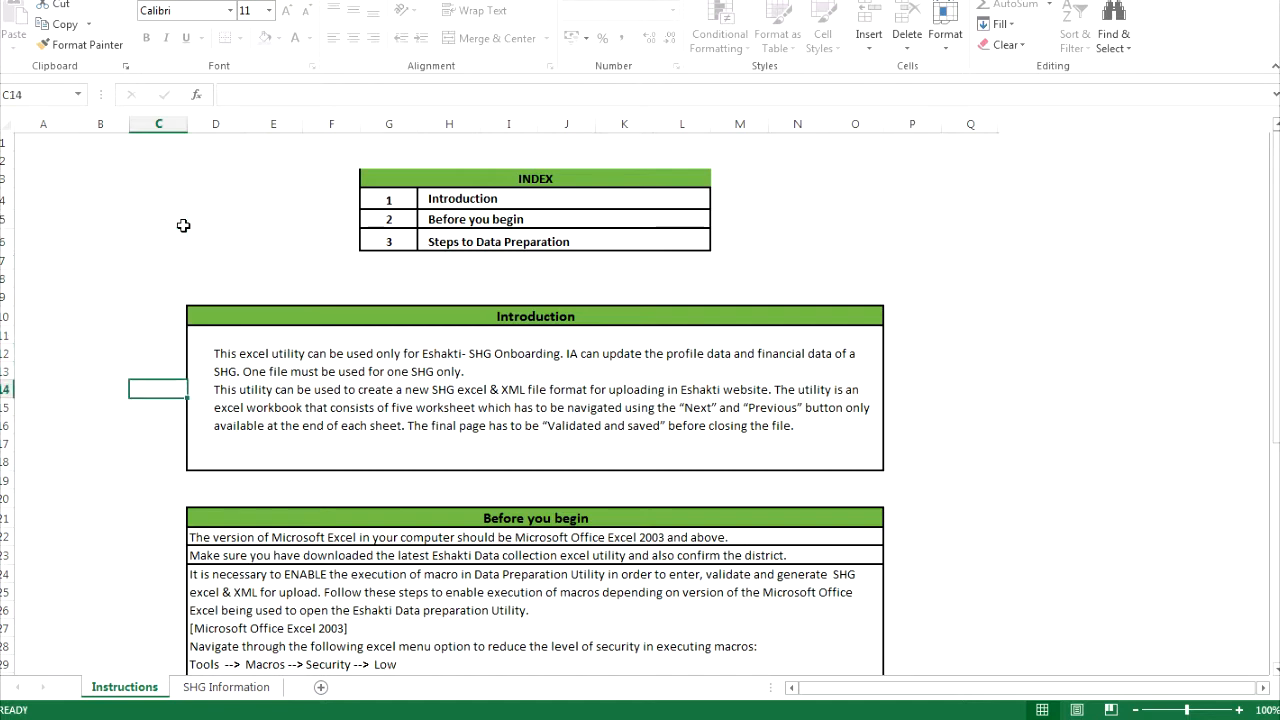
scroll("down", 3)
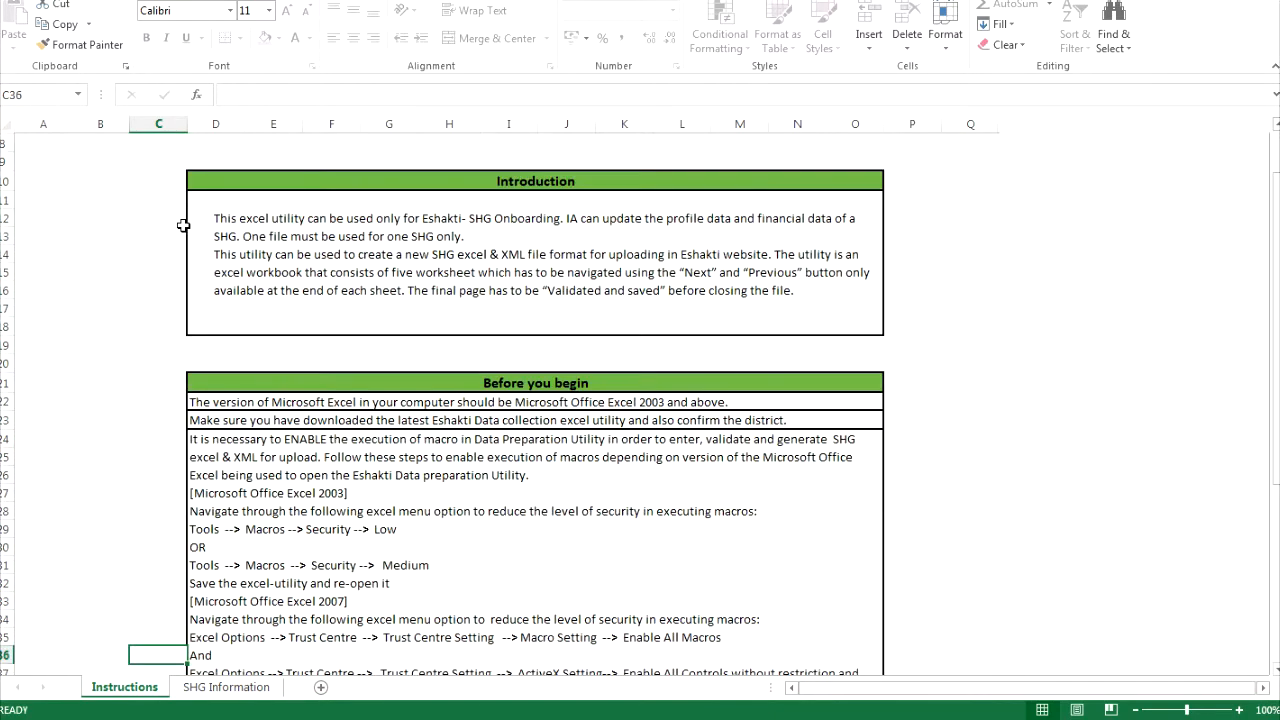
scroll("down", 3)
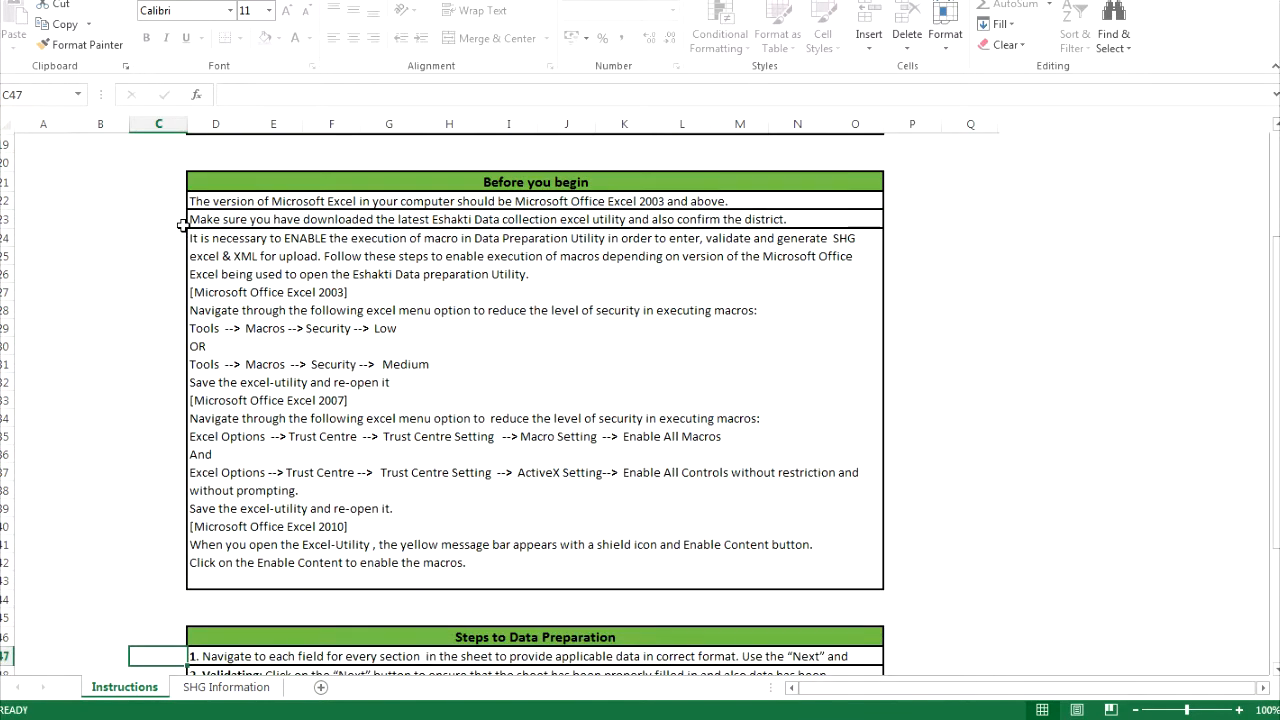
scroll("down", 3)
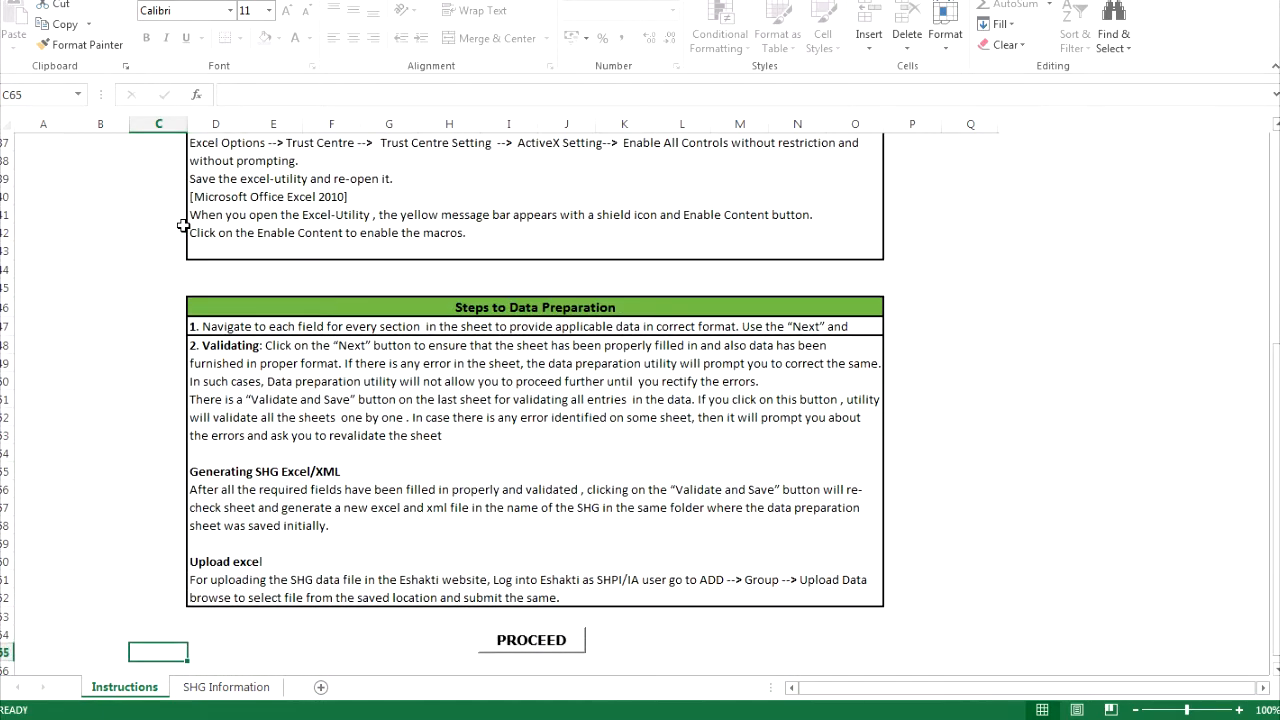
mouse_move(605, 628)
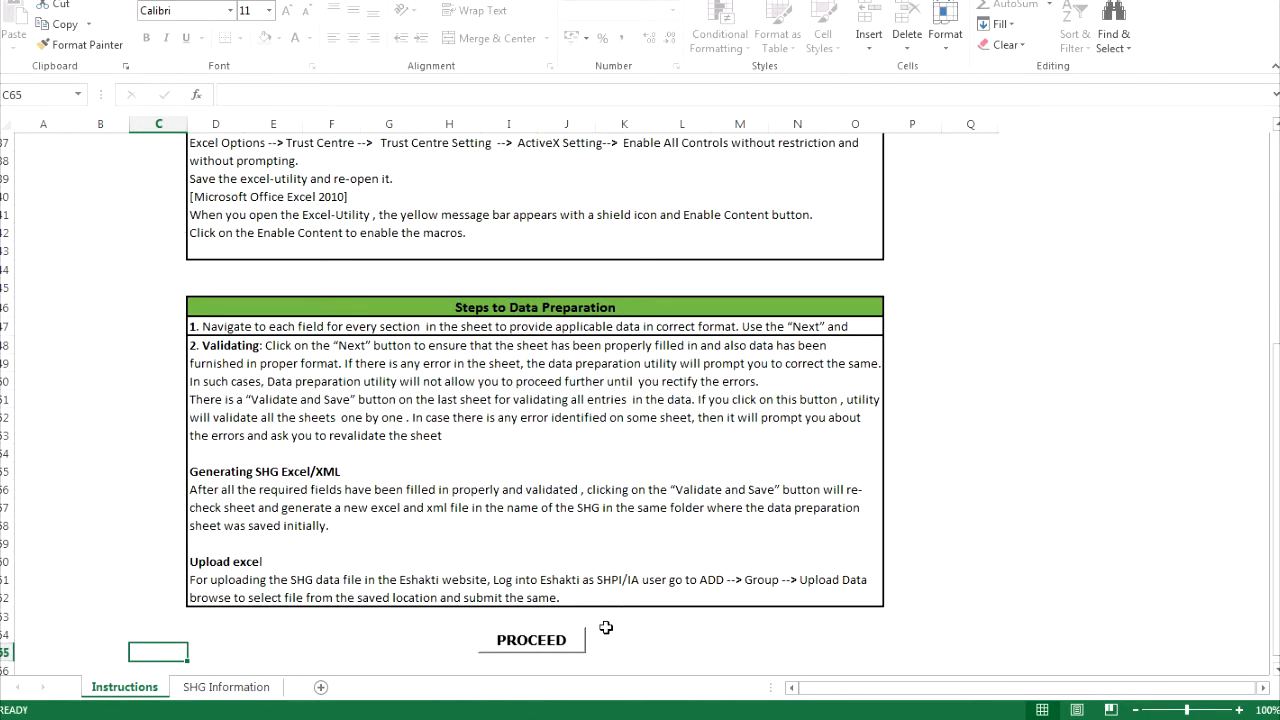
mouse_move(623, 613)
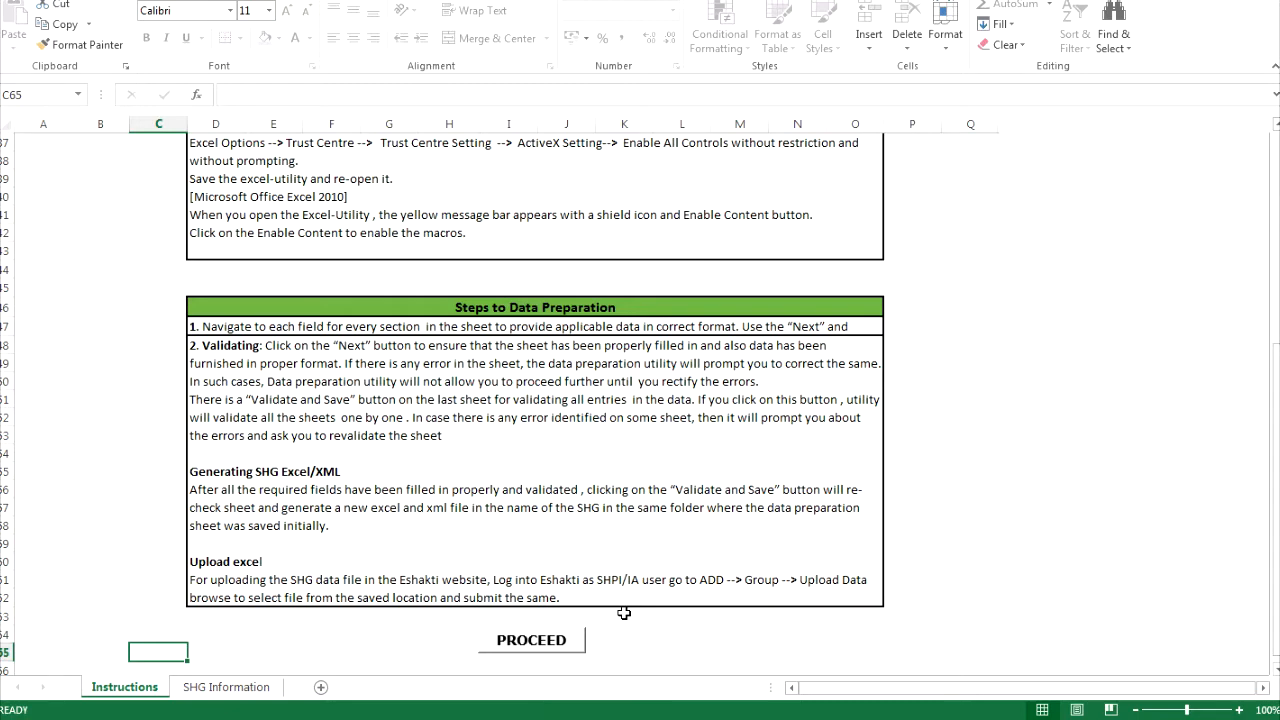
mouse_move(525, 648)
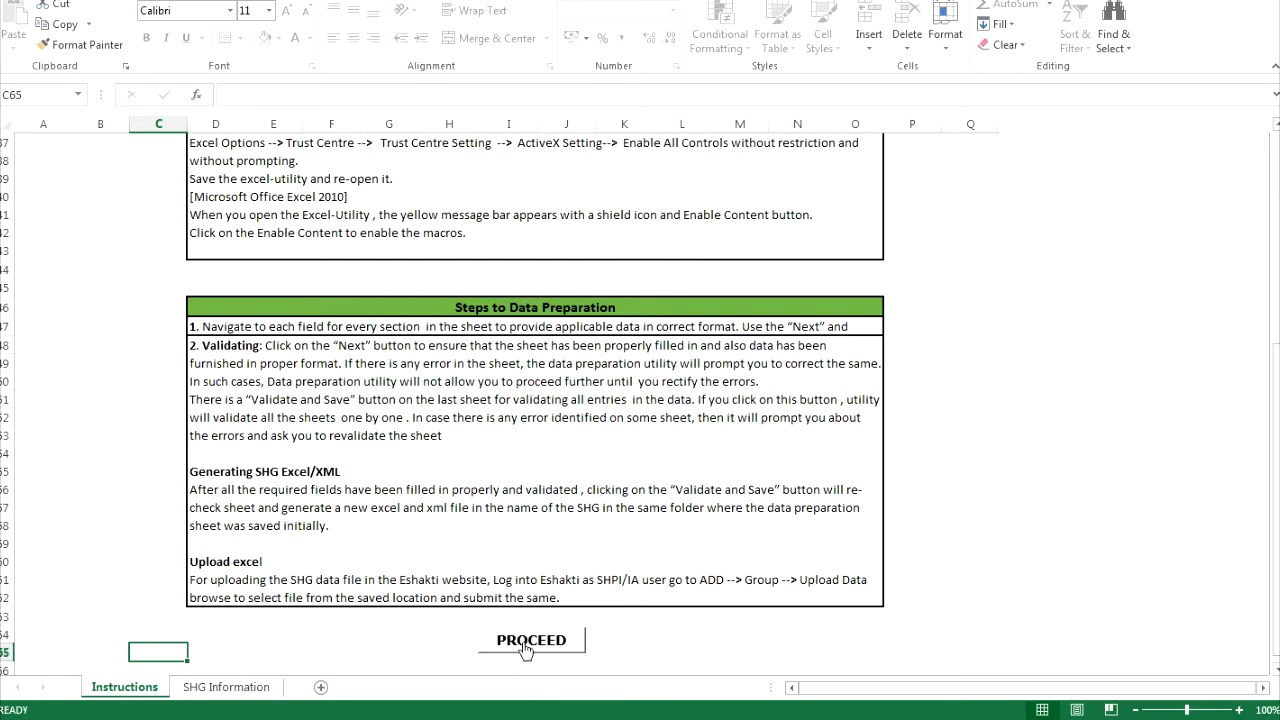
- Enter SHG name Maha Mahakla Sangh, type Female Group, and taluka BANI KODAR
left_click(529, 640)
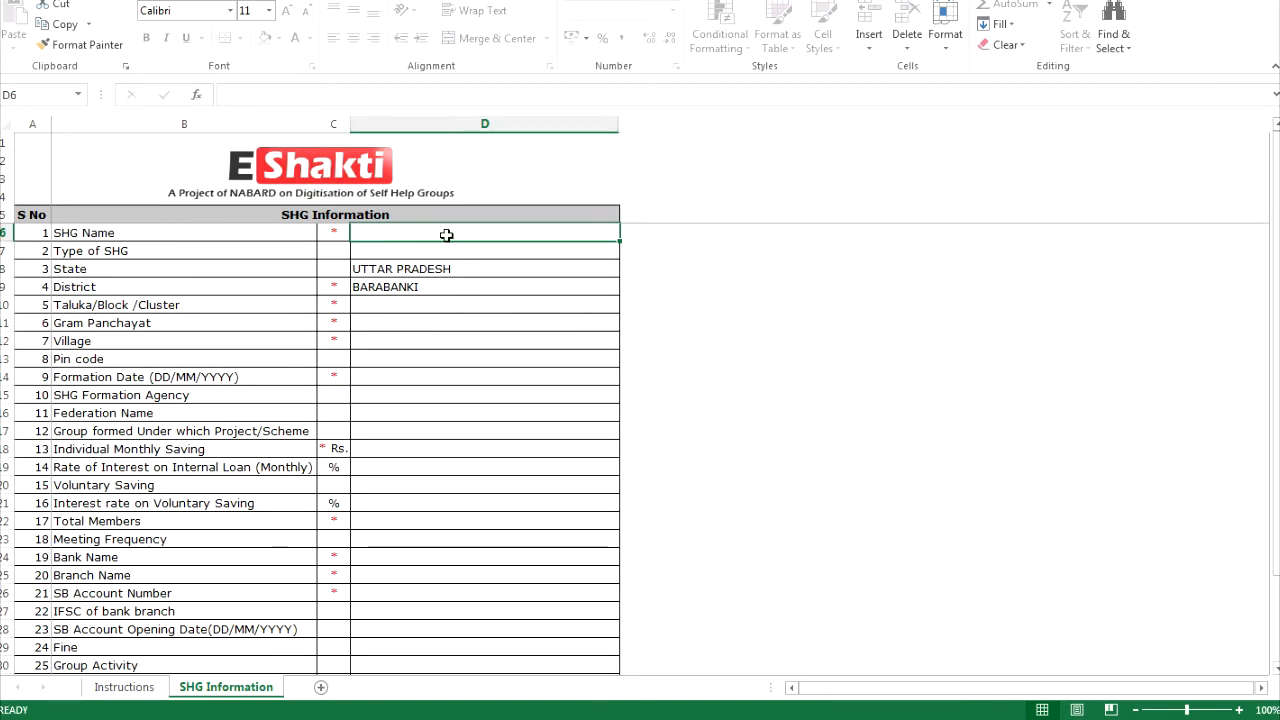
type("Maha")
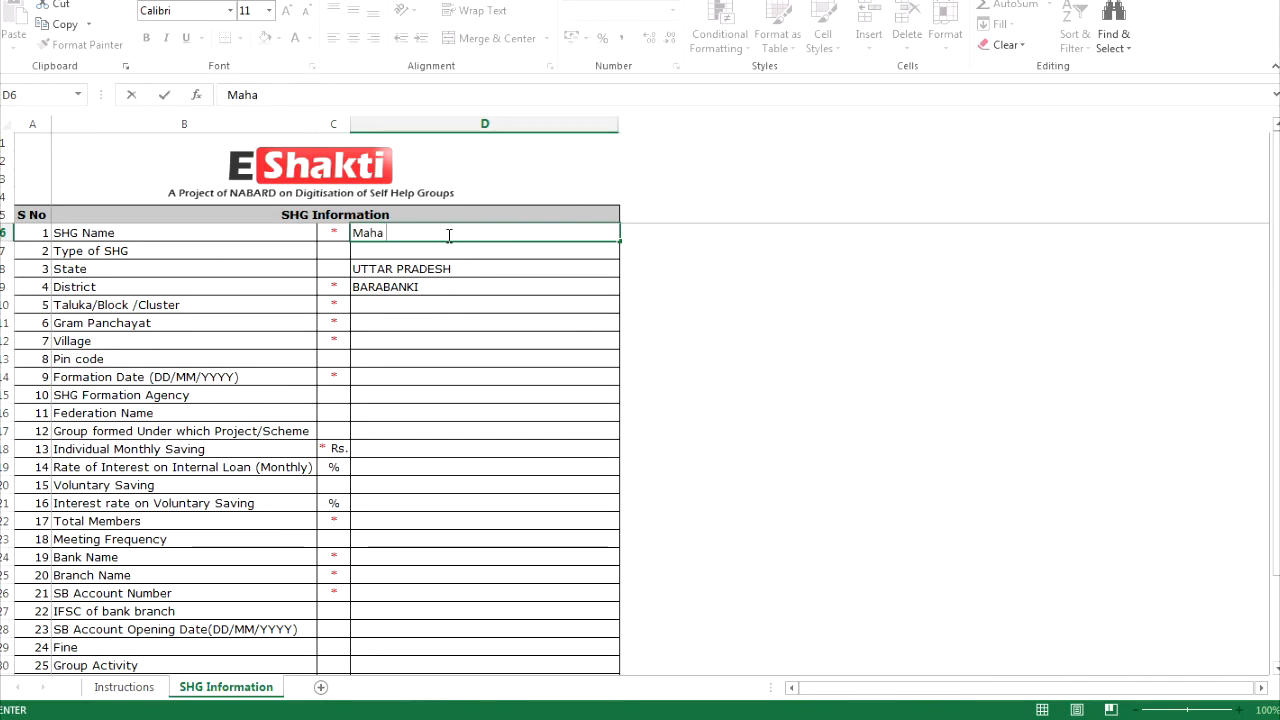
type("Mahakl")
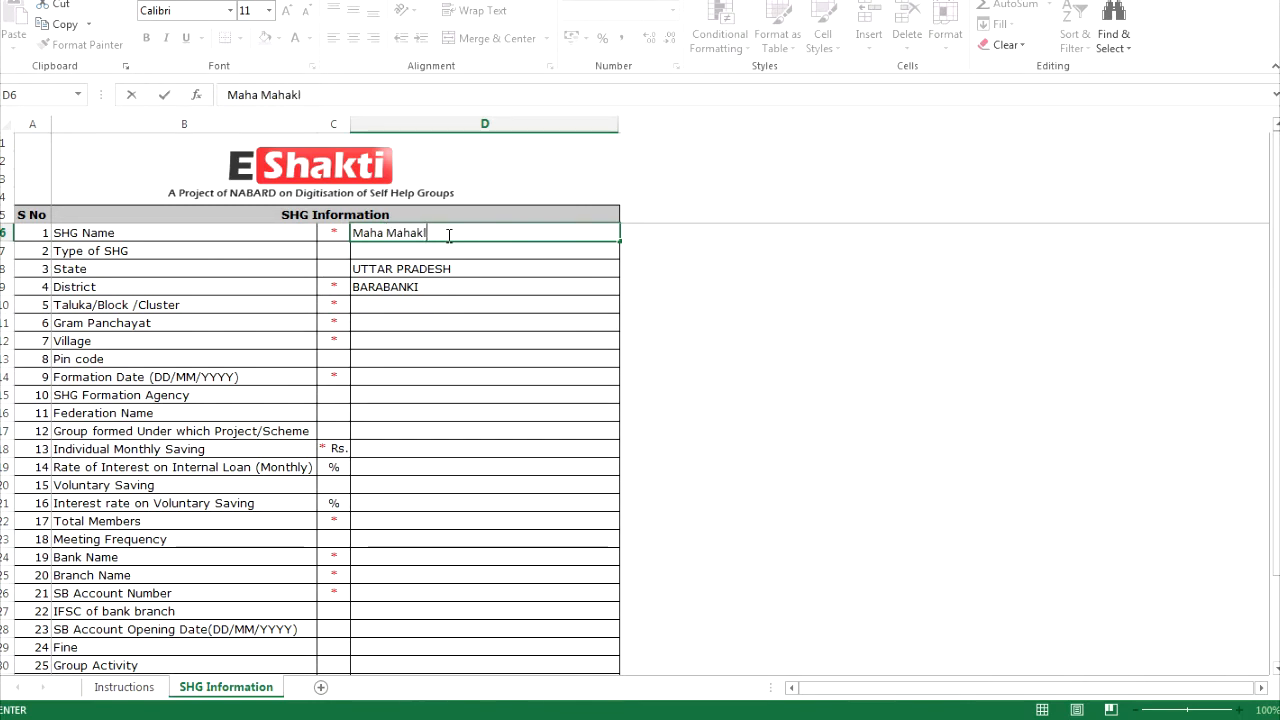
type("la Sangh")
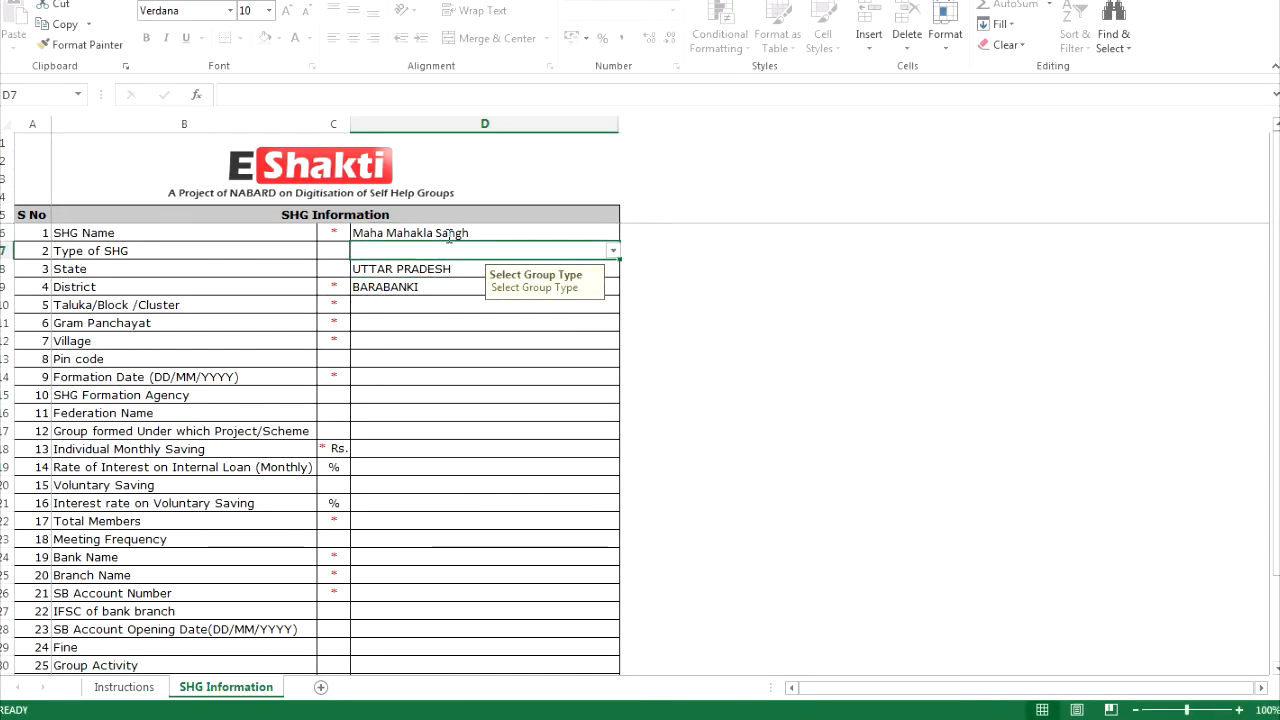
left_click(392, 250)
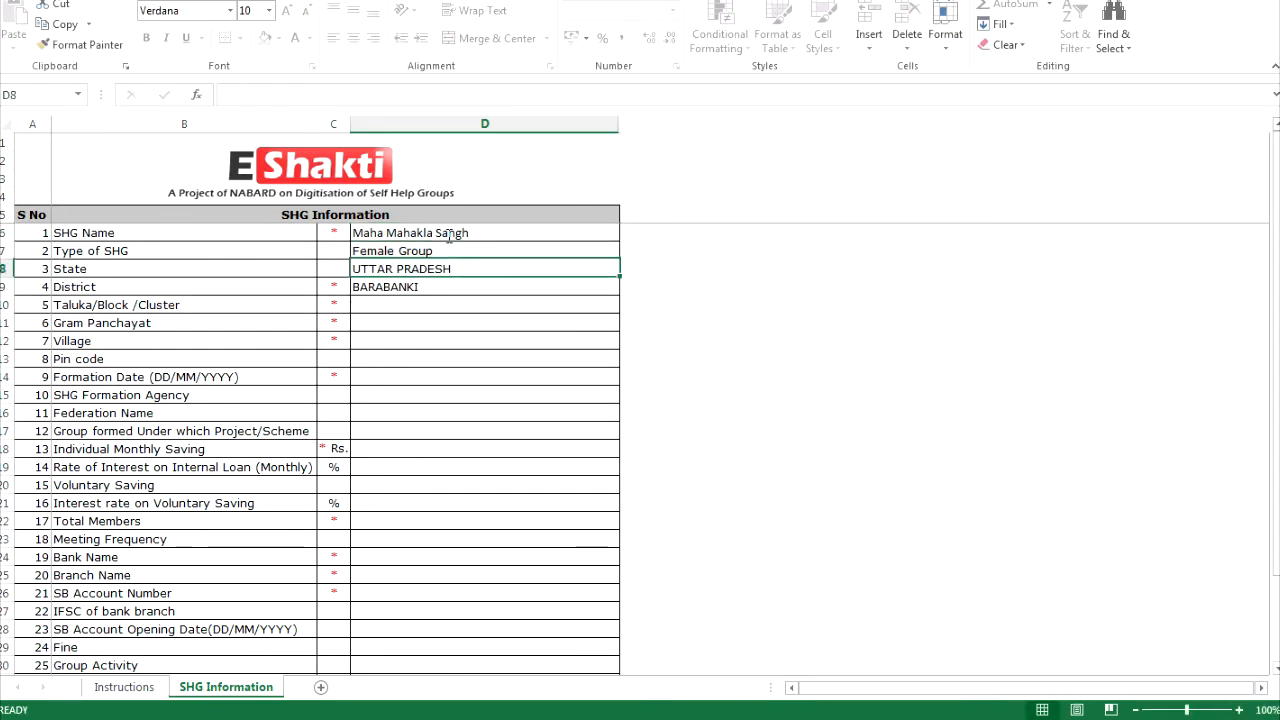
left_click(611, 305)
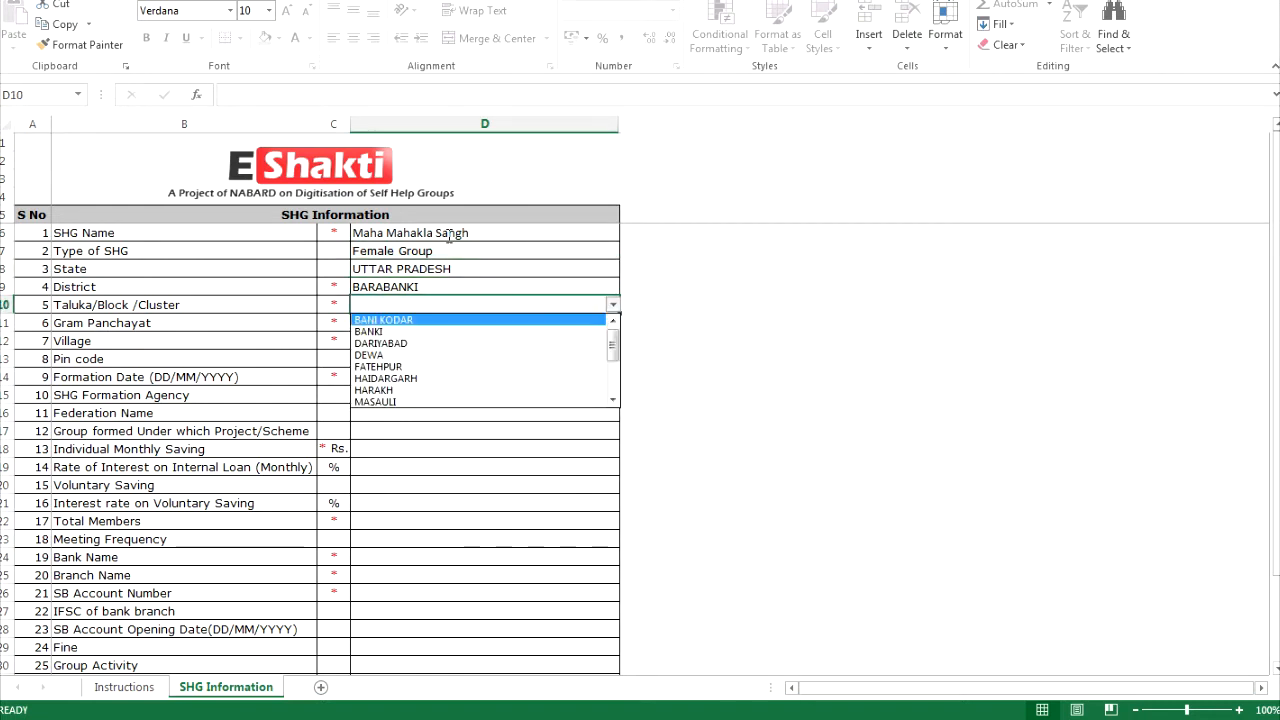
left_click(383, 319)
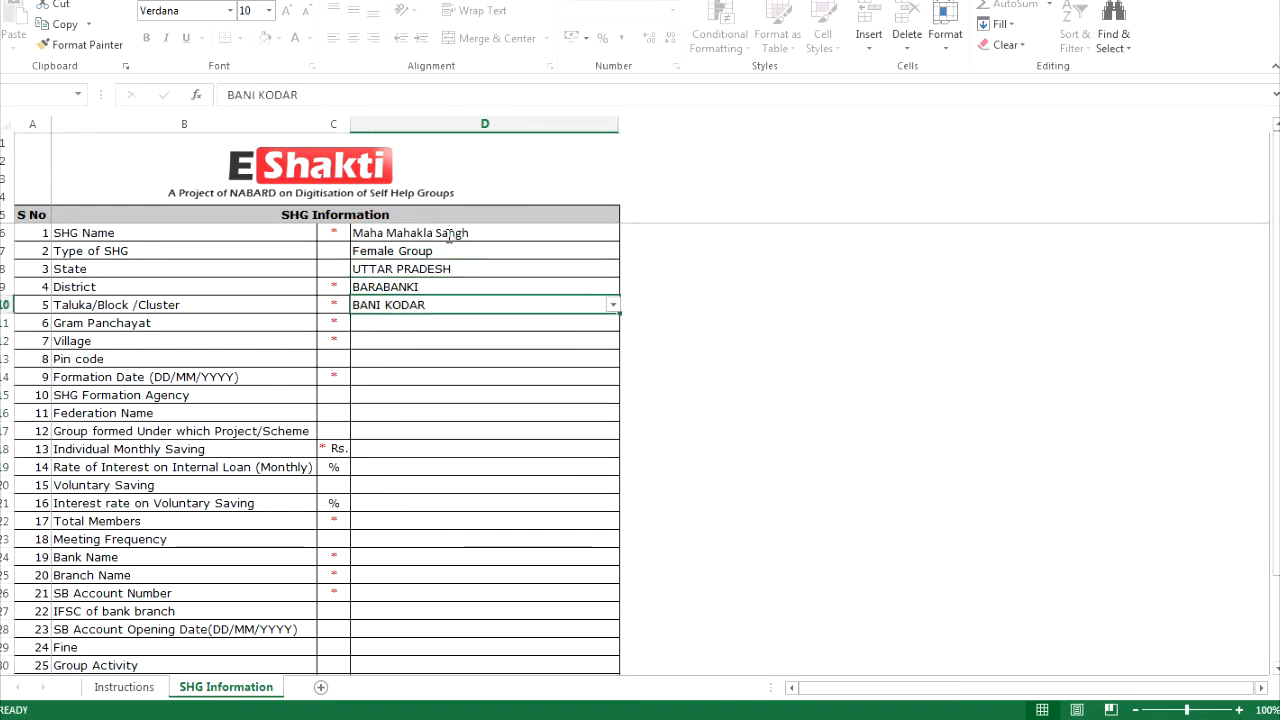
- Enter Gram Panchayat AMHIYA and formation date 13/06/2016
left_click(485, 322)
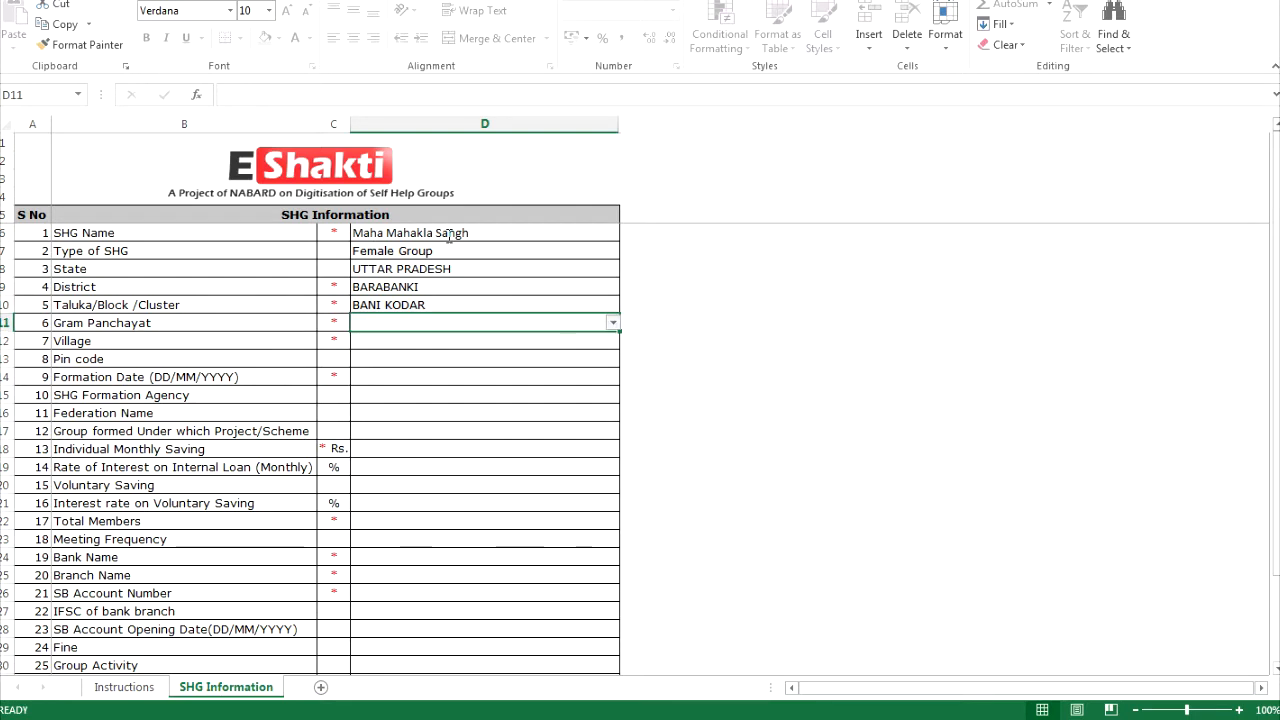
type("AMHIYA")
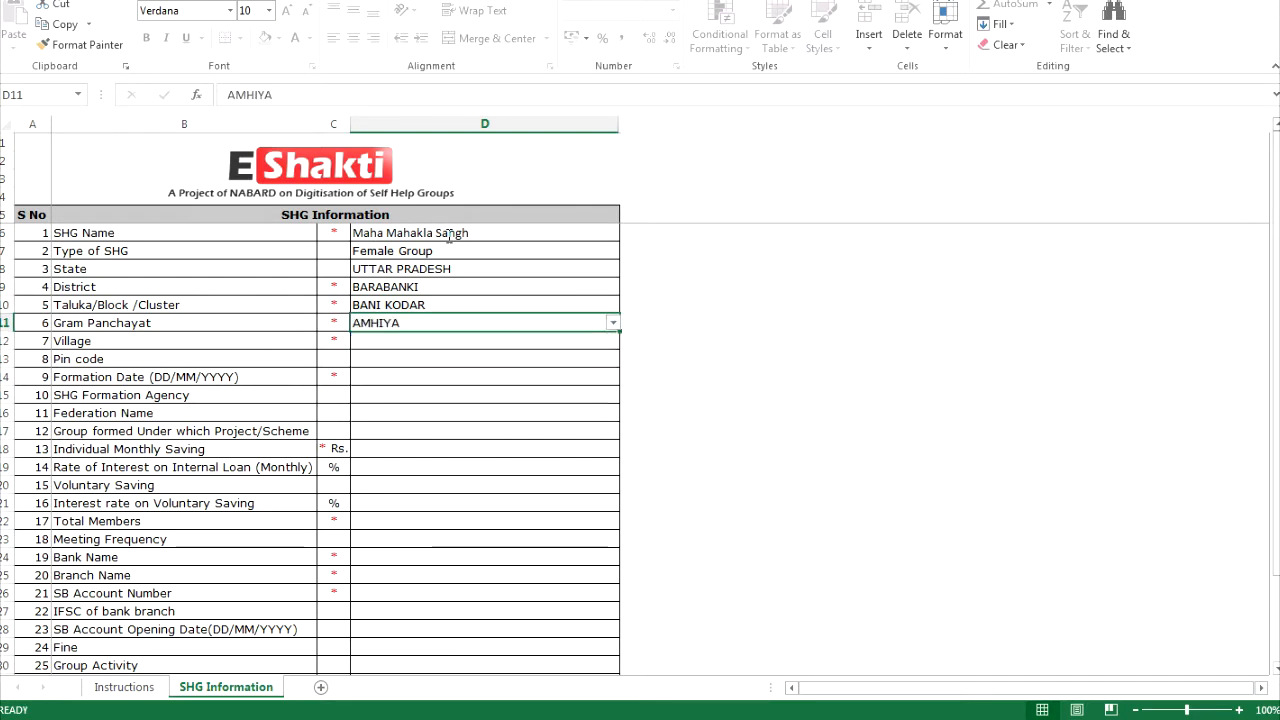
left_click(485, 340)
type("AMHIYA")
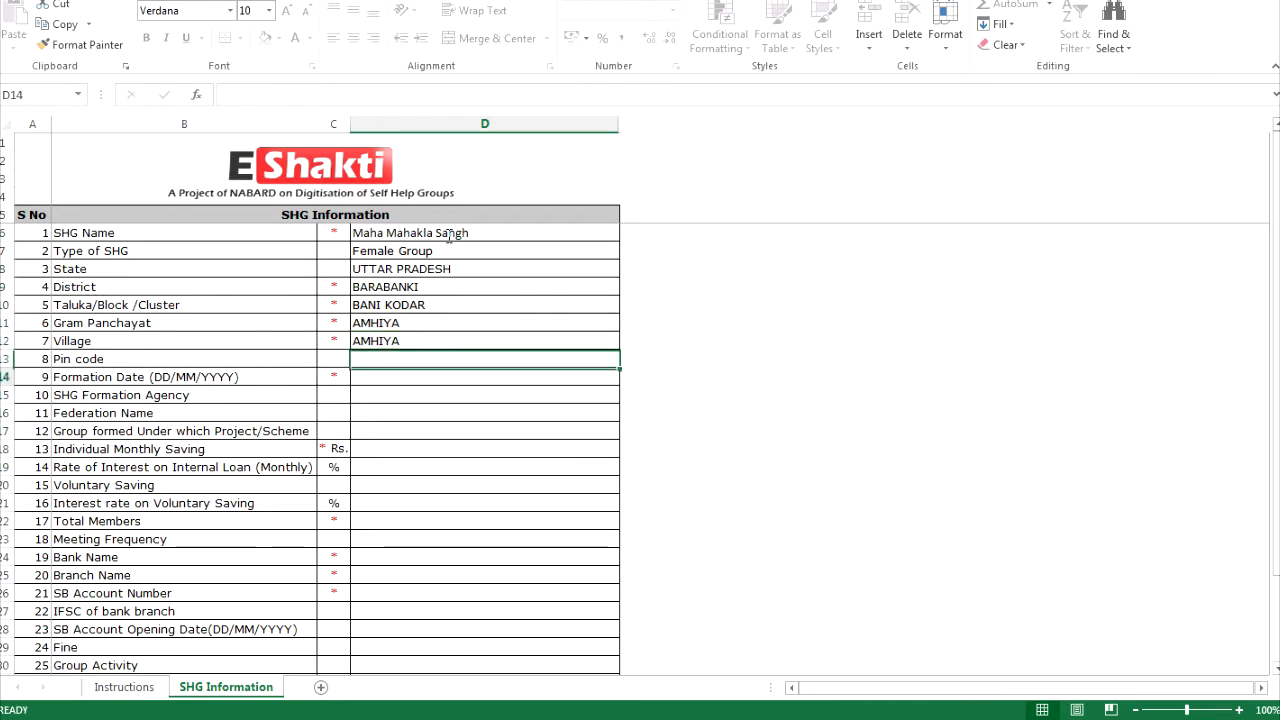
type("13/")
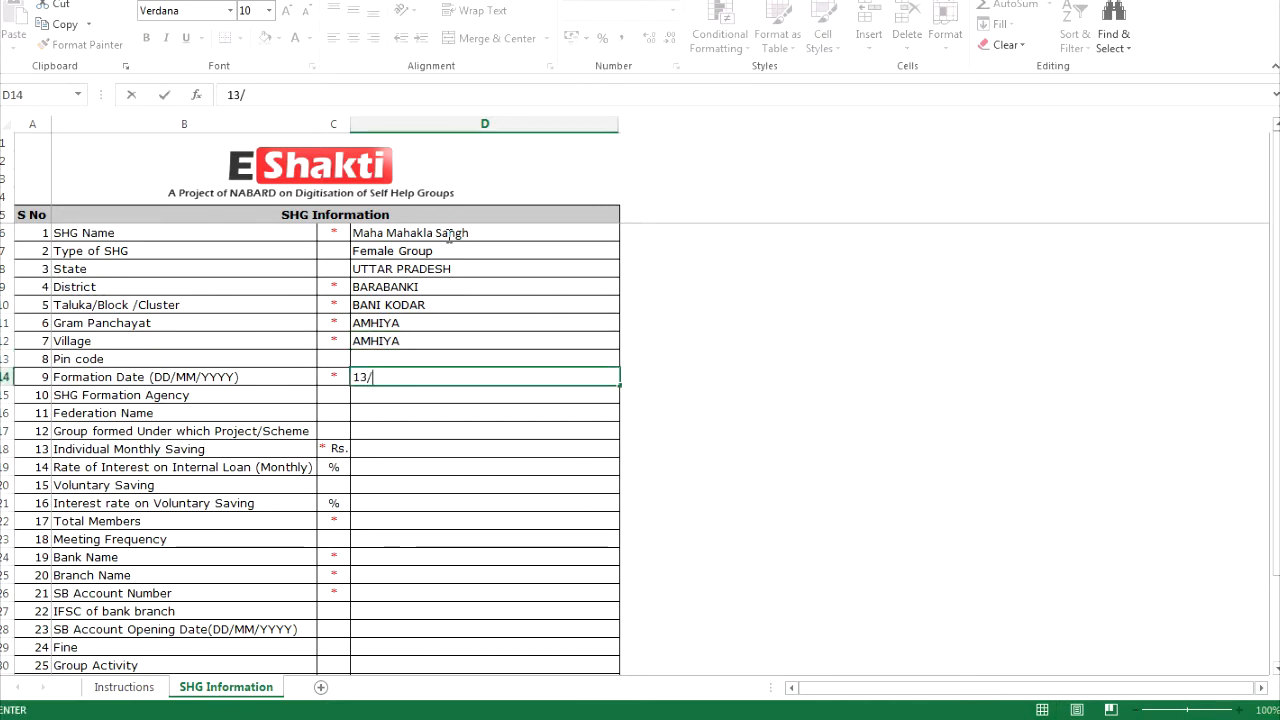
type("06/")
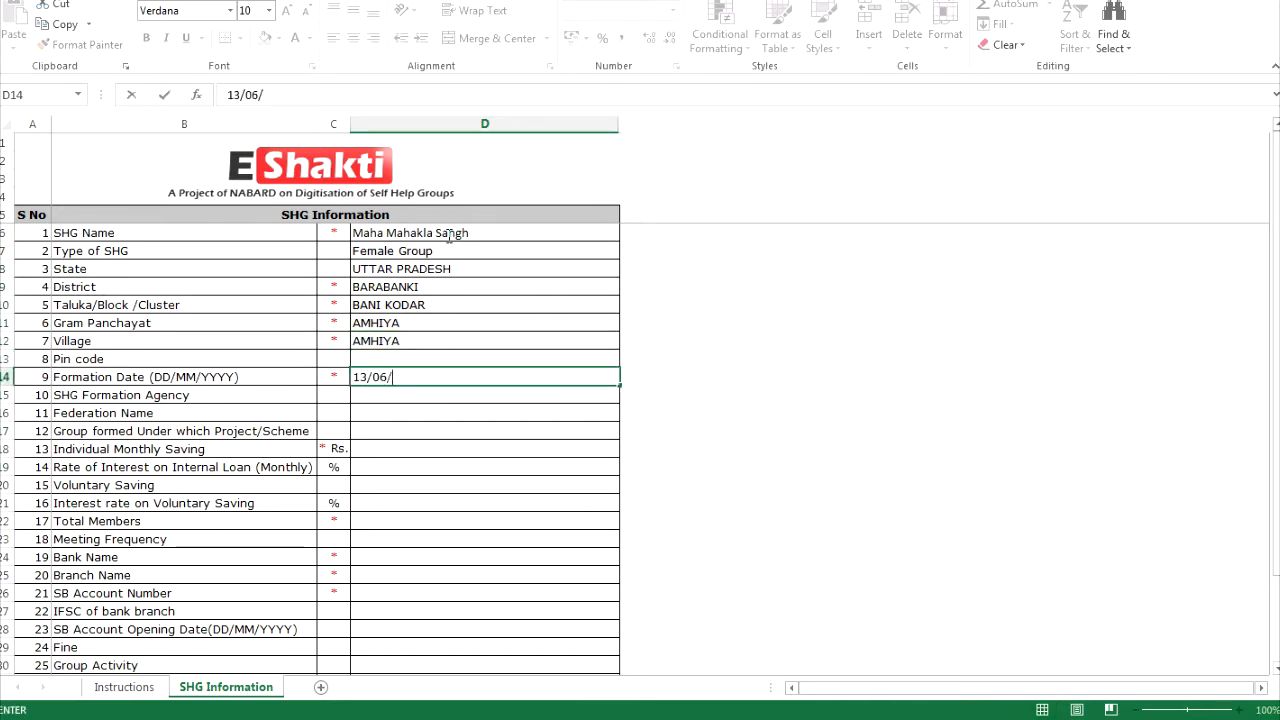
type("16")
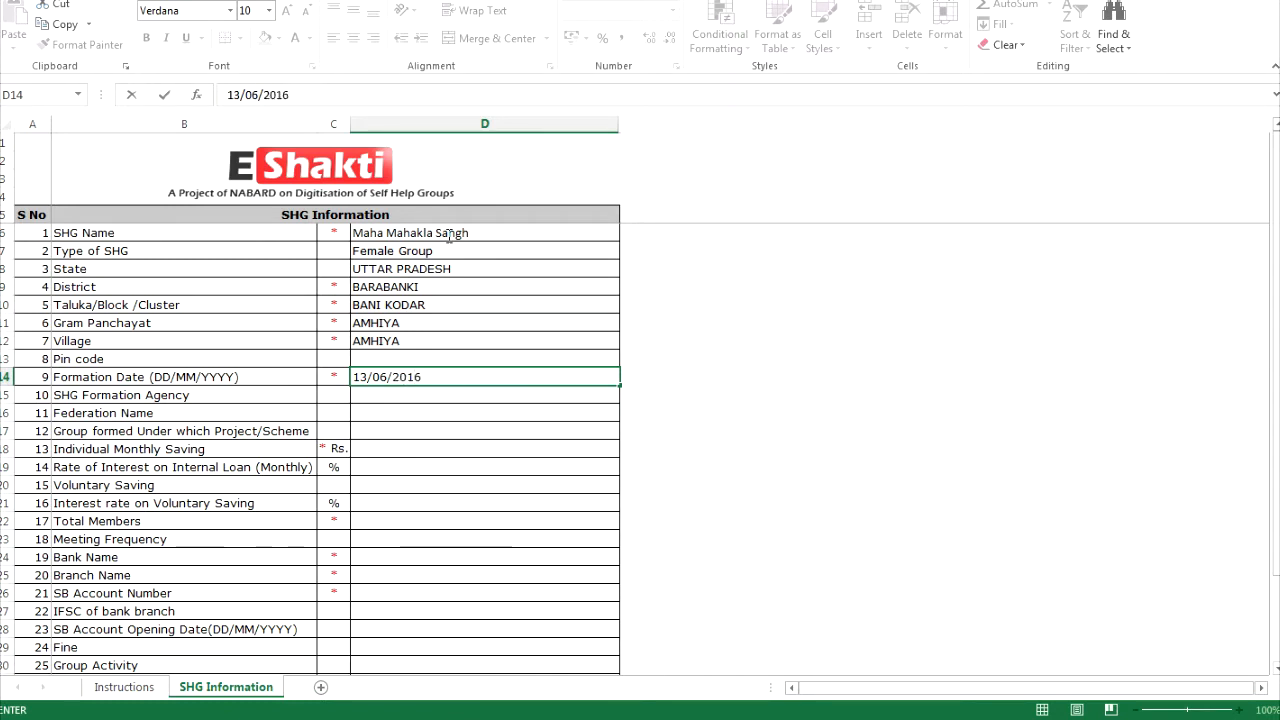
- Record monthly saving 100 and 2 total members, and choose FEDERAL BANK as the bank
left_click(485, 448)
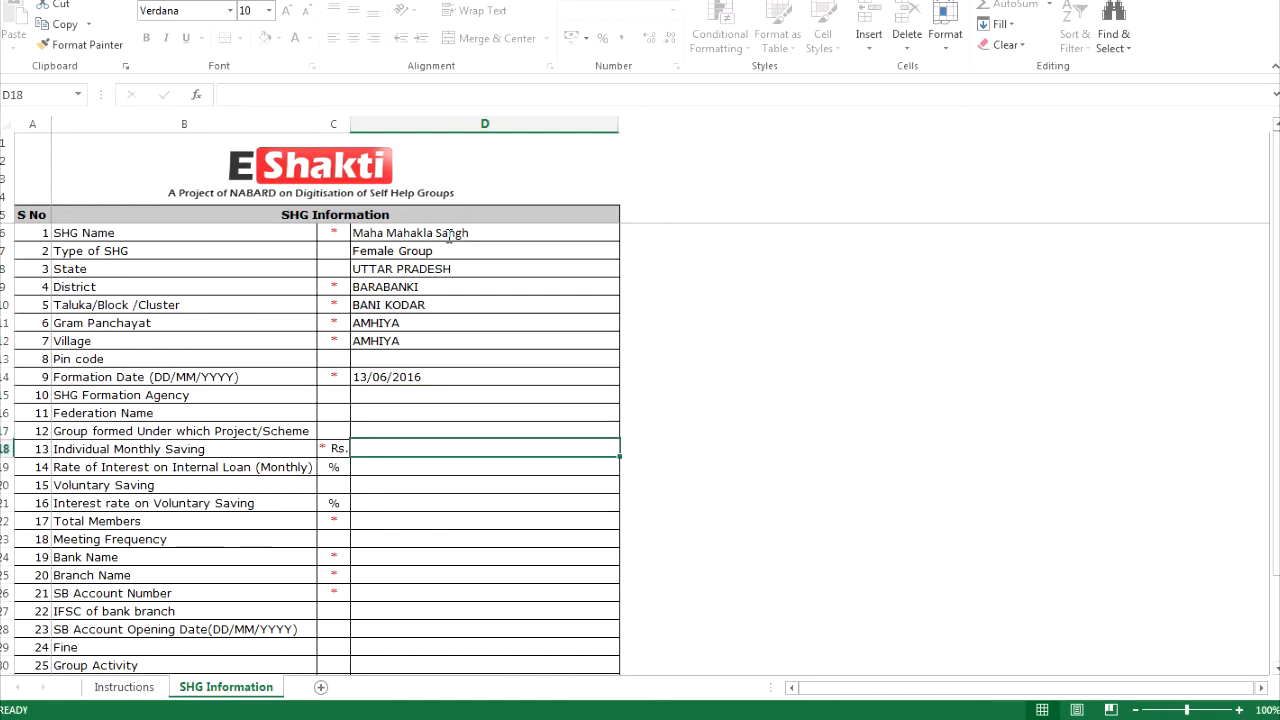
left_click(485, 557)
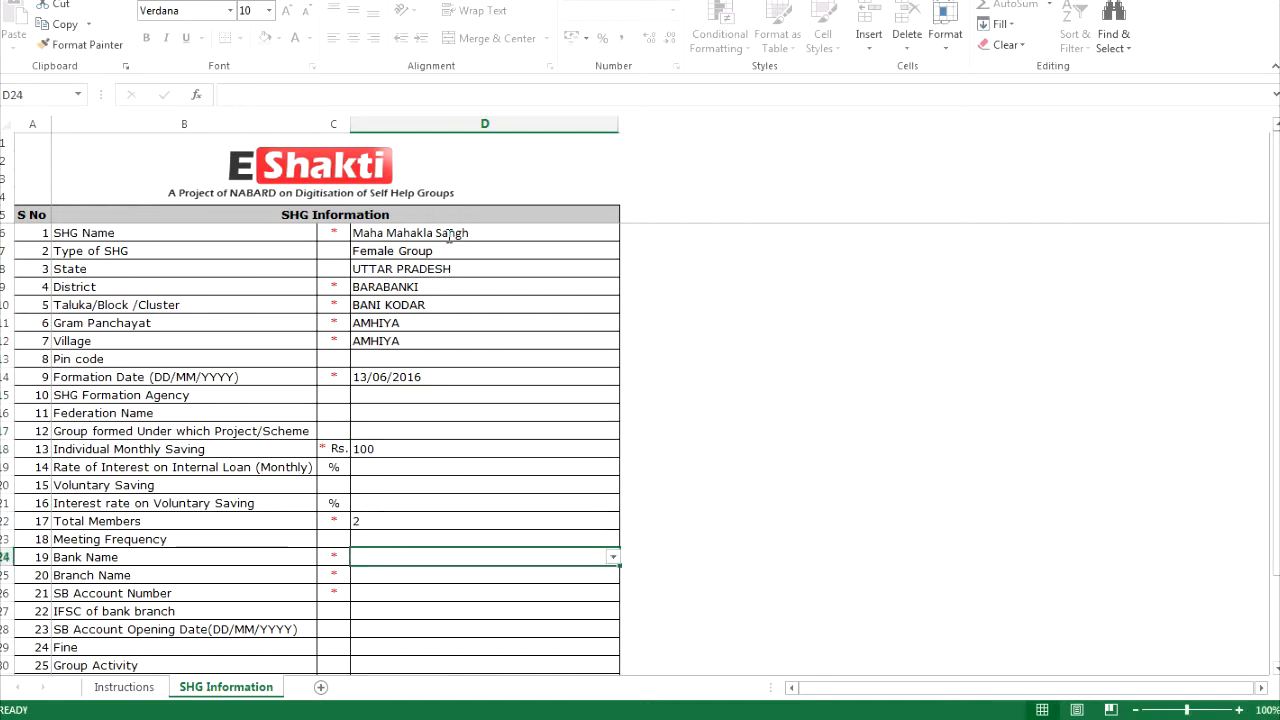
left_click(611, 557)
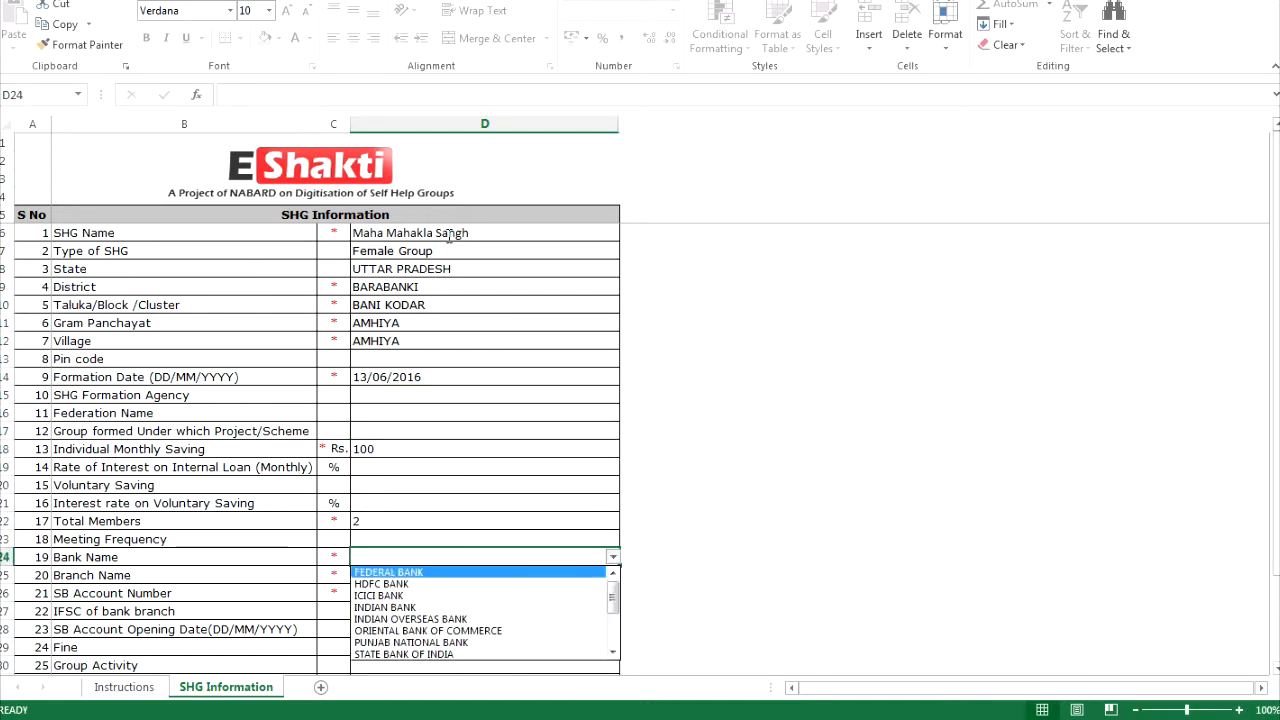
left_click(388, 571)
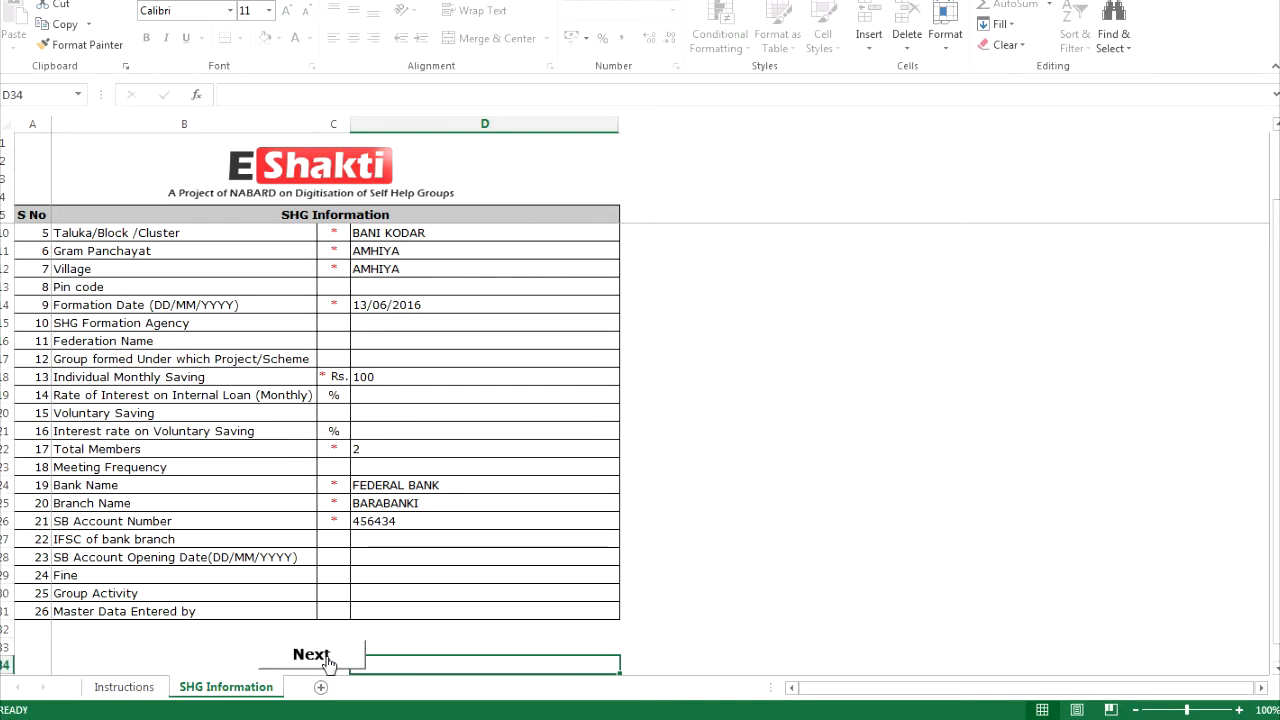
mouse_move(442, 520)
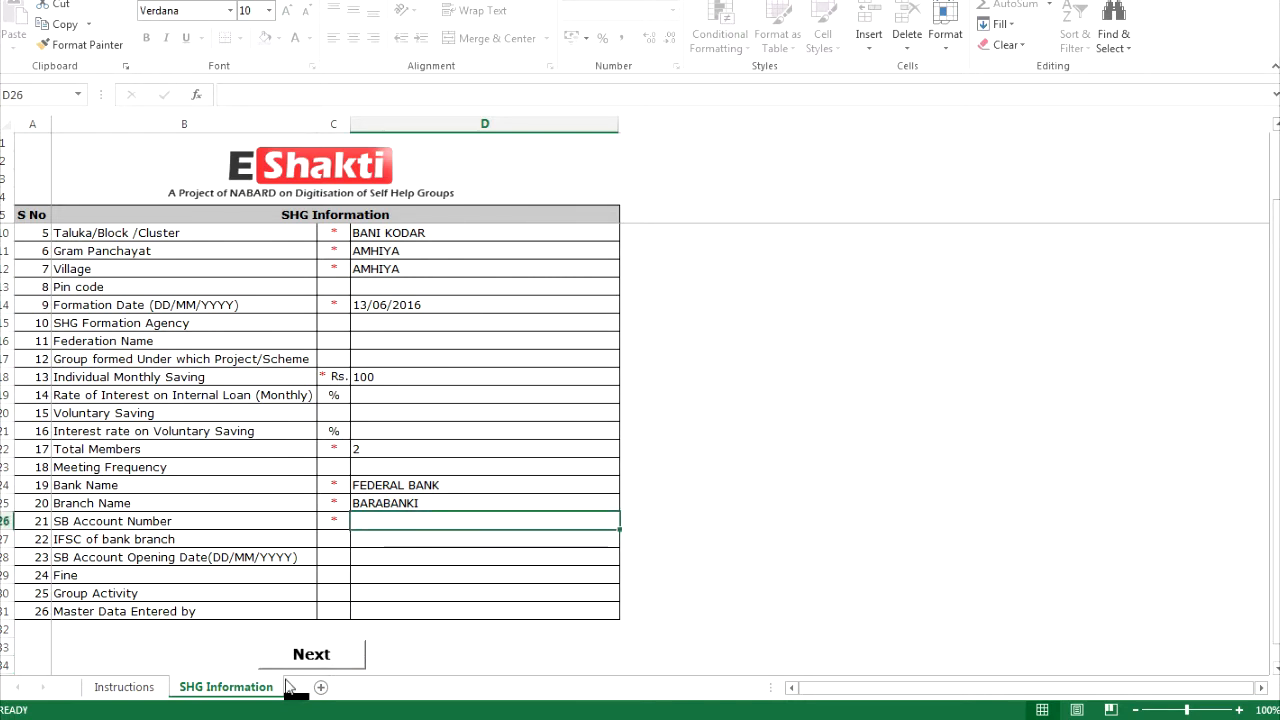
left_click(311, 654)
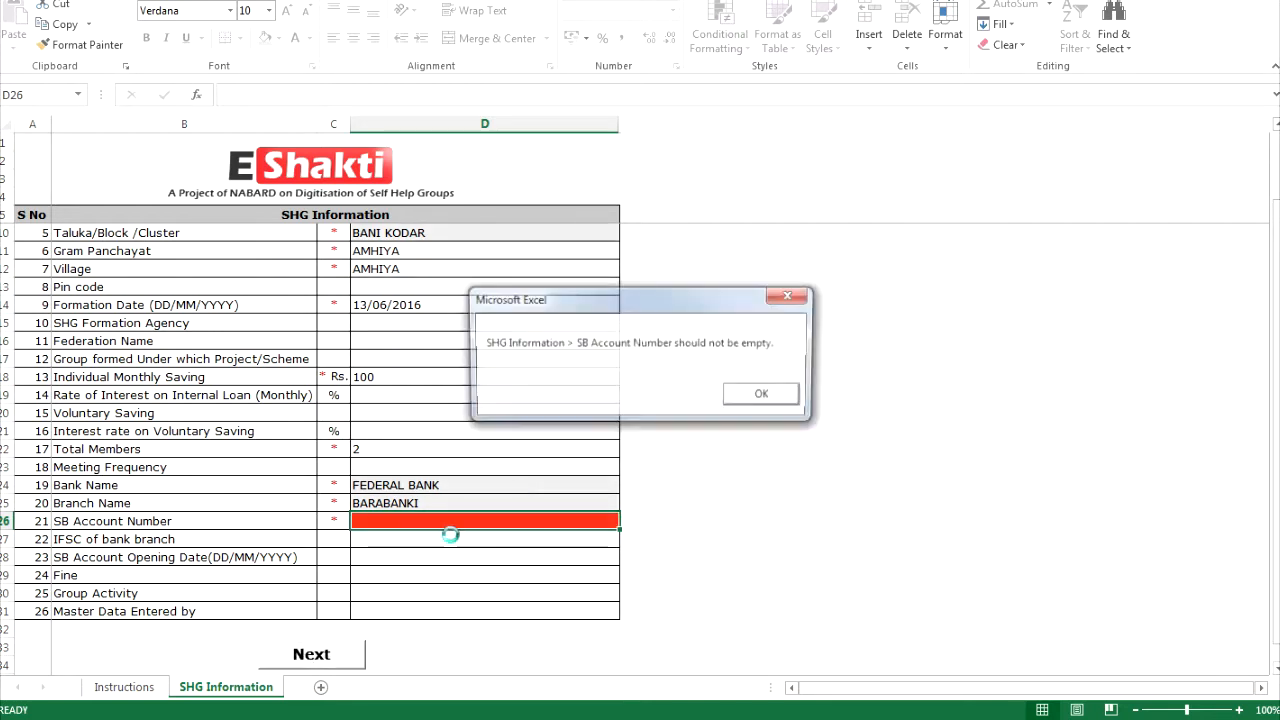
left_click(760, 393)
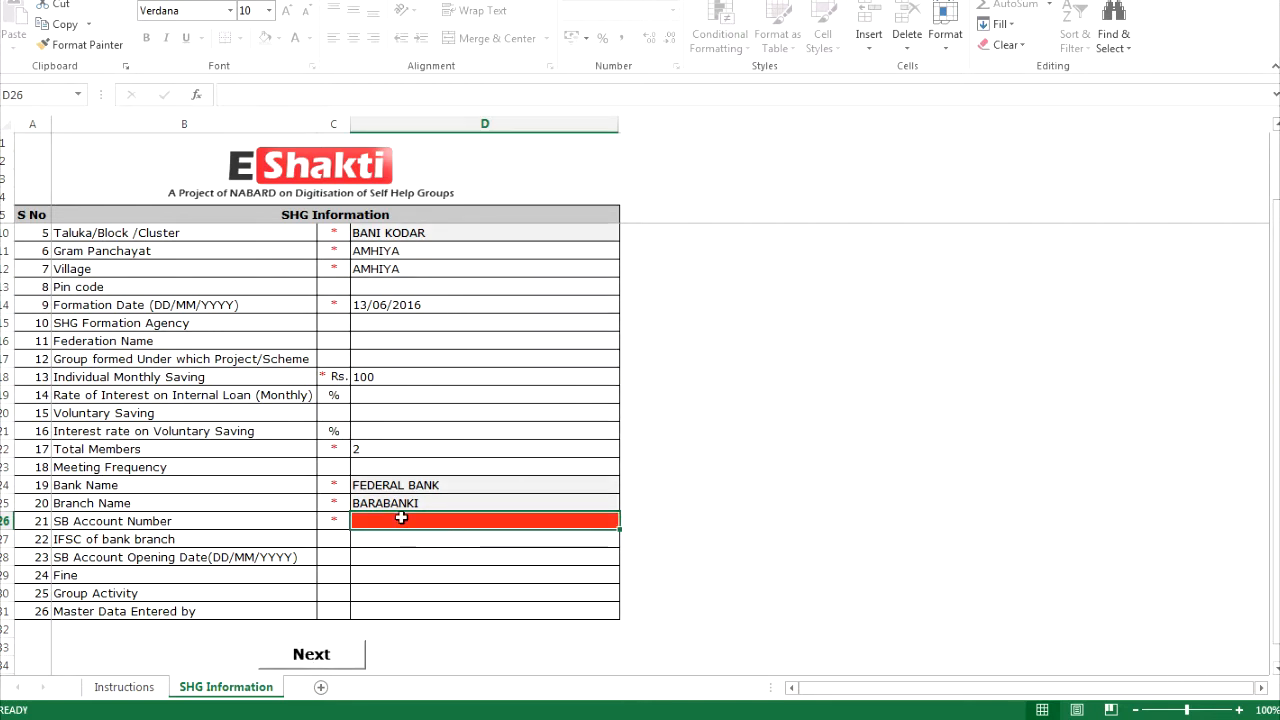
type("4")
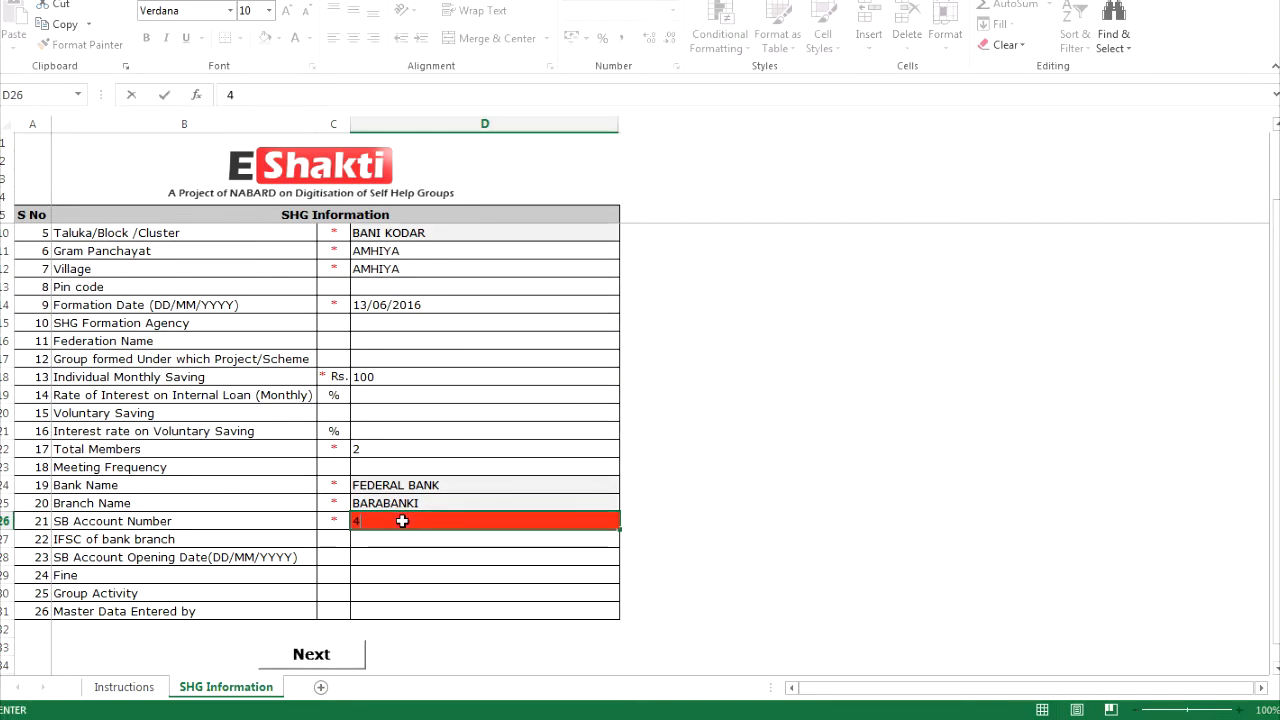
type("4344554")
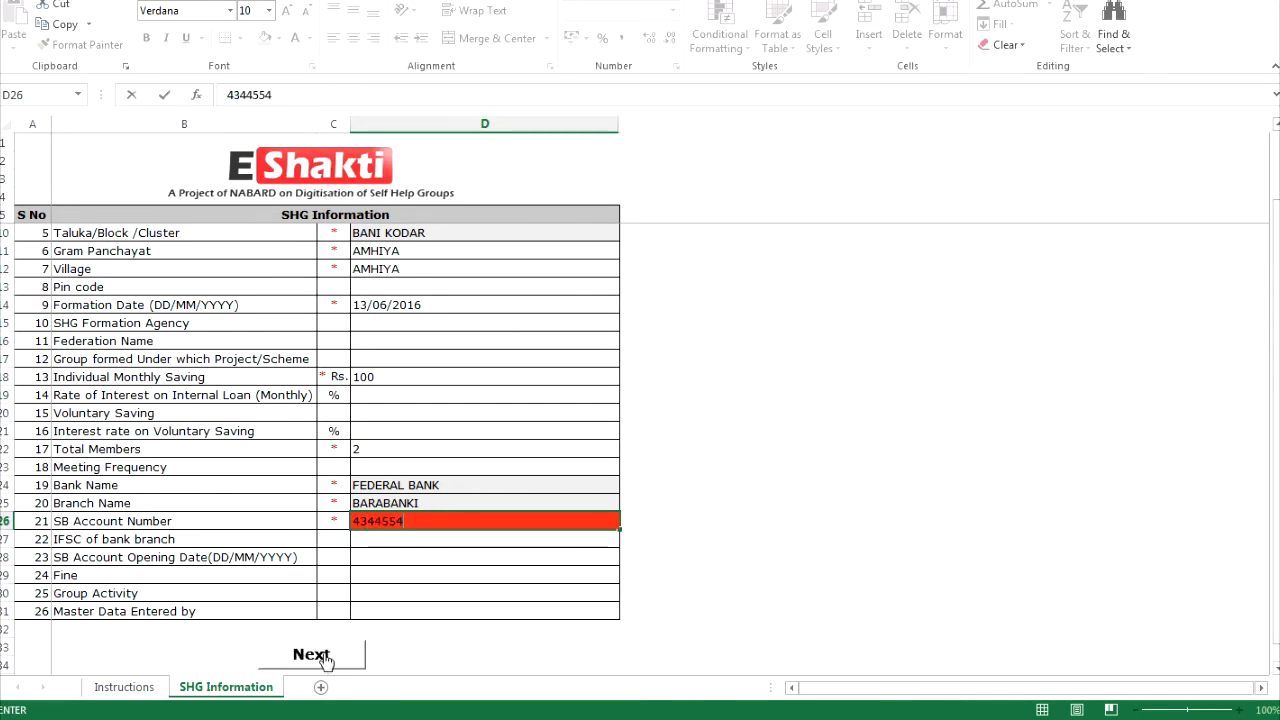
left_click(311, 654)
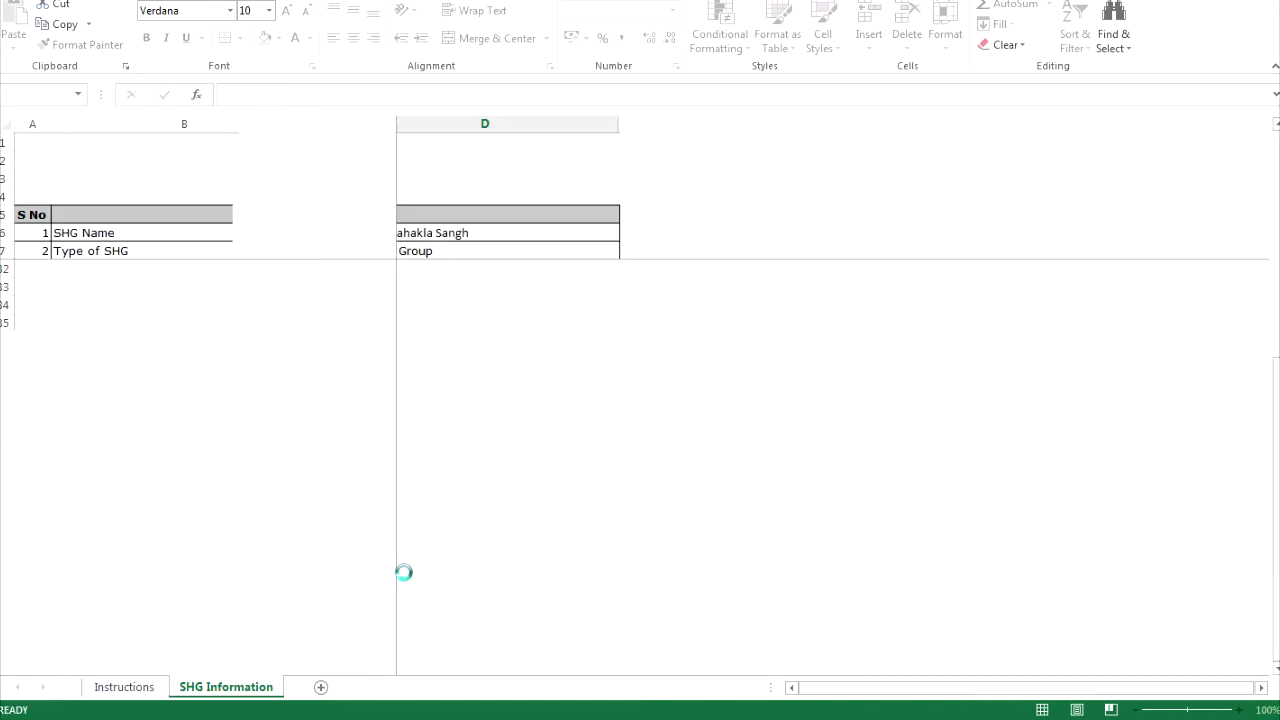
left_click(237, 686)
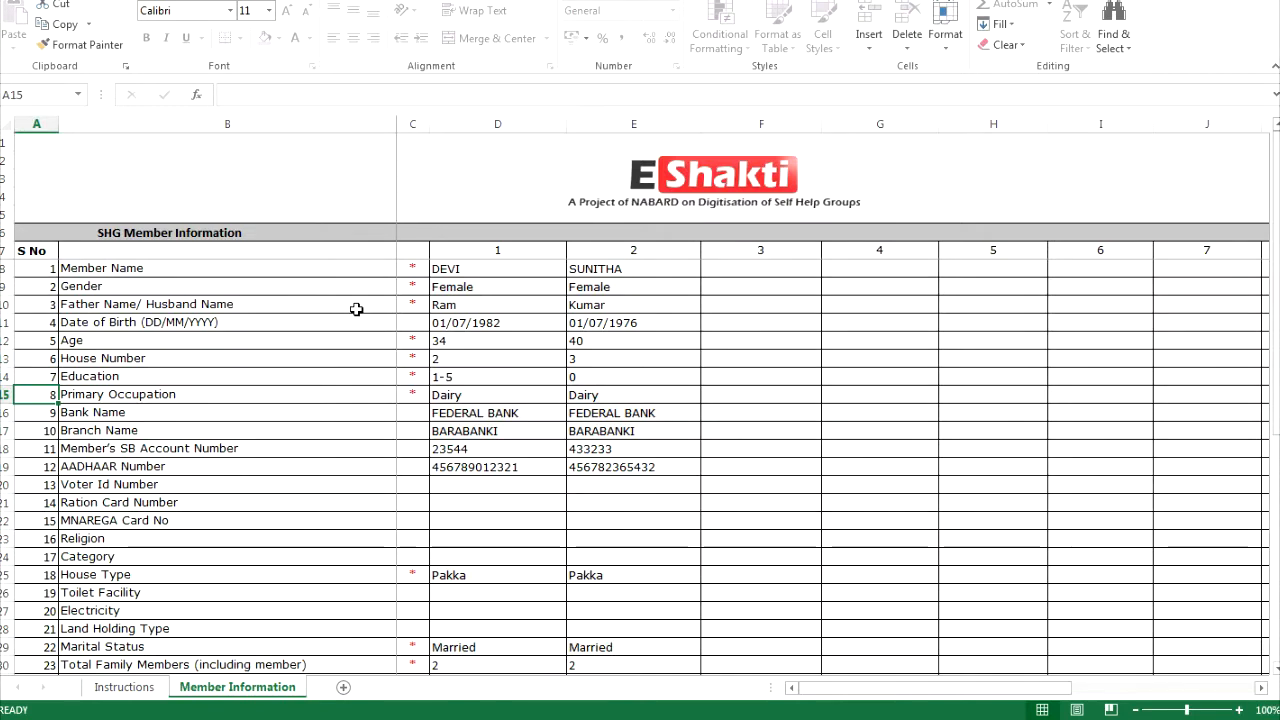
left_click(95, 286)
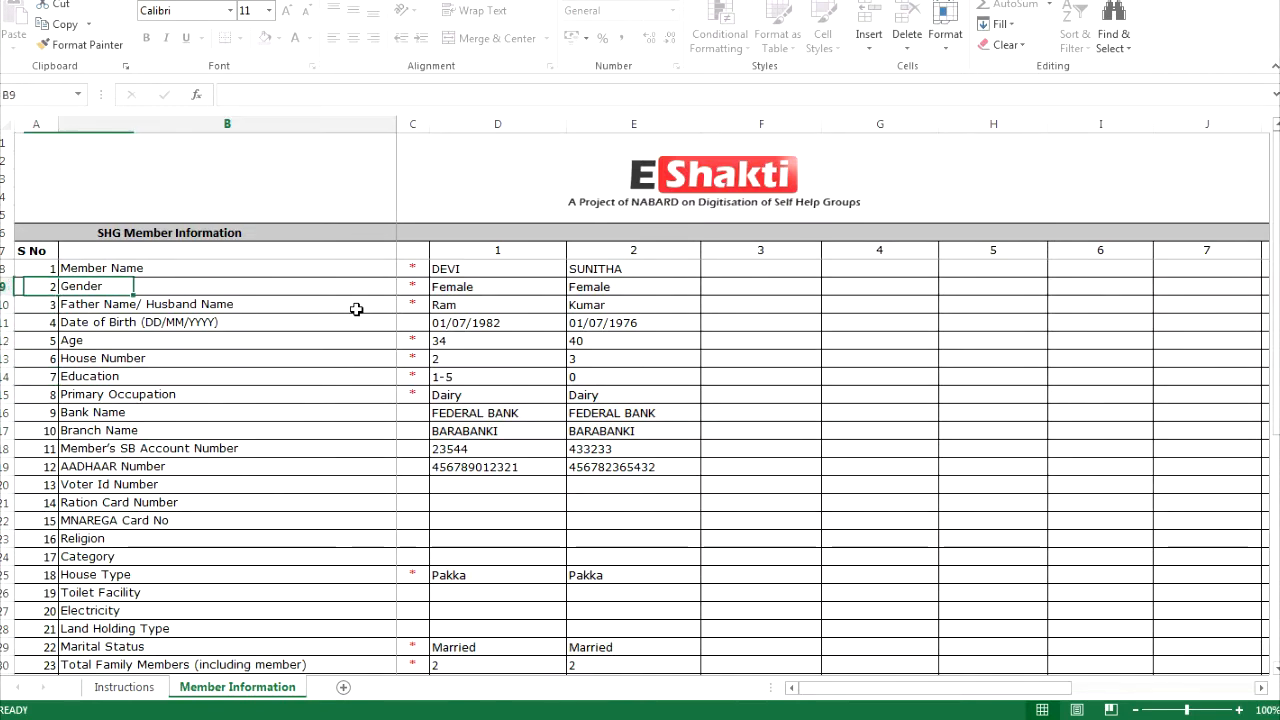
left_click(497, 268)
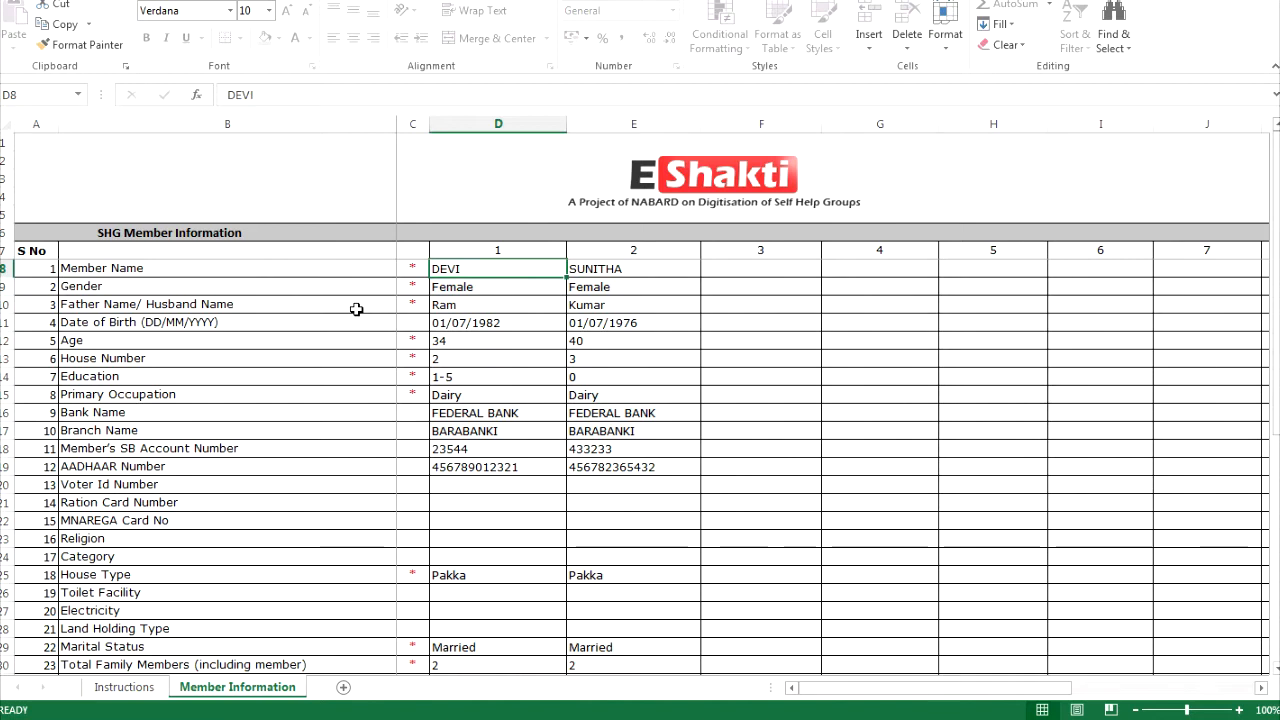
mouse_move(490, 282)
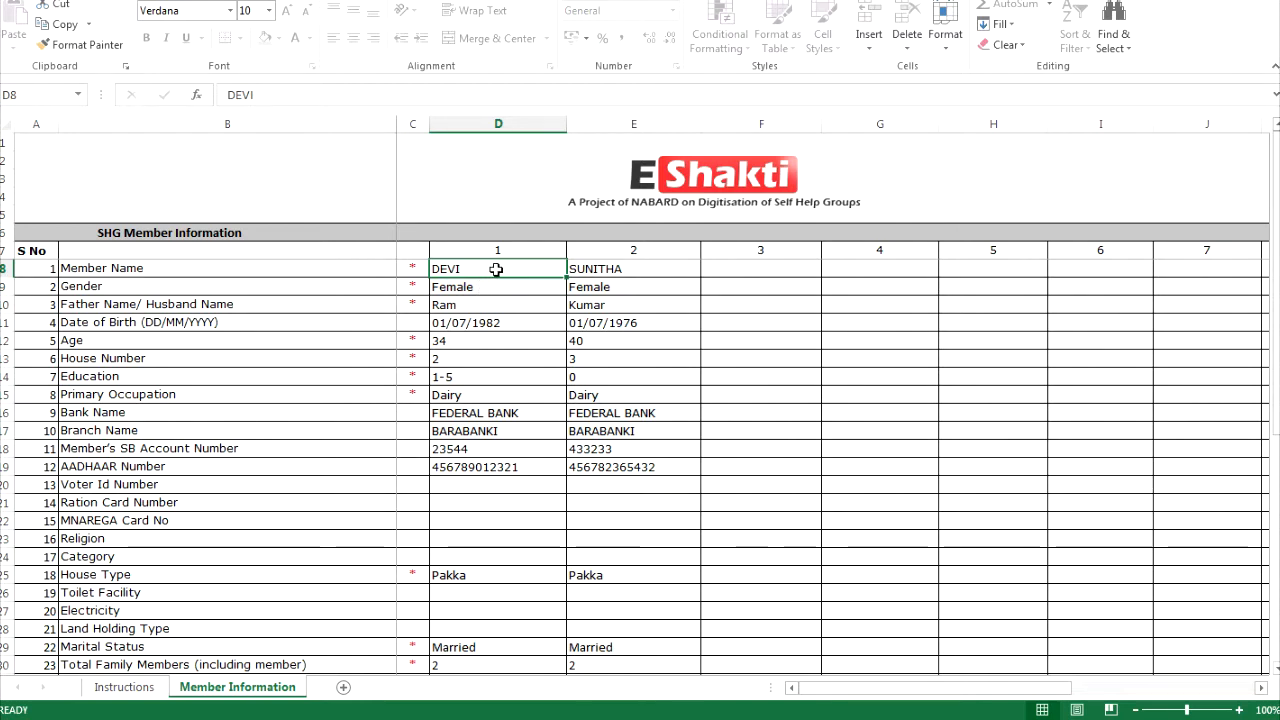
left_click(497, 322)
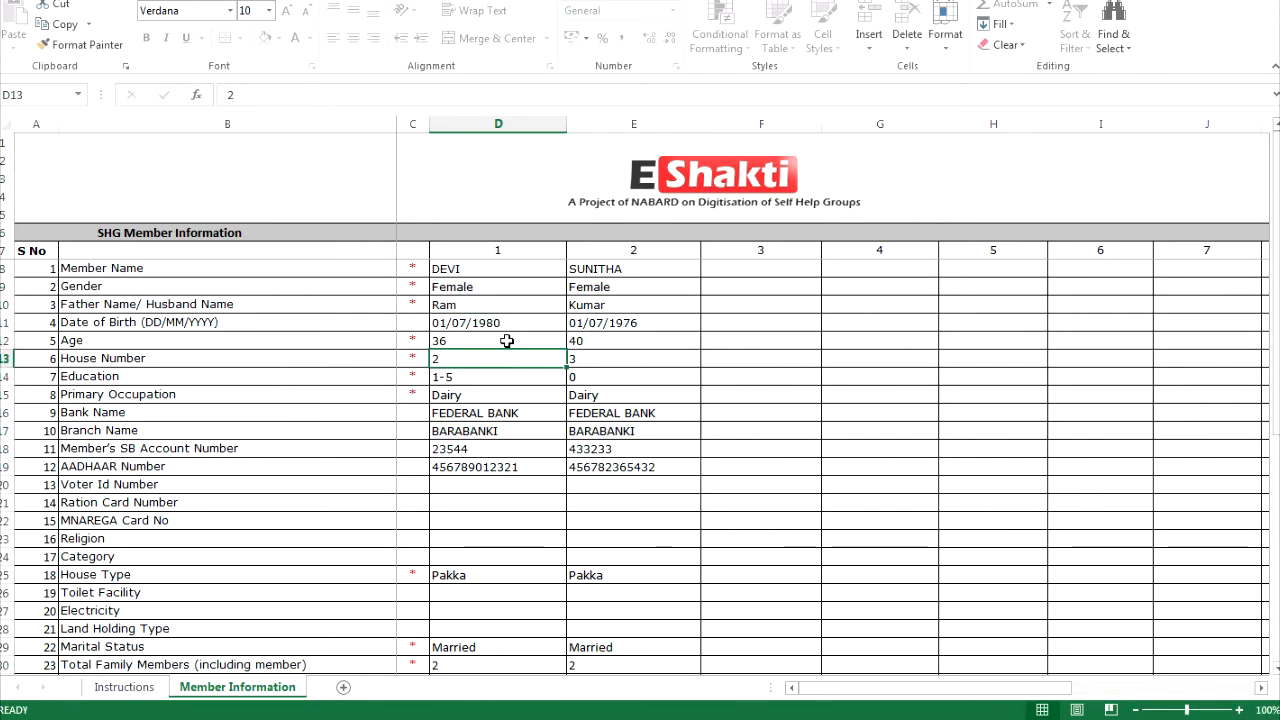
left_click(498, 376)
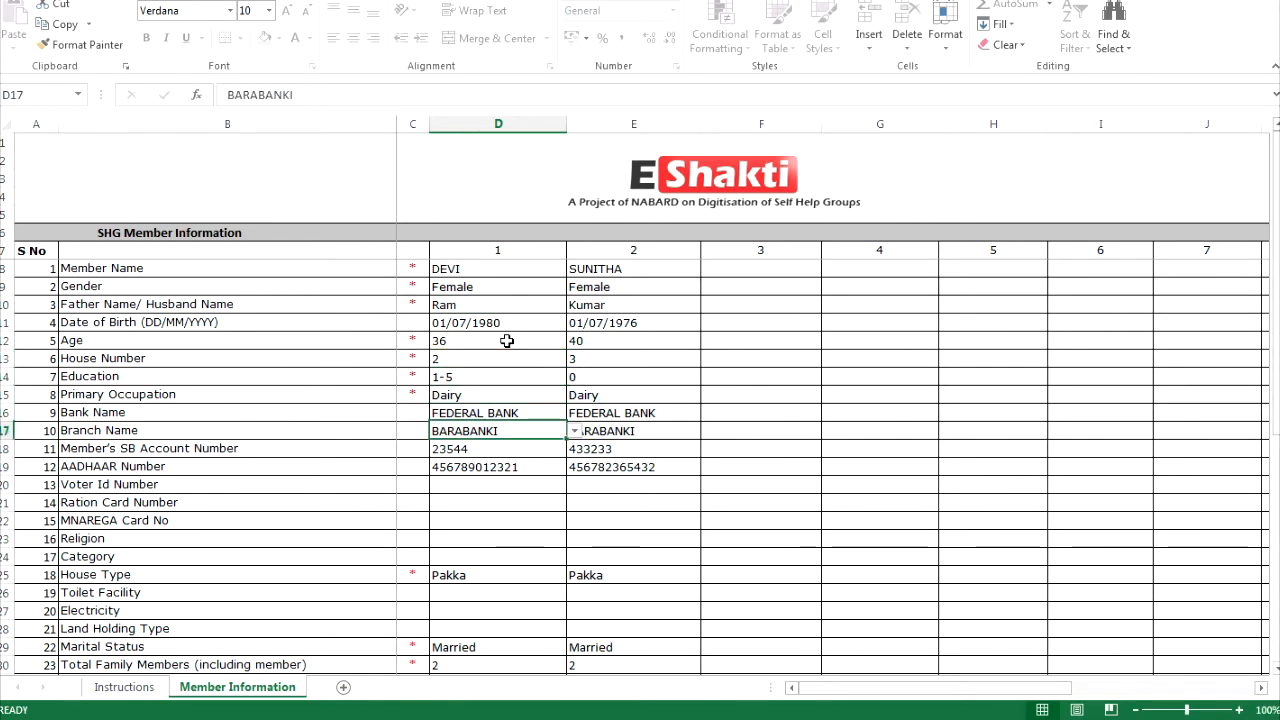
left_click(497, 556)
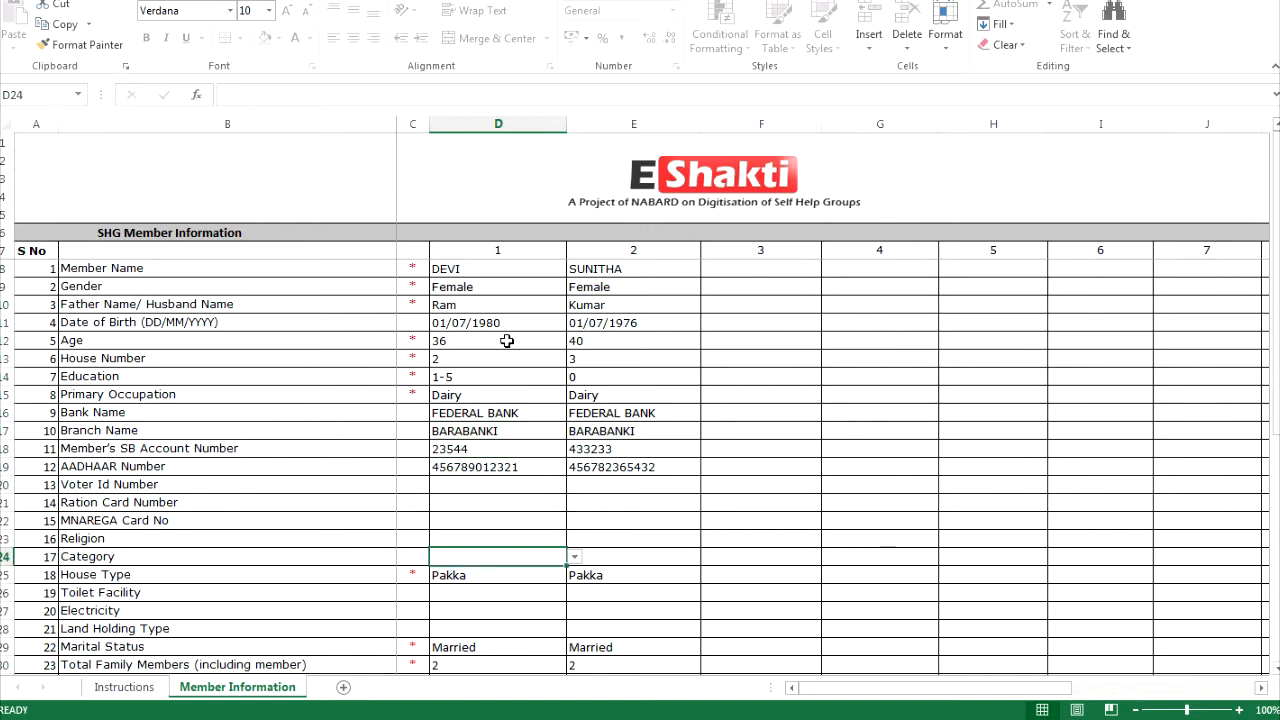
left_click(497, 628)
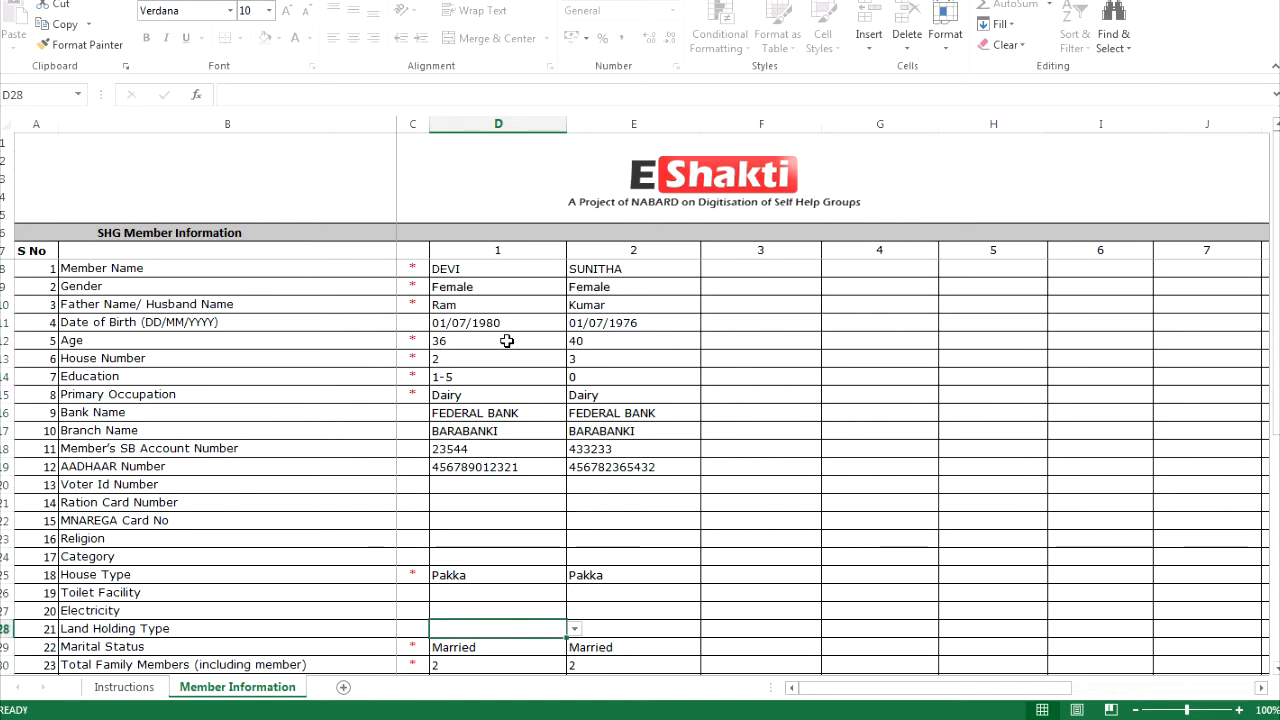
type("SELF")
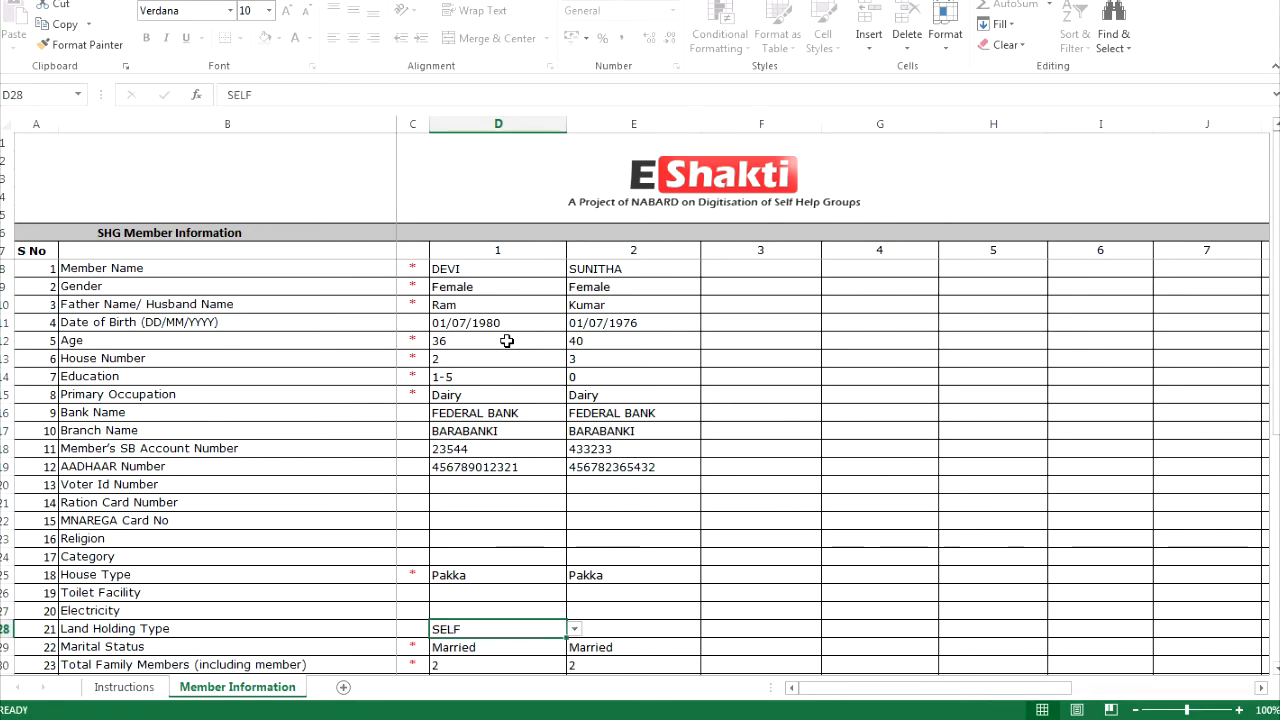
- Set Member Status to President for DEVI and Member for SUNITHA, then continue
scroll("down", 3)
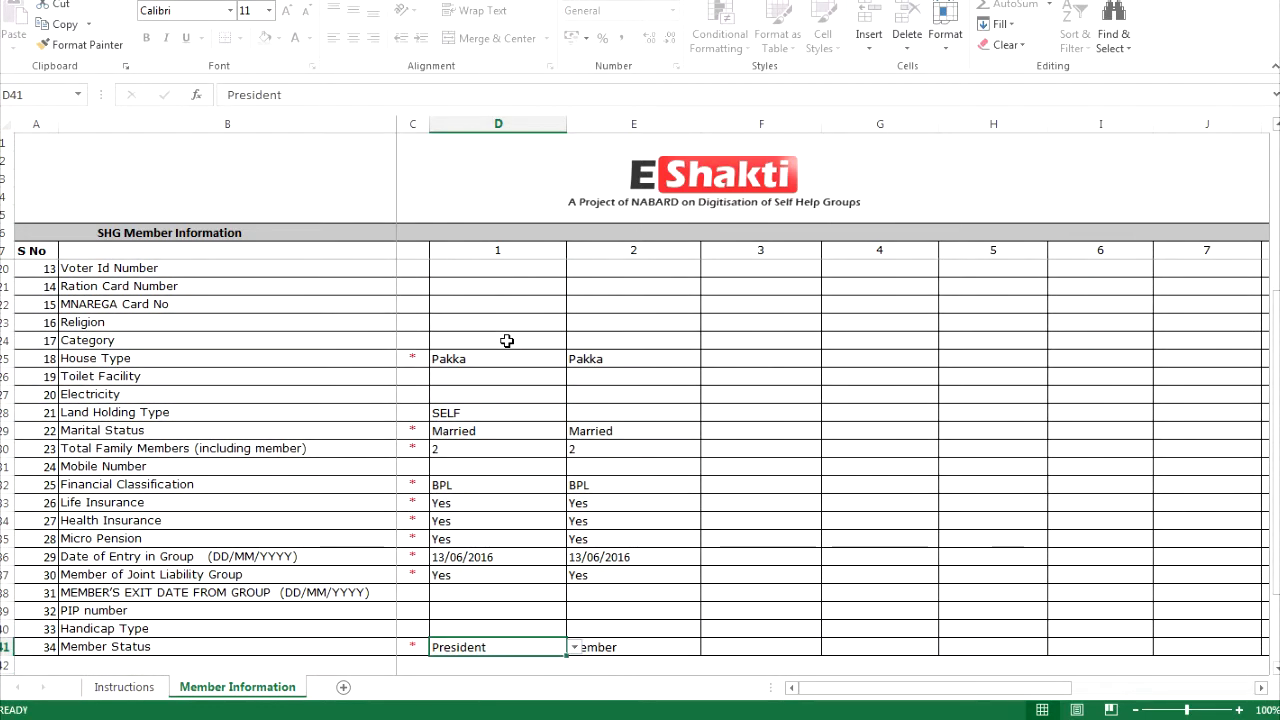
left_click(497, 340)
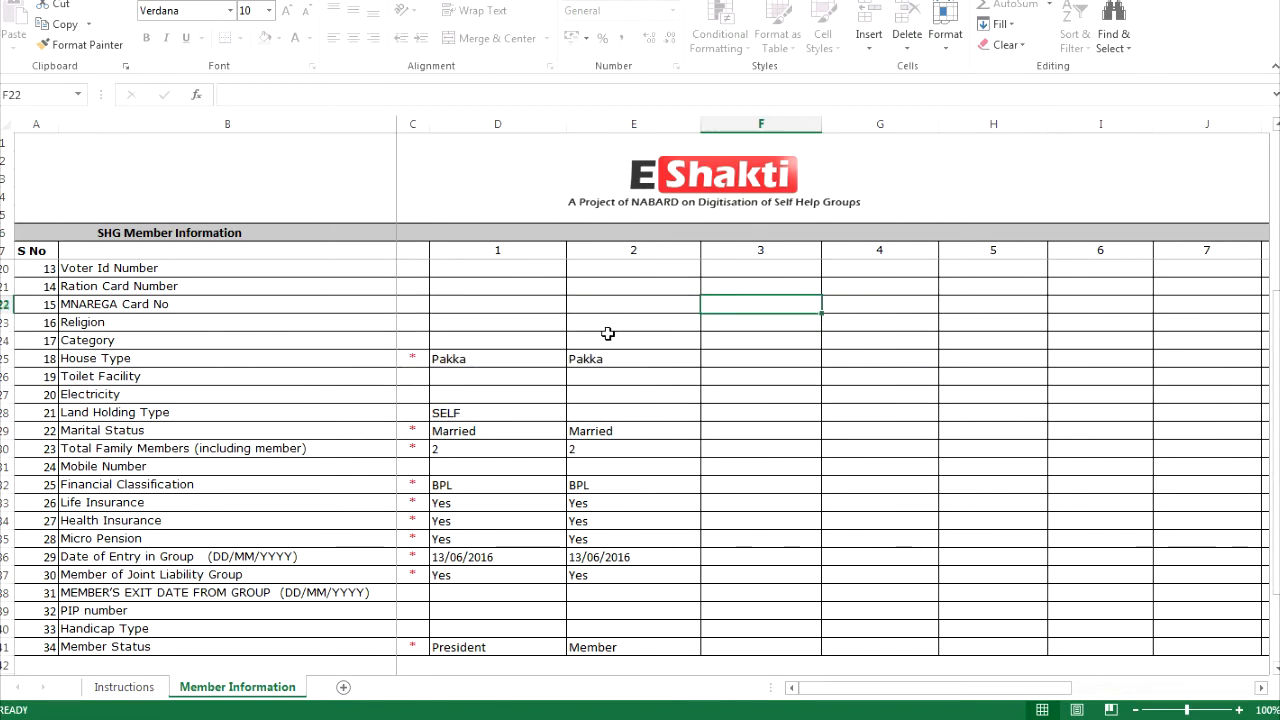
left_click(633, 268)
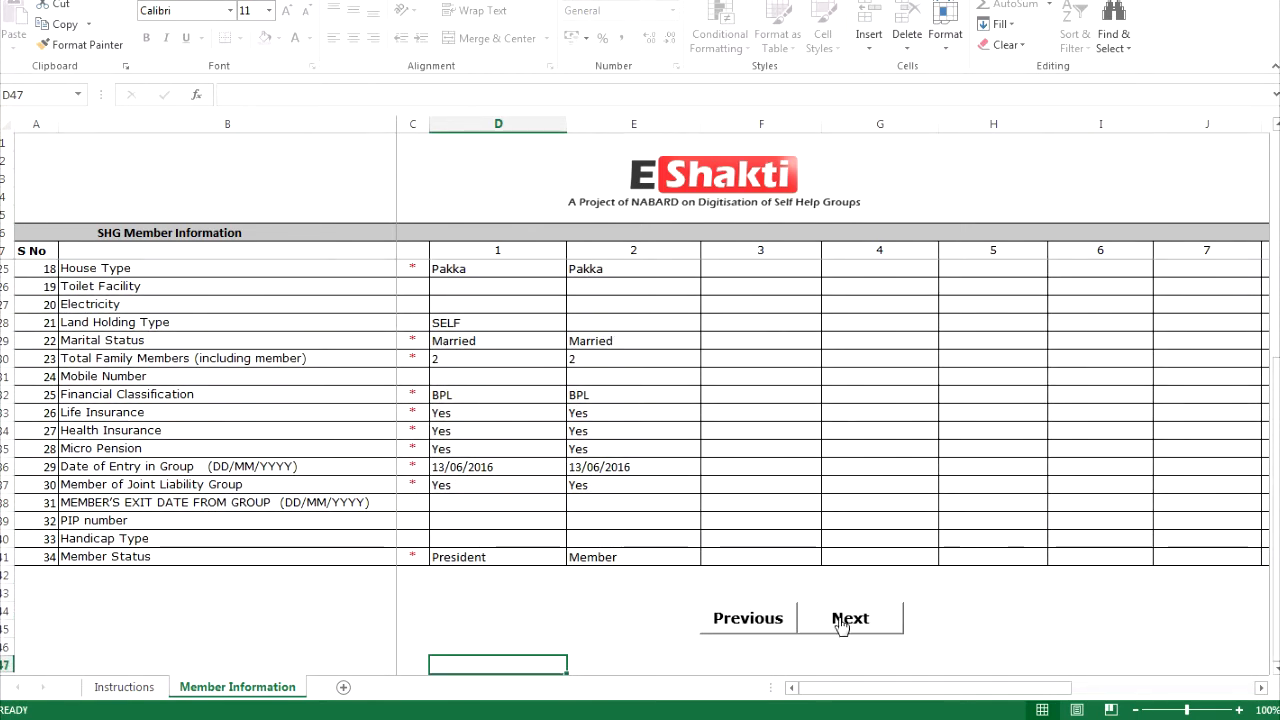
left_click(850, 618)
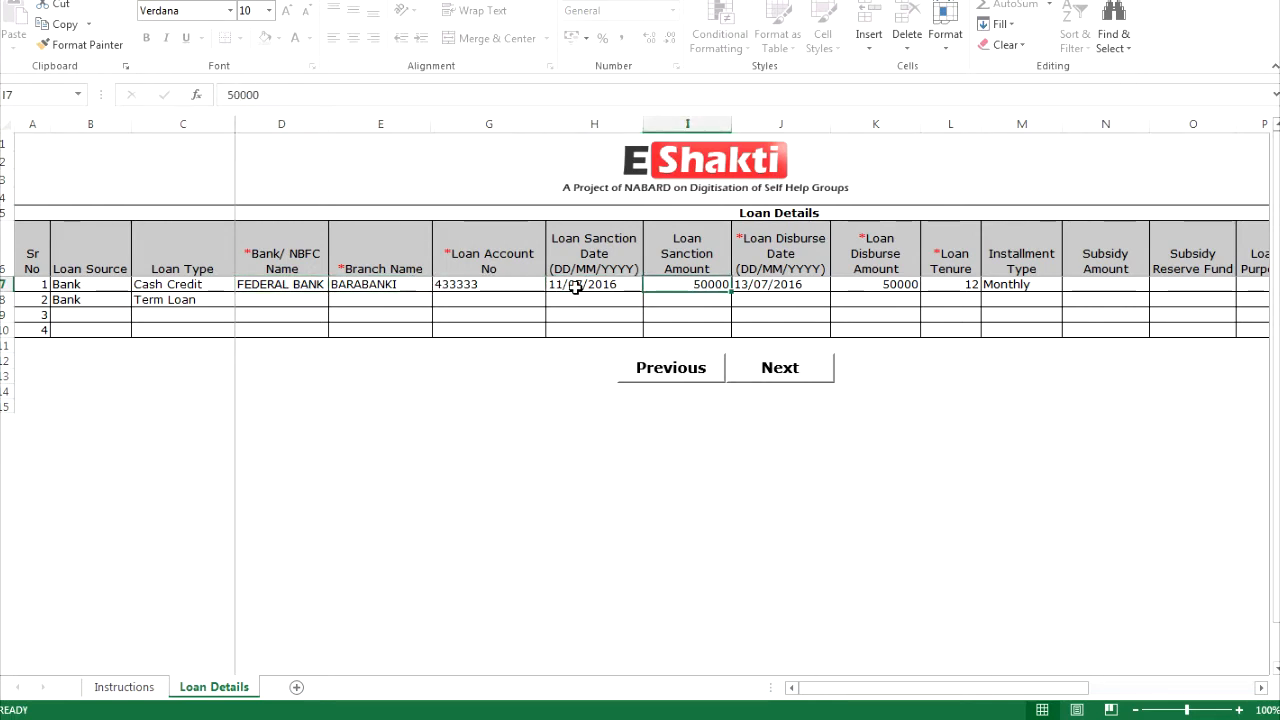
- Fill the 50000 FEDERAL BANK BARABANKI Cash Credit loan row, setting loan tenure 12
left_click(780, 284)
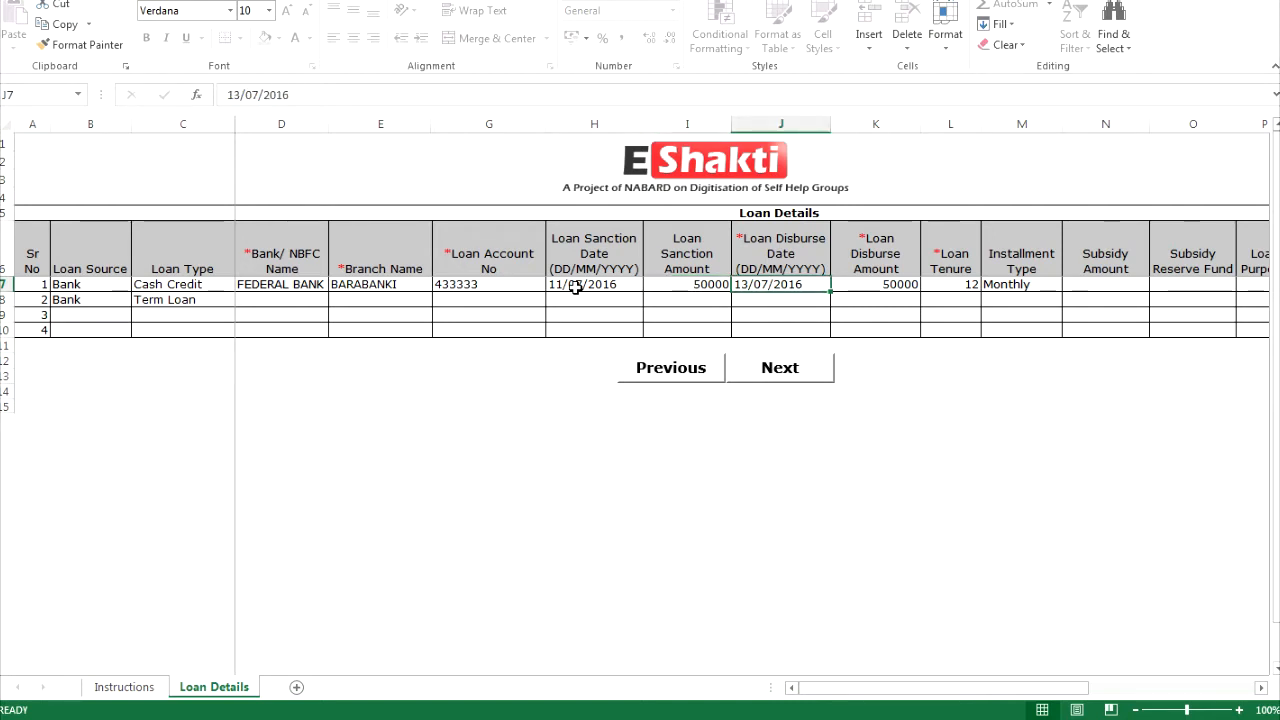
left_click(1021, 284)
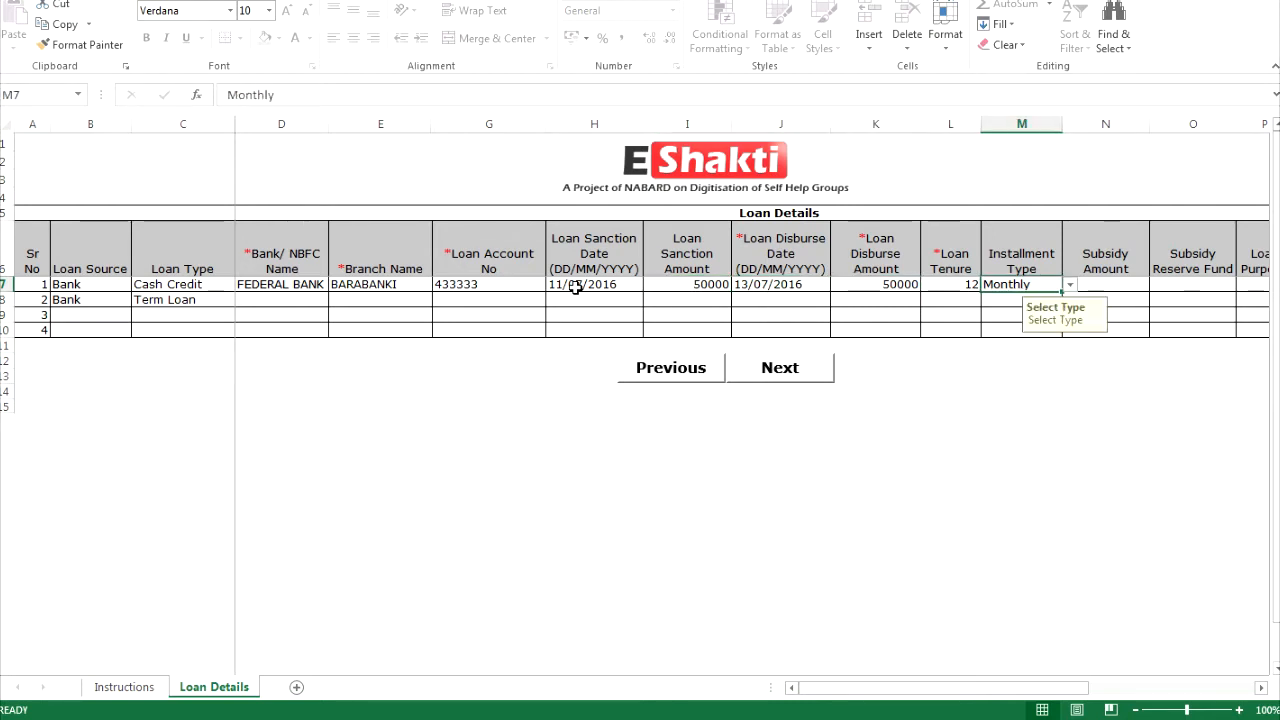
left_click(1192, 284)
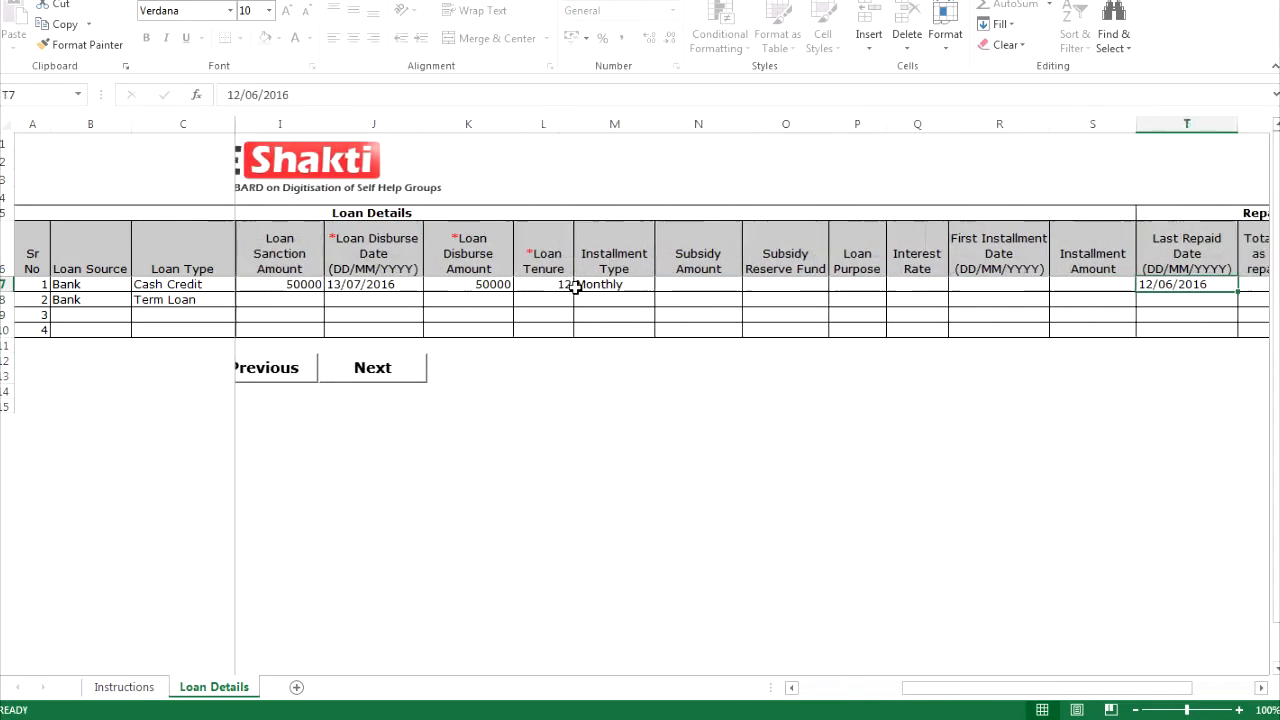
scroll("right", 3)
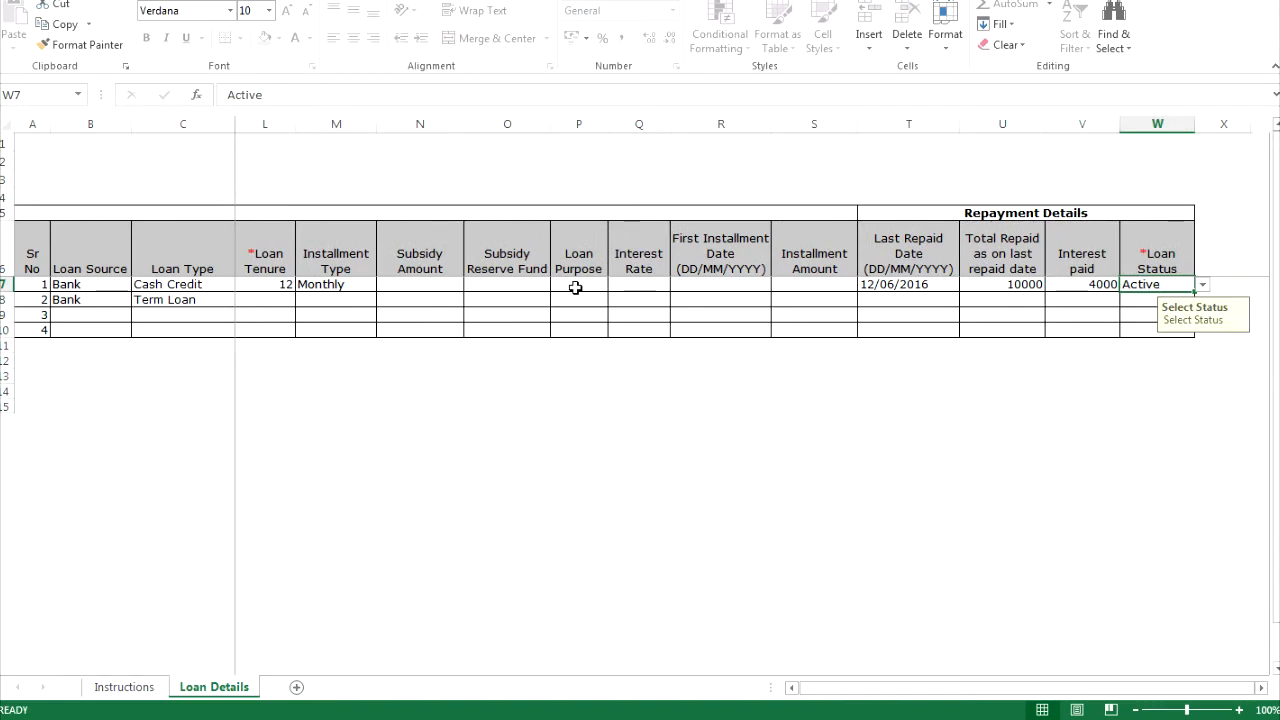
mouse_move(842, 357)
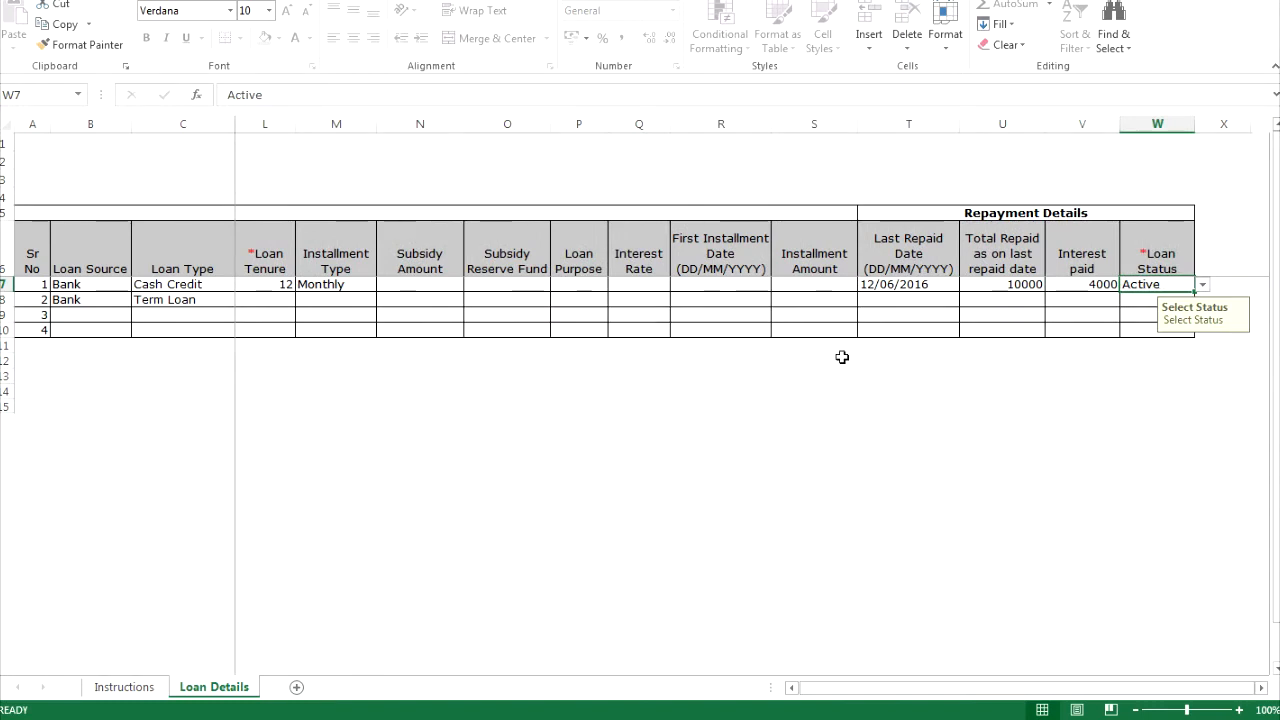
left_click(1156, 300)
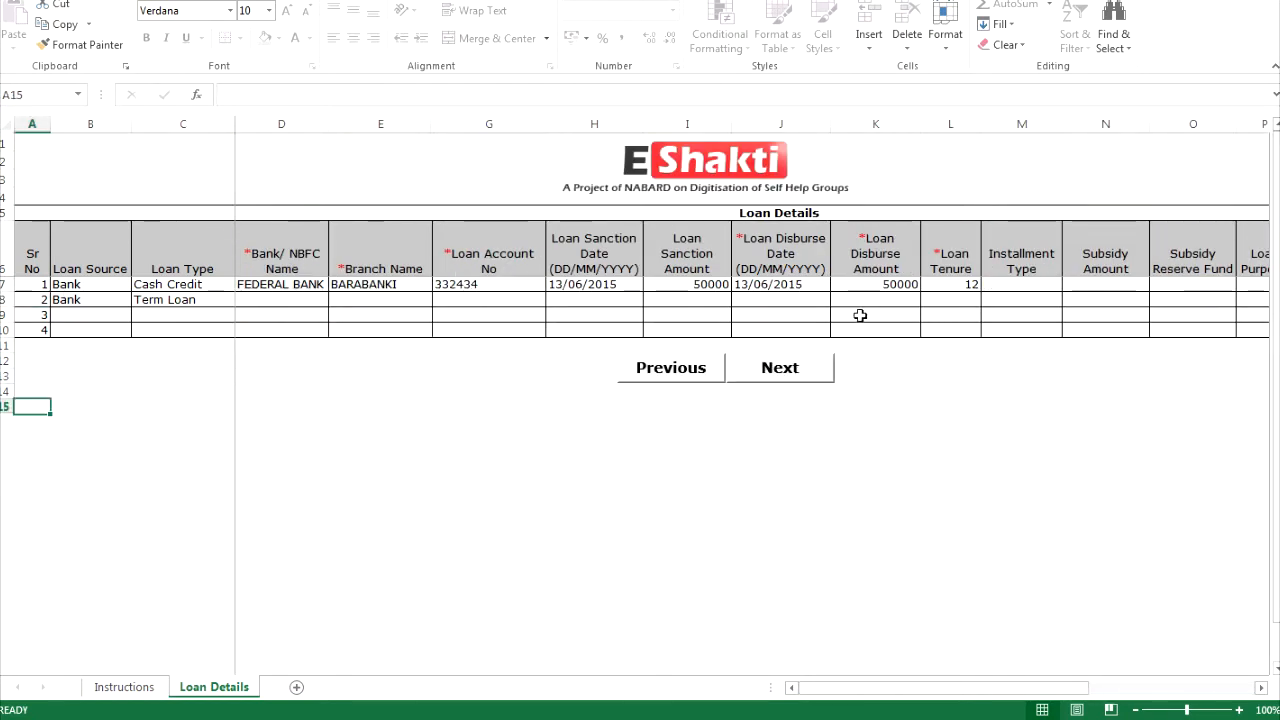
left_click(950, 285)
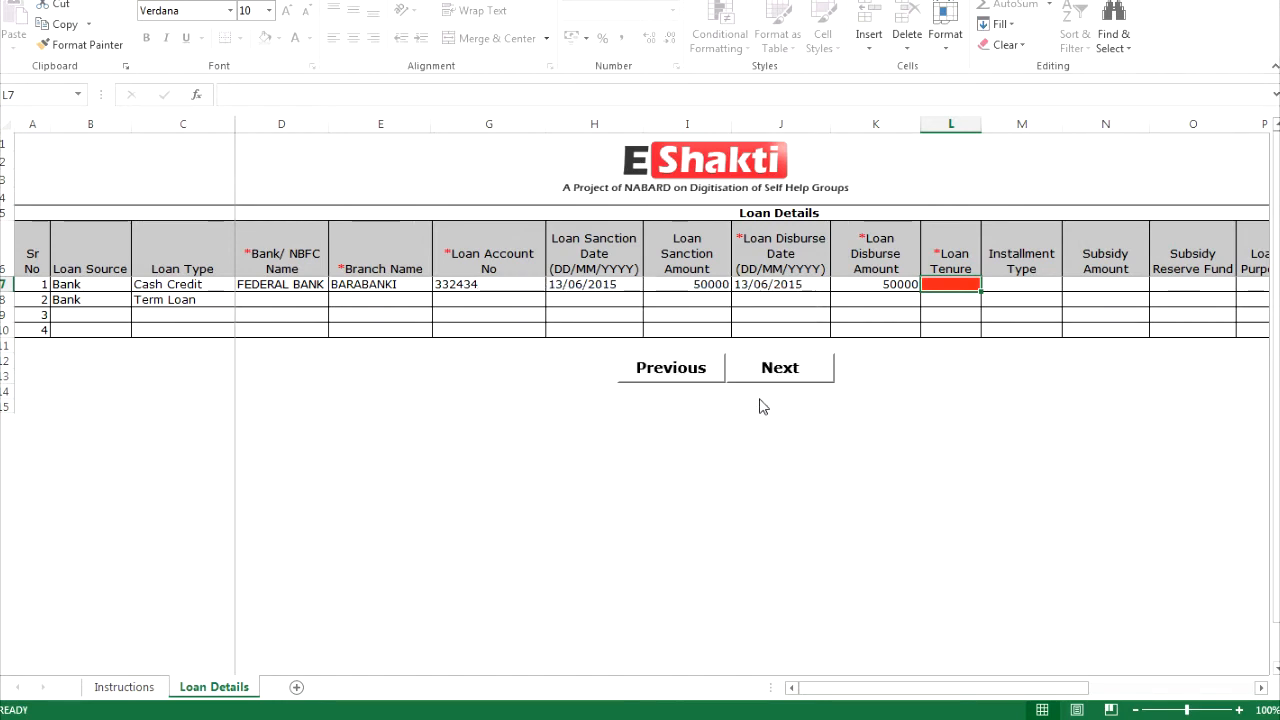
type("12")
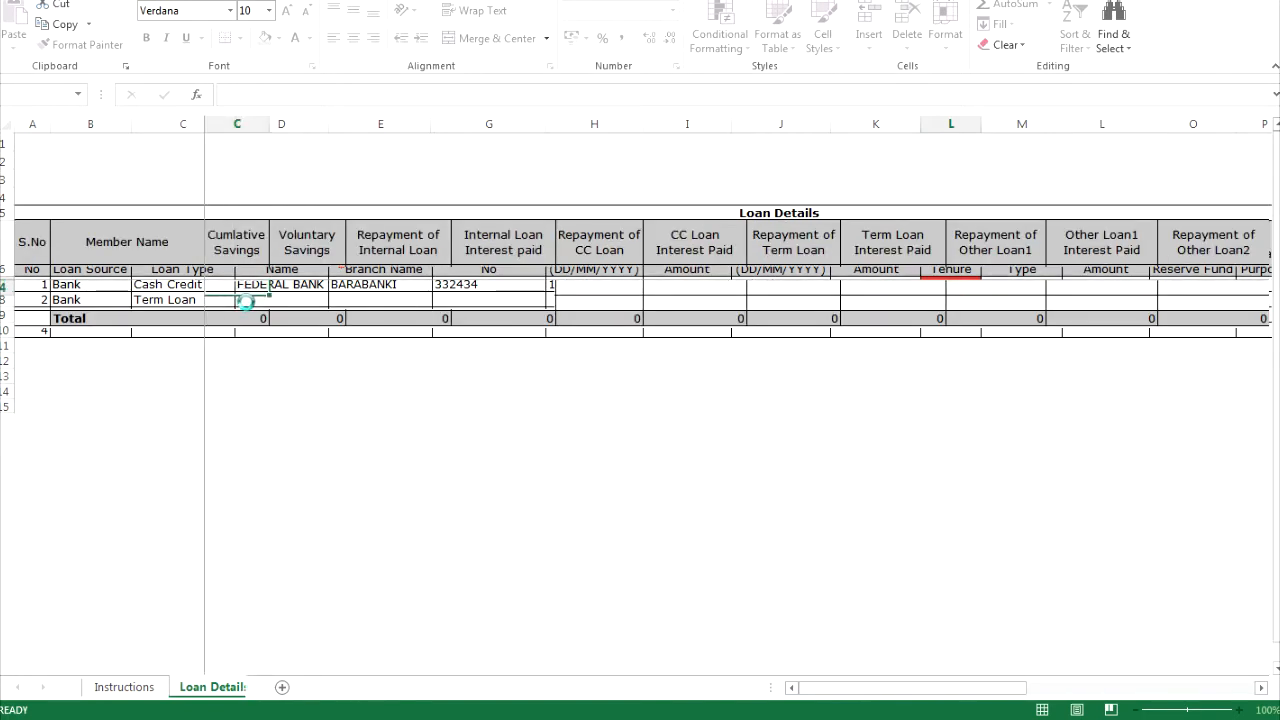
- Enter 2000 savings, 5000 CC repayment, 2000 interest, and 25000 CC loan for DEVI and SUNITHA
left_click(207, 687)
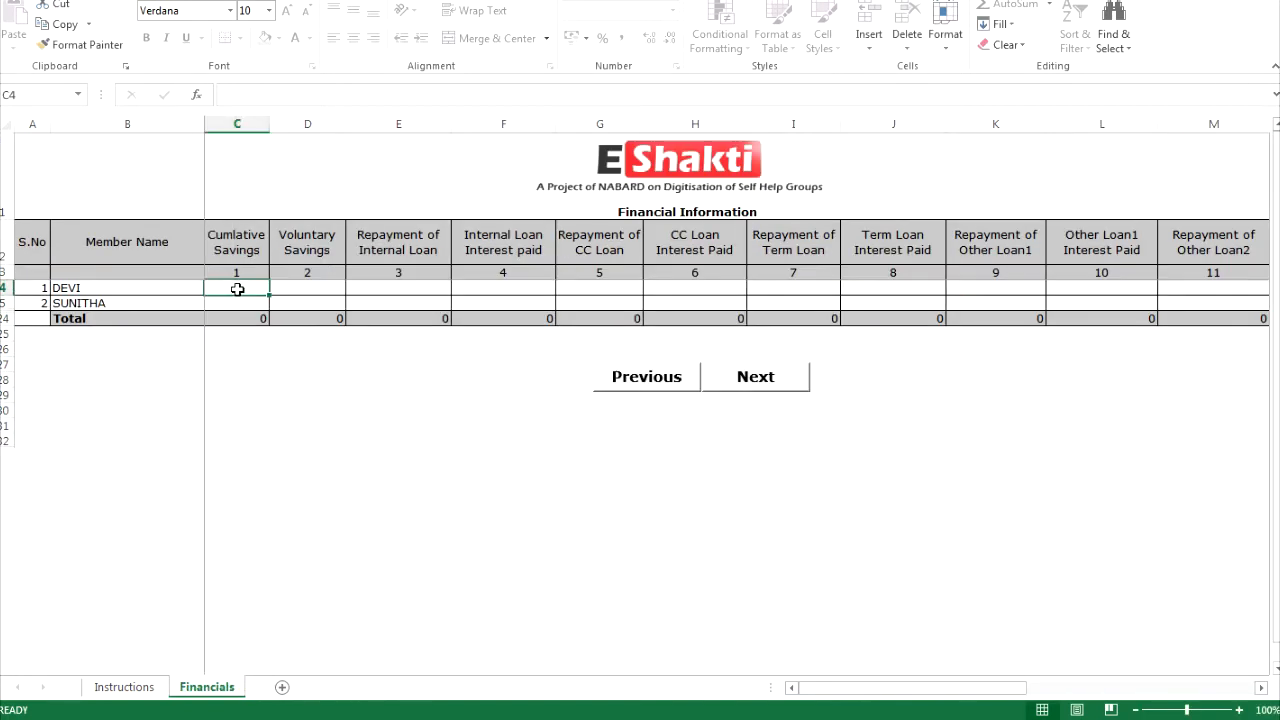
type("2000")
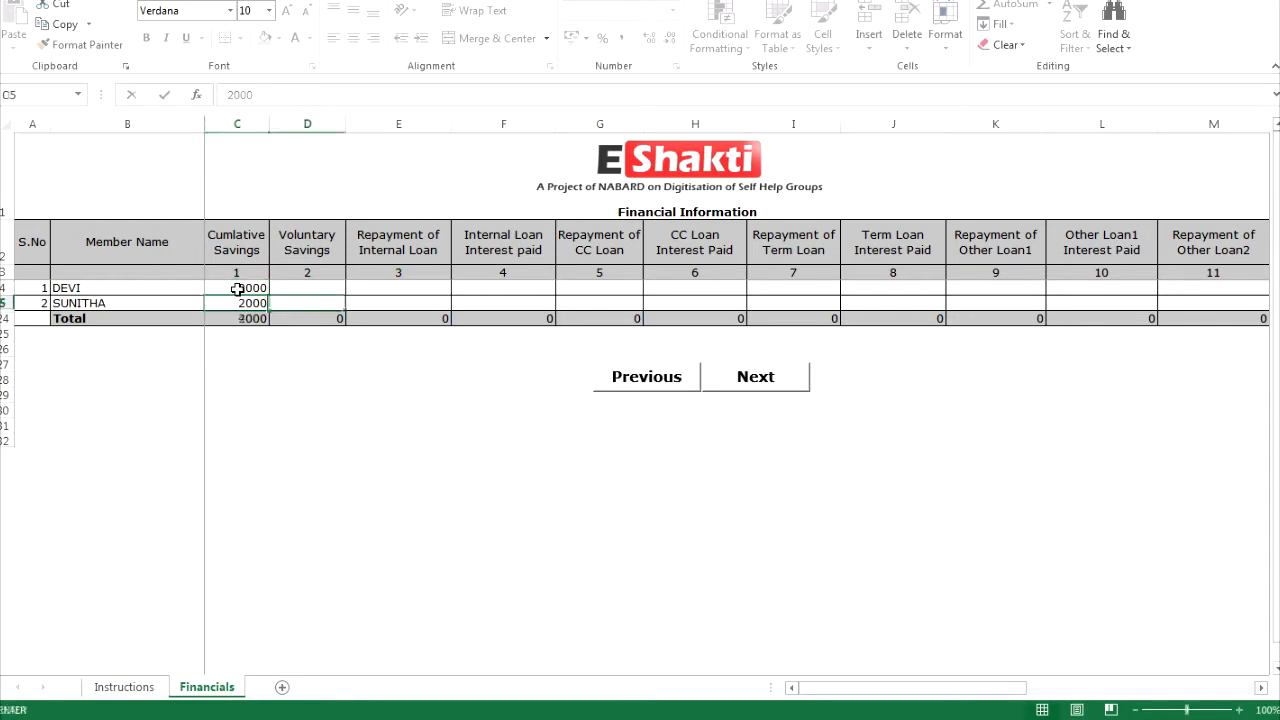
left_click(599, 302)
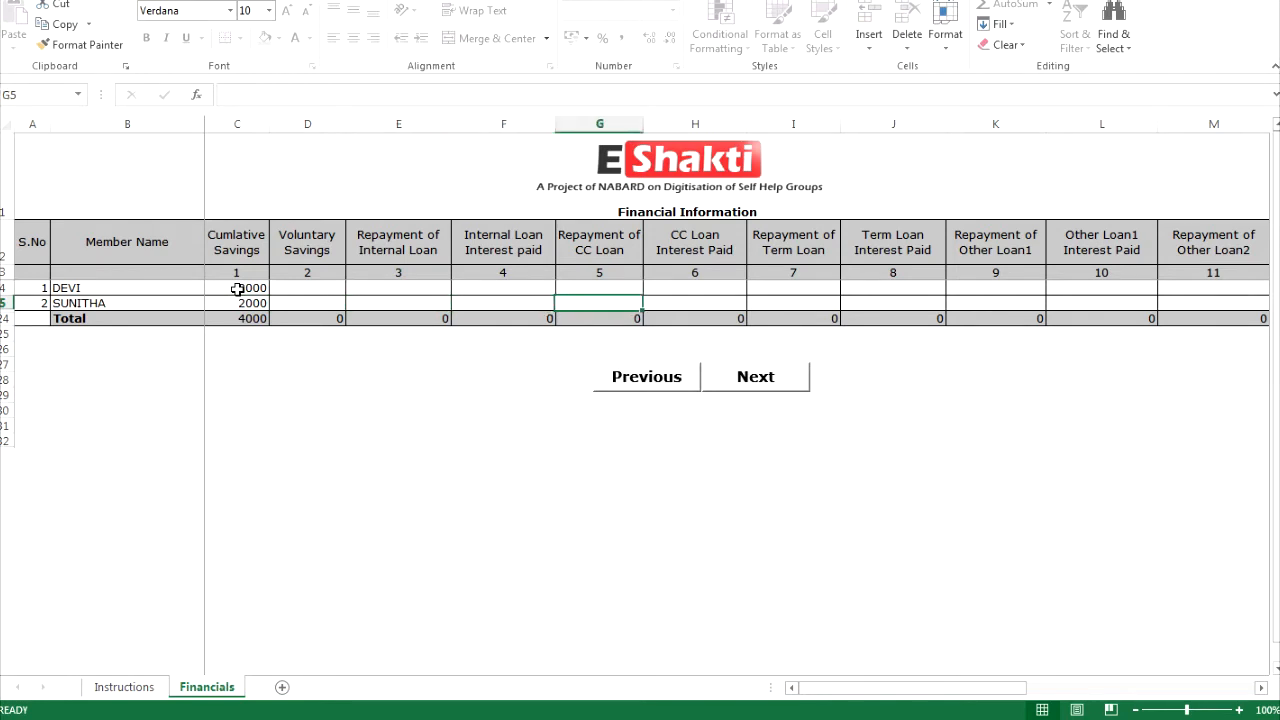
left_click(599, 287)
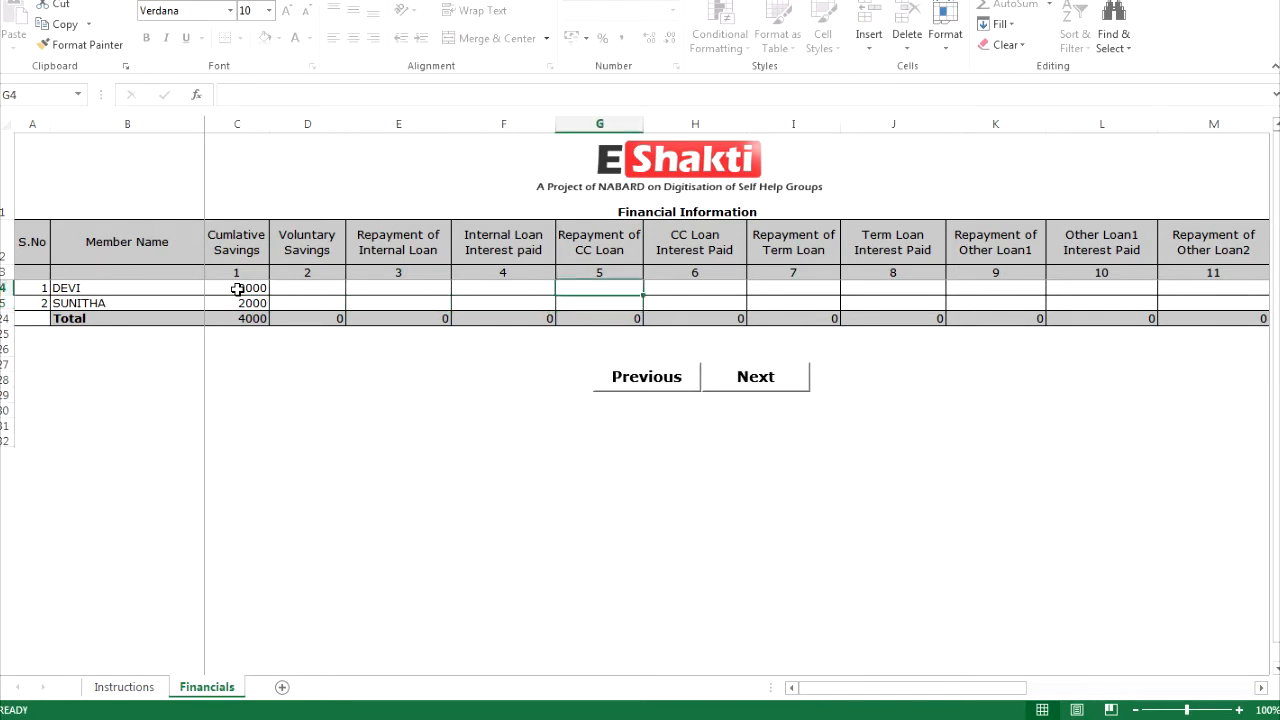
type("5000")
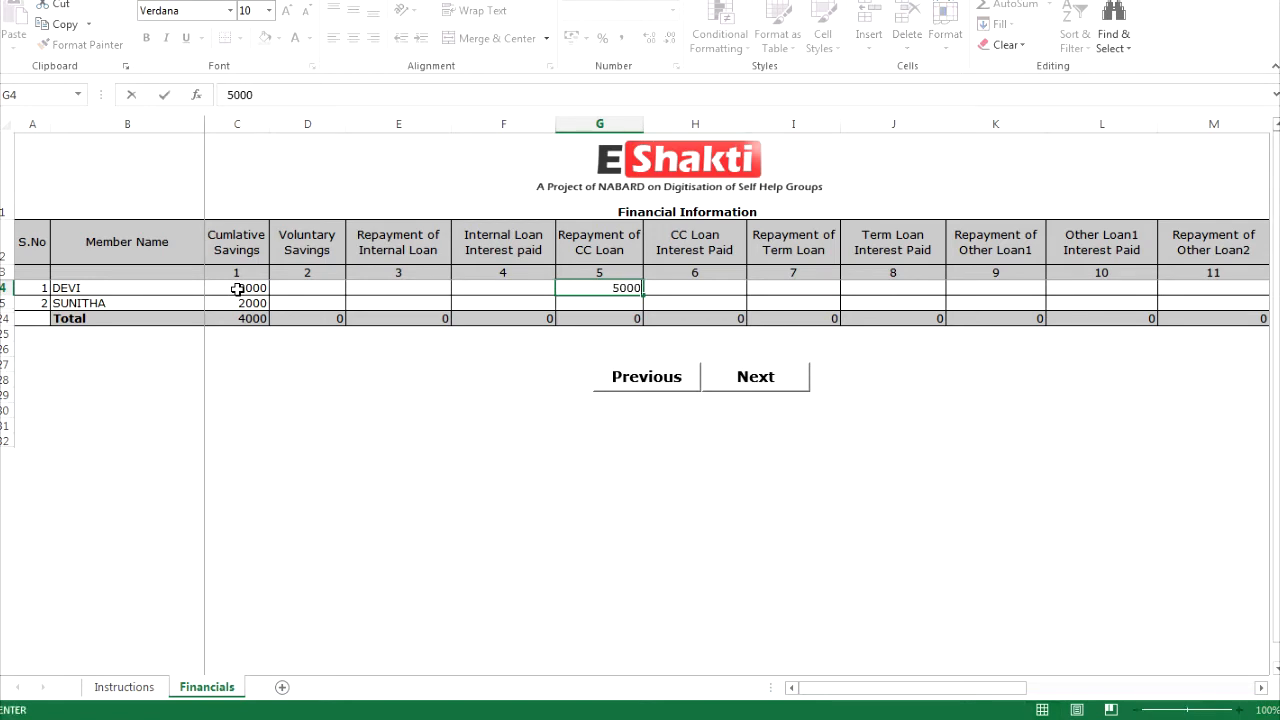
type("5000")
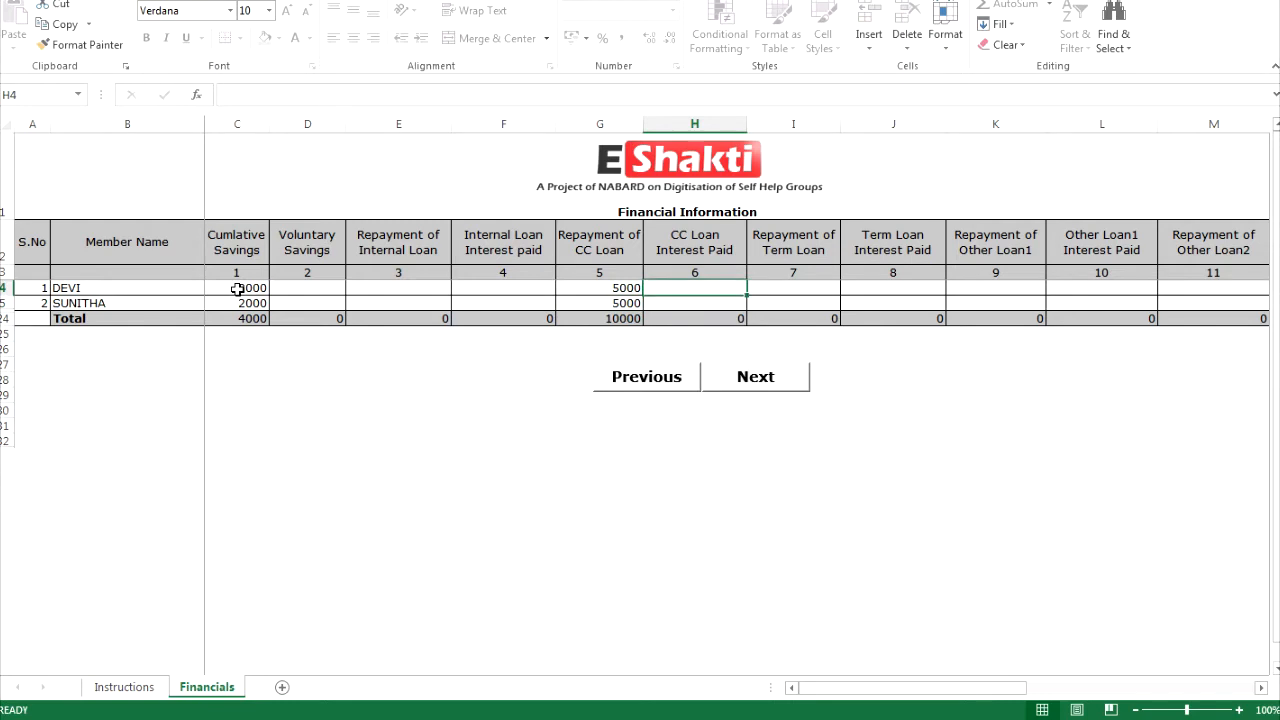
type("2000")
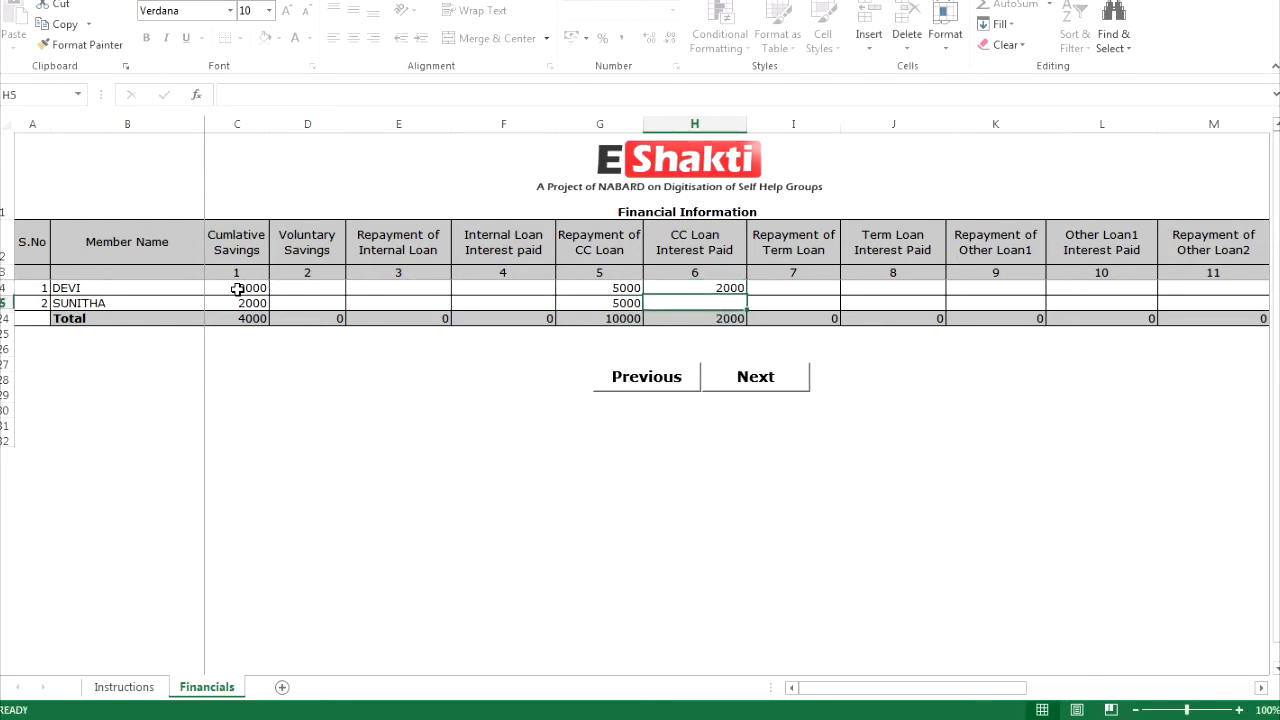
type("2000")
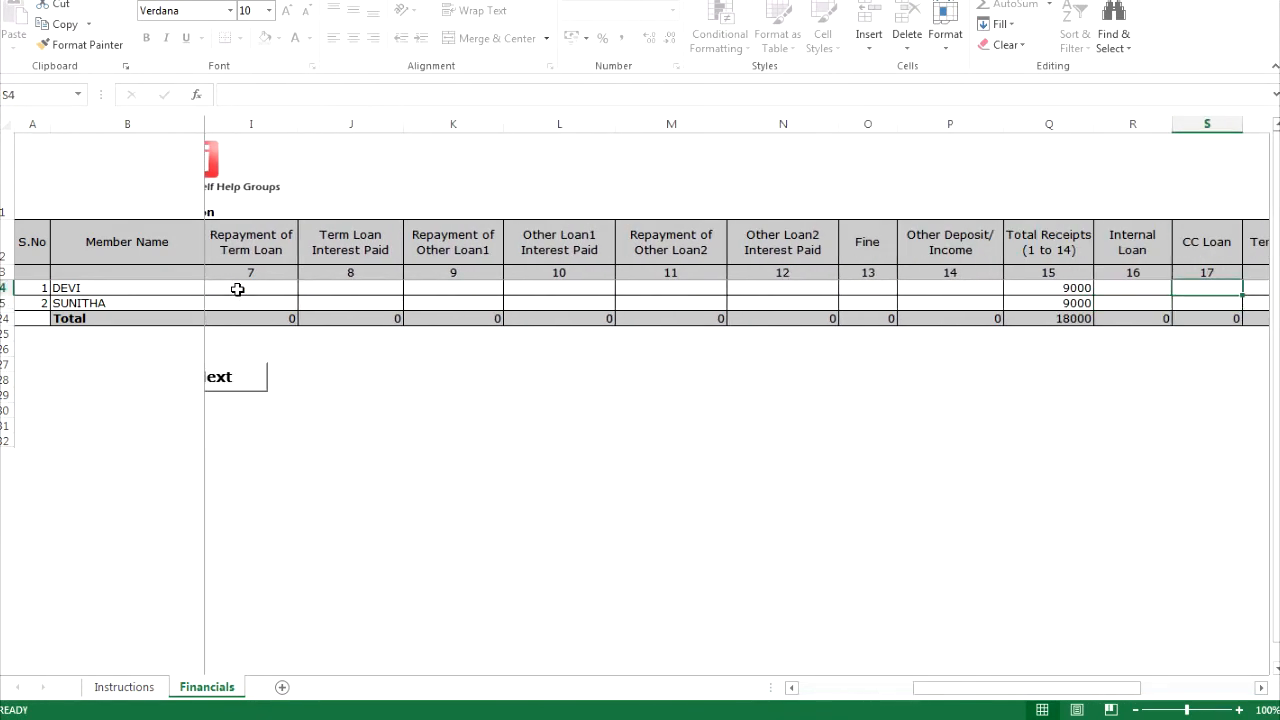
type("25000")
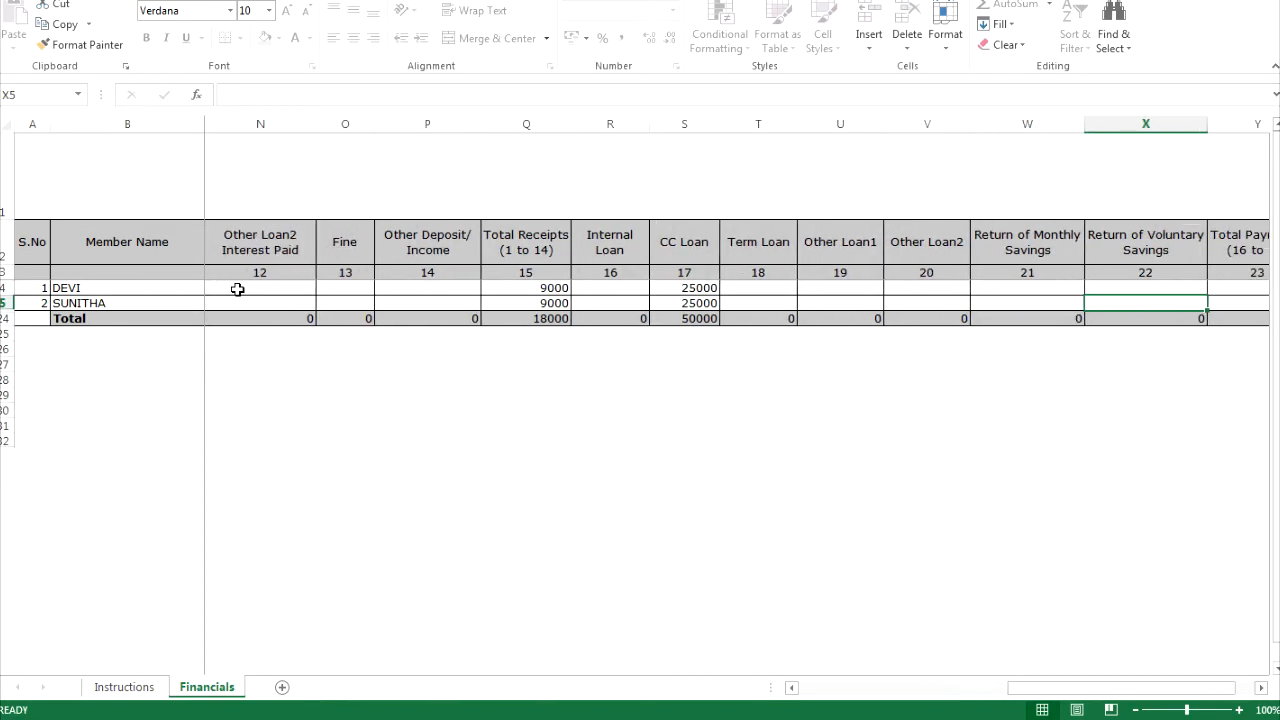
scroll("right", 3)
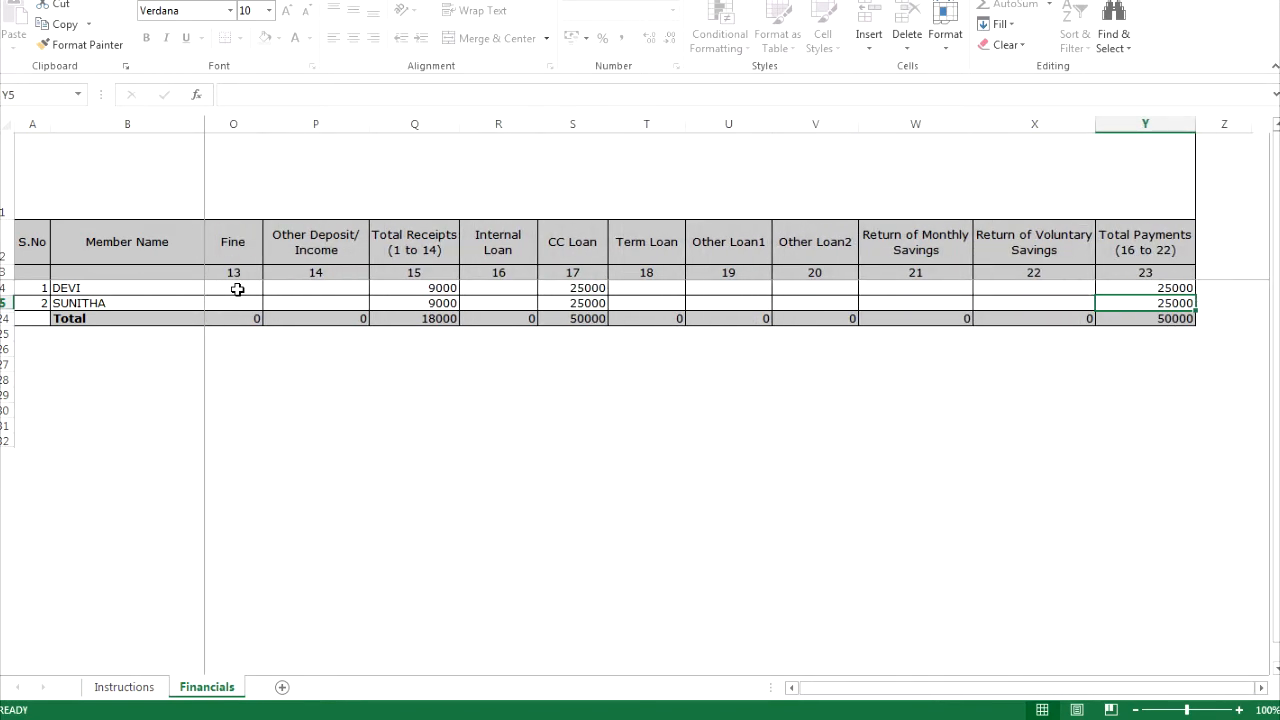
scroll("left", 3)
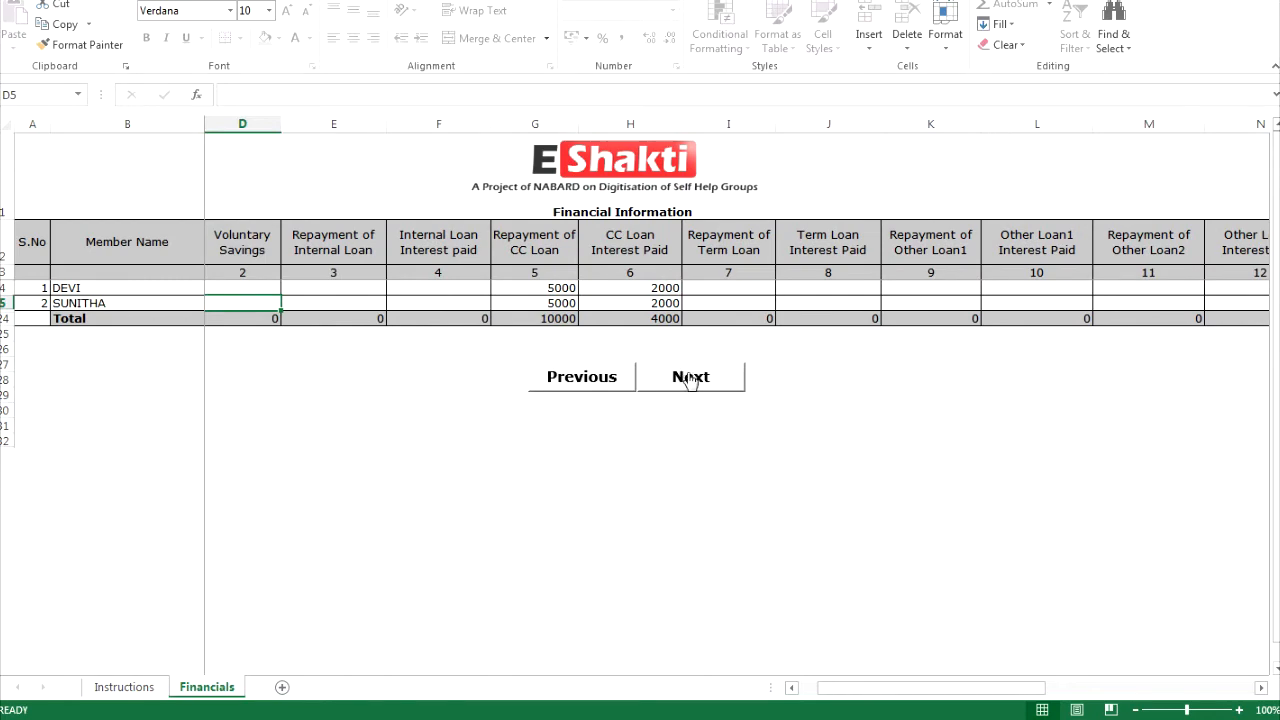
- Enter SB account balance 4000 and change the statement date to 12/09/2016
left_click(691, 376)
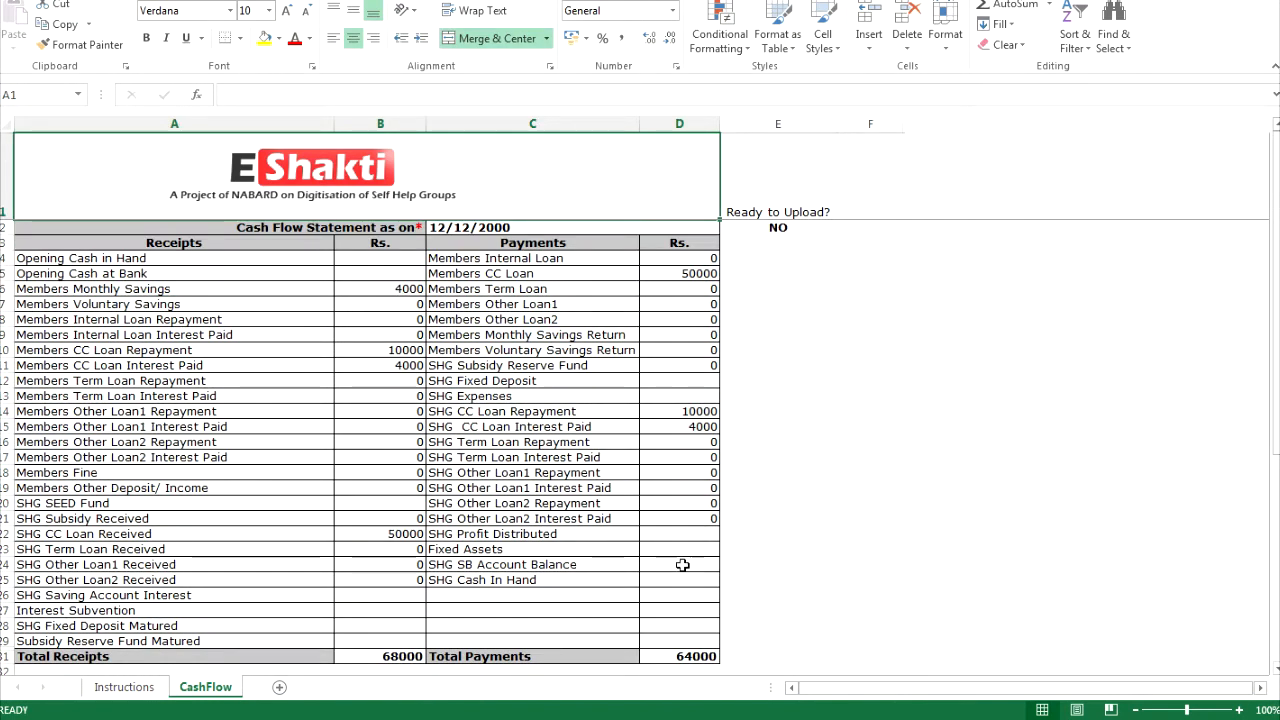
type("400")
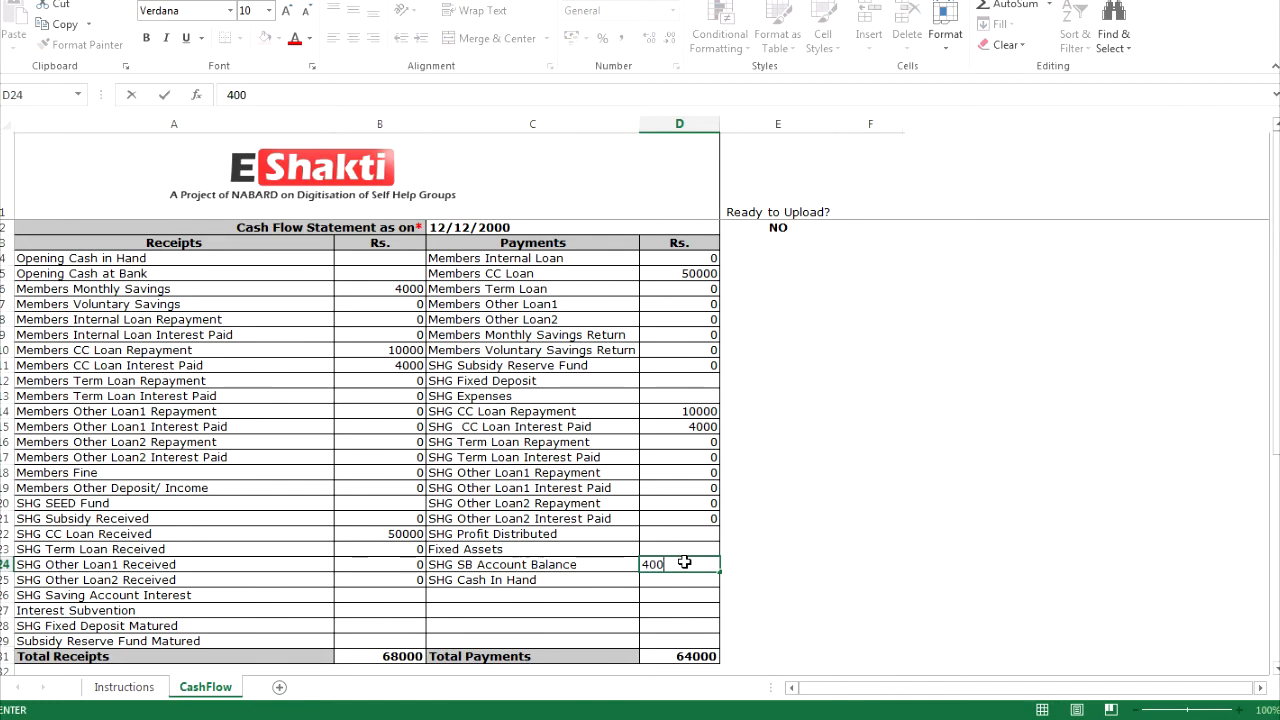
type("4000")
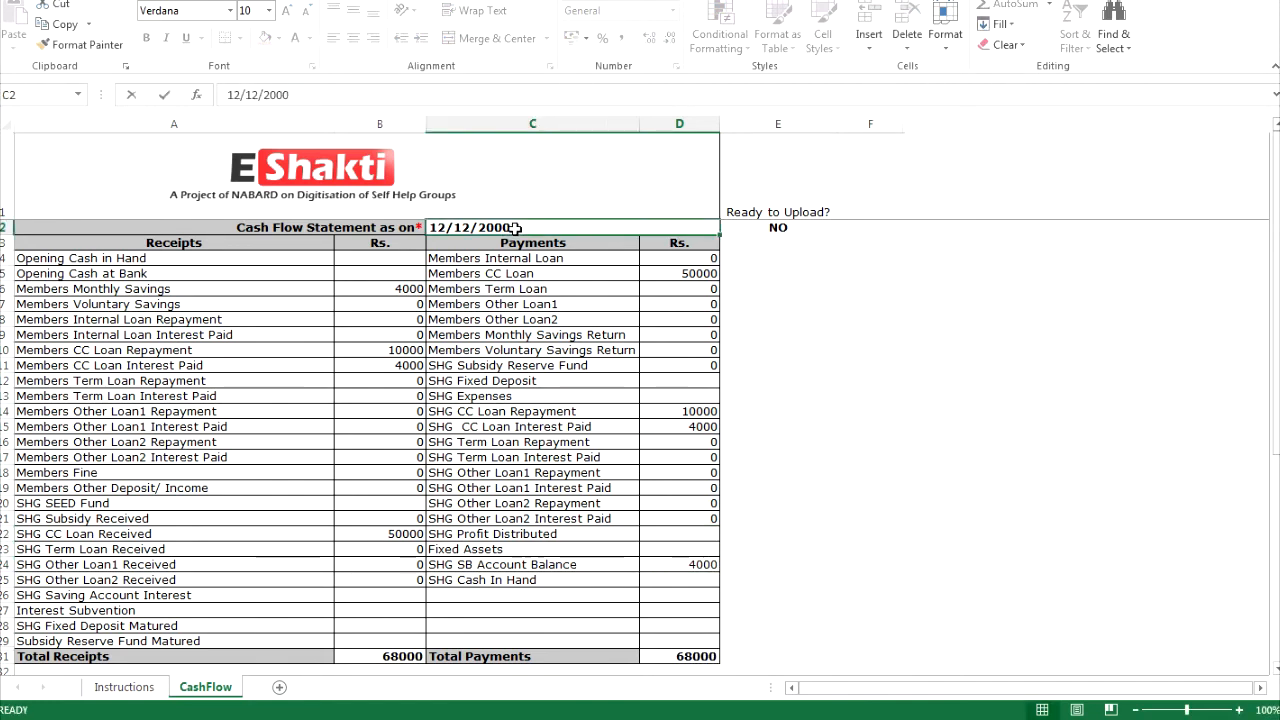
key("Backspace")
type("12/0")
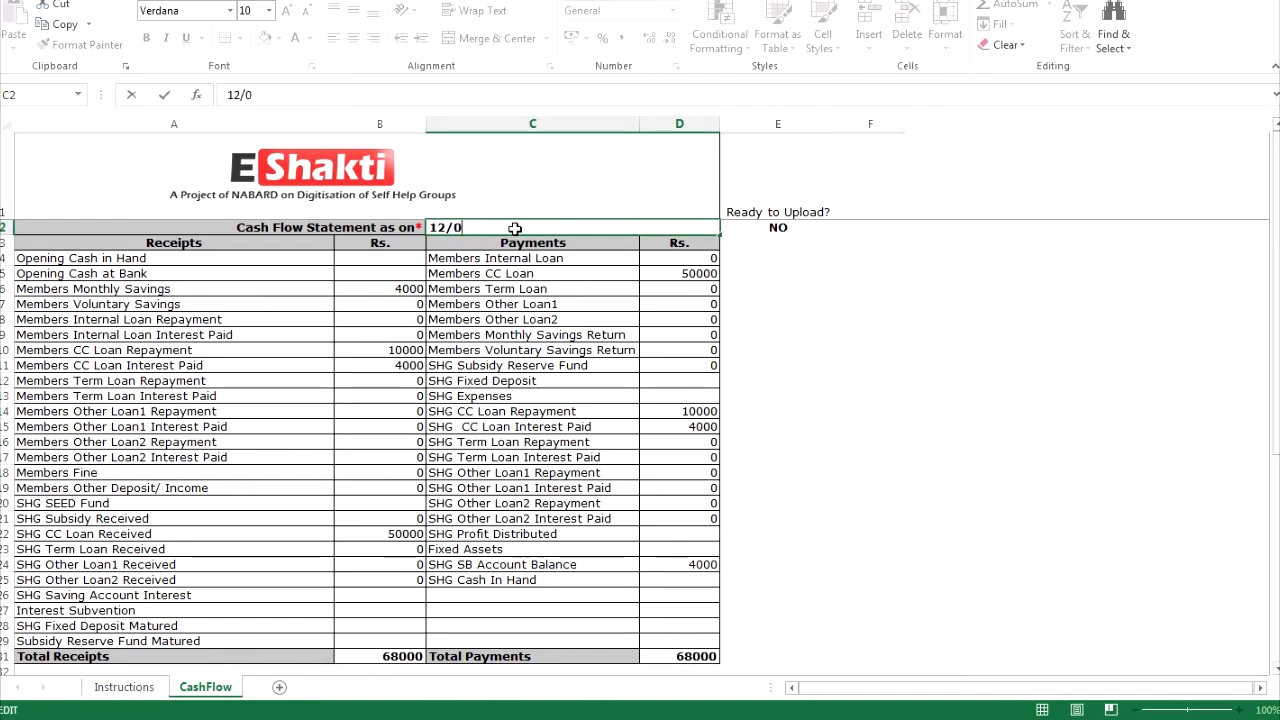
type("9/")
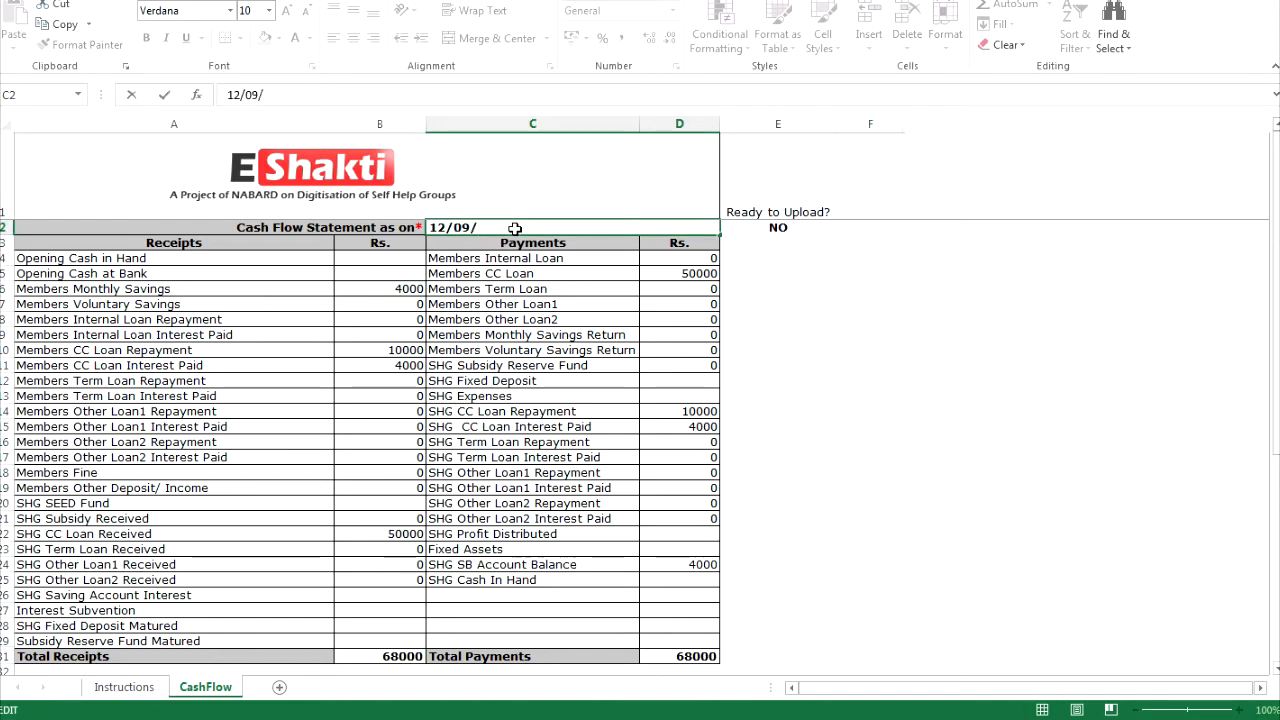
type("2016")
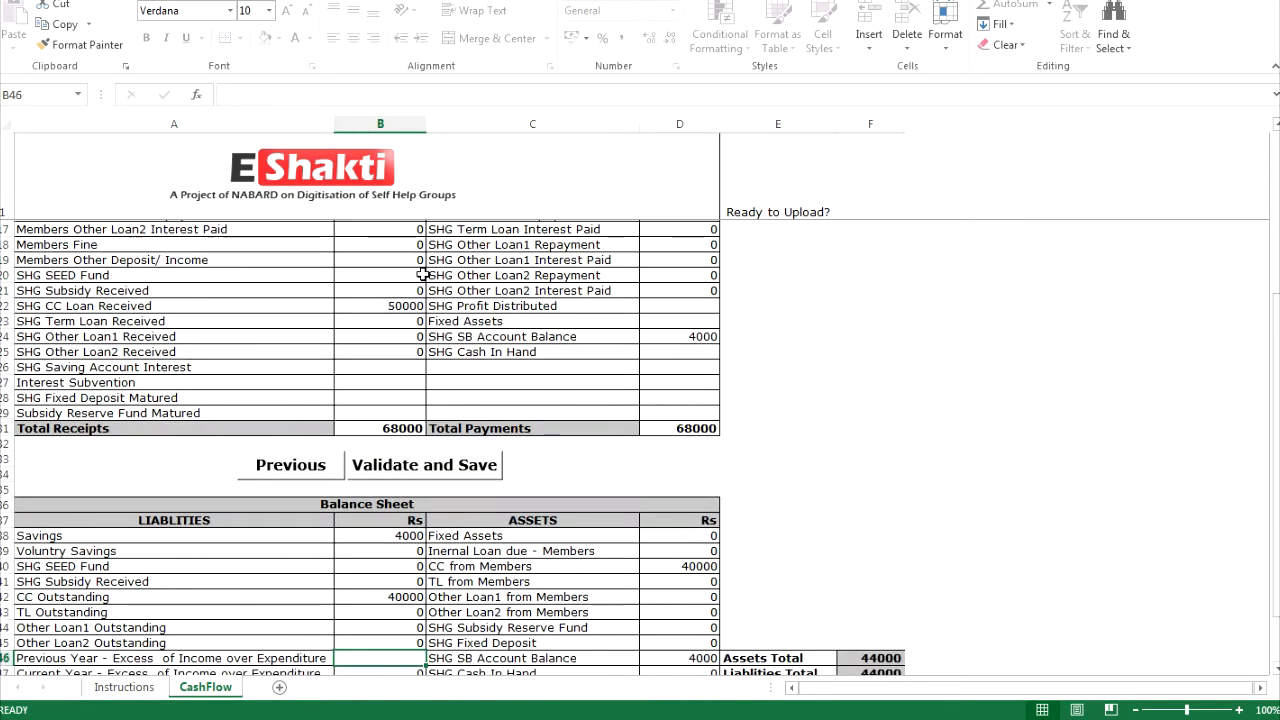
- Validate and save the workbook as Maha mahila Sangh.xlsx with an XML copy
scroll("down", 3)
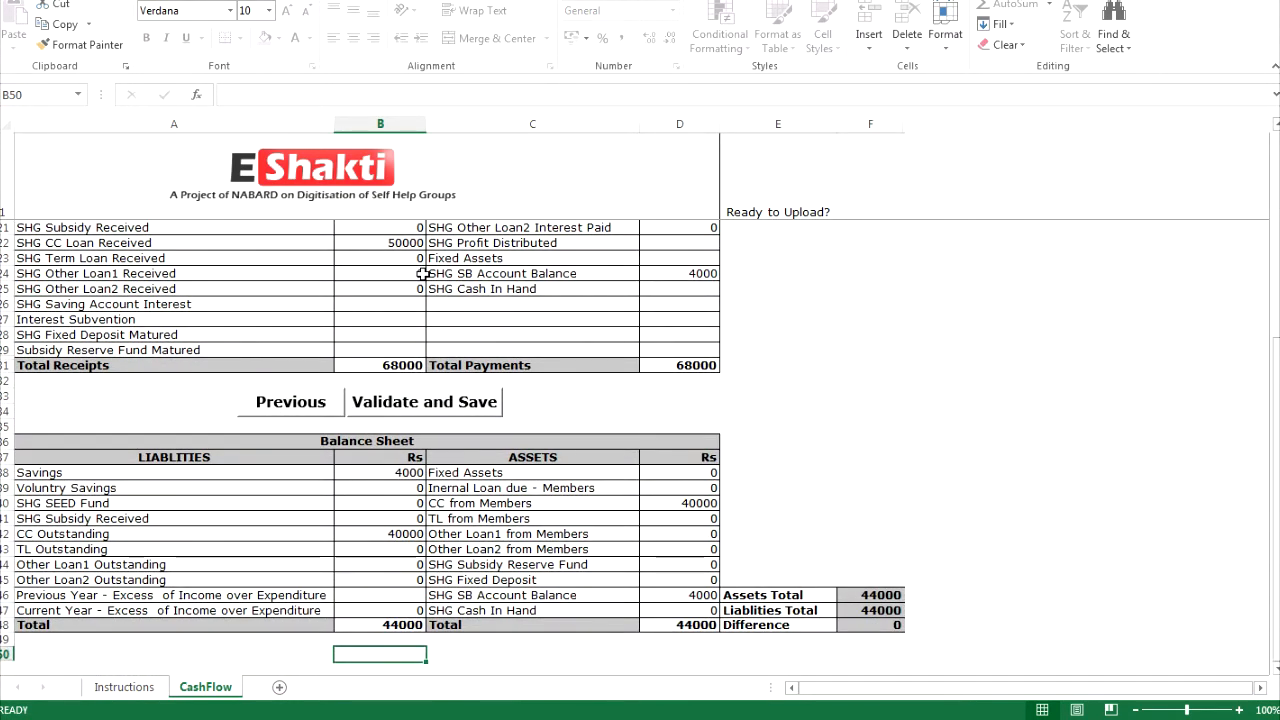
mouse_move(418, 396)
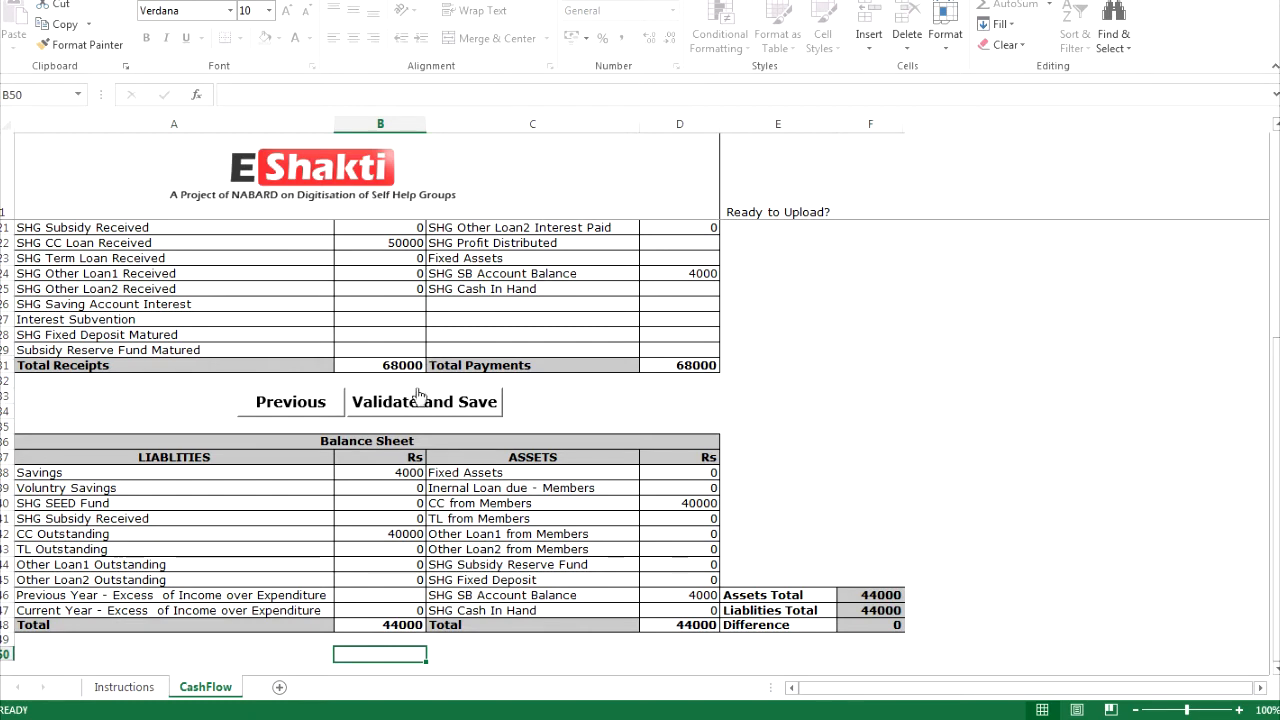
mouse_move(412, 407)
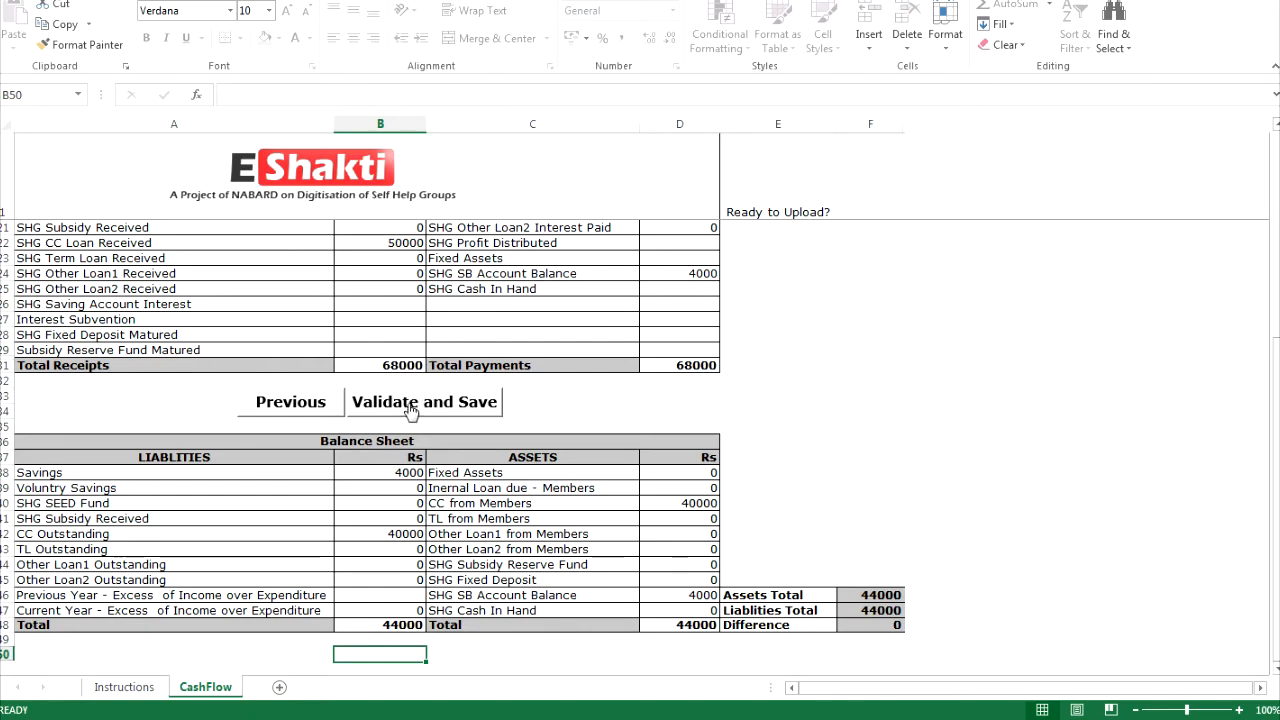
left_click(424, 402)
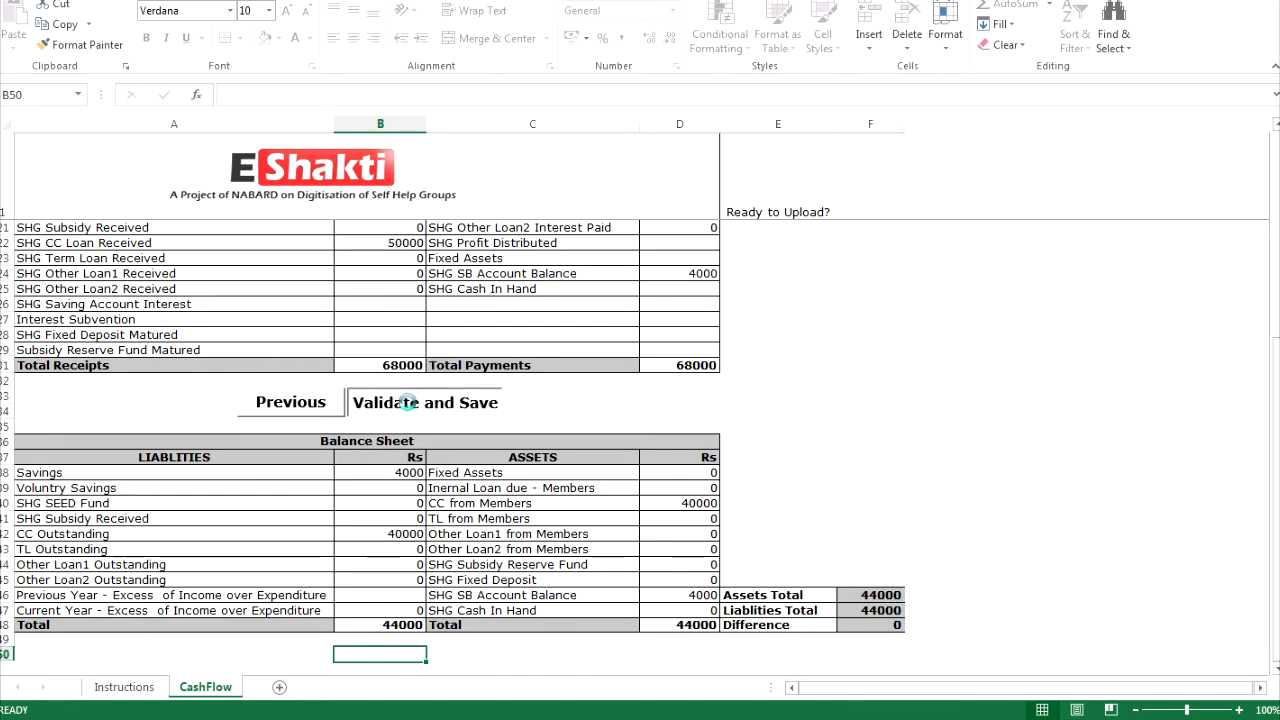
left_click(423, 402)
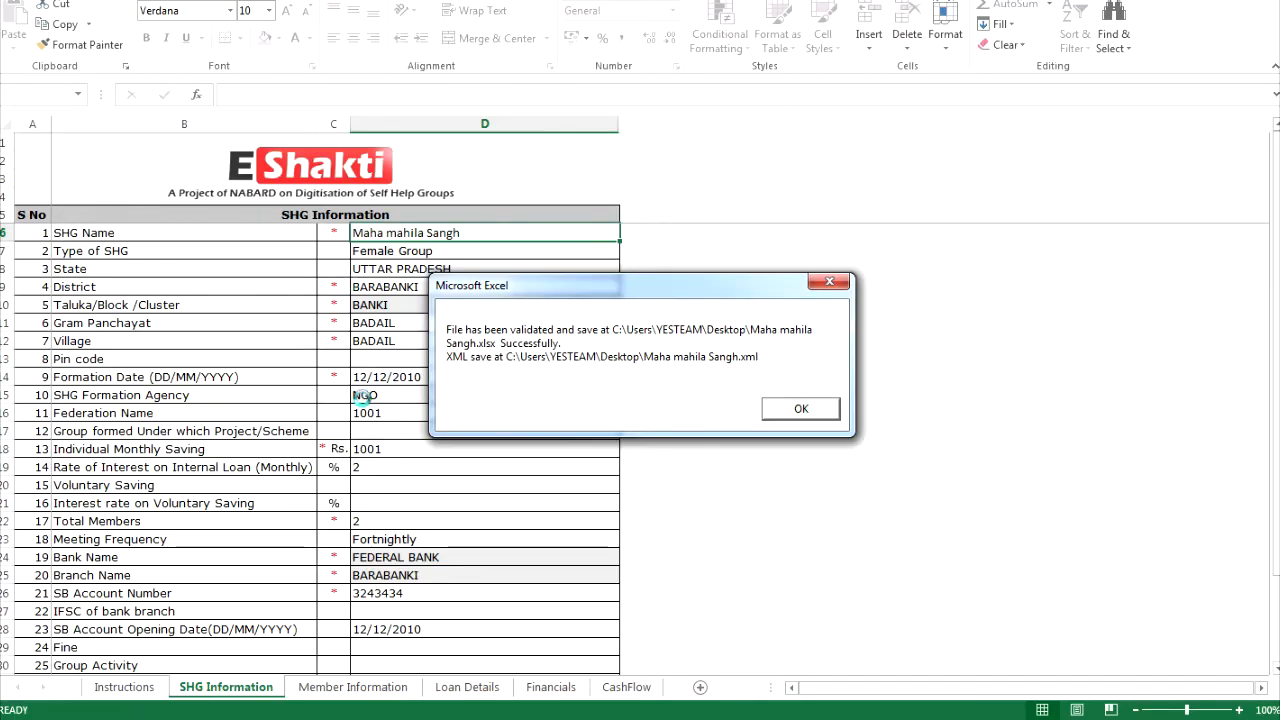
mouse_move(490, 318)
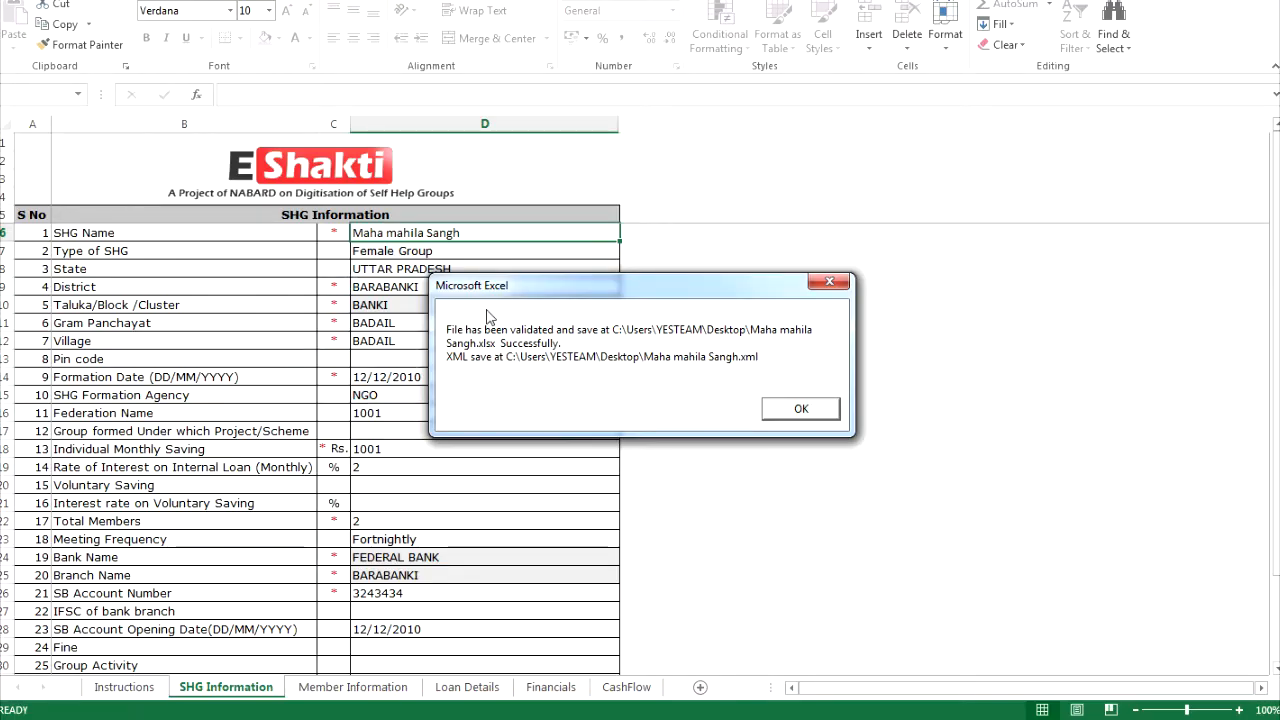
left_click_drag(640, 285, 570, 258)
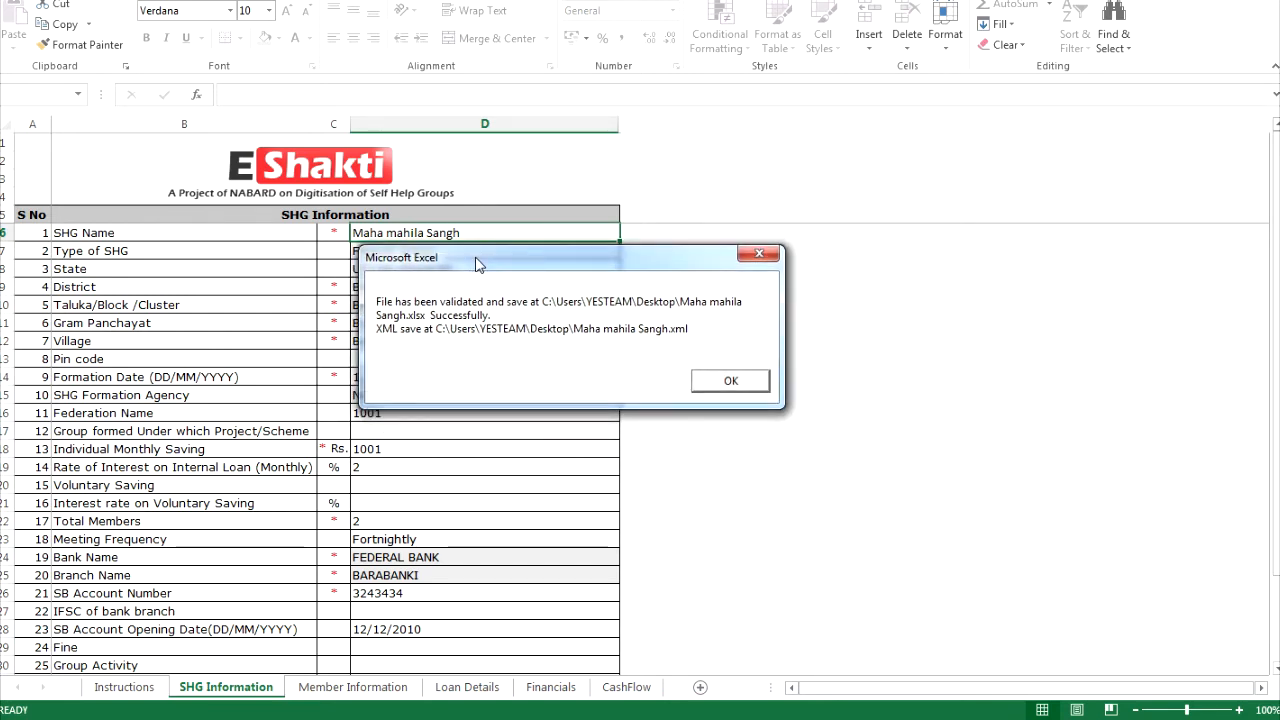
mouse_move(472, 268)
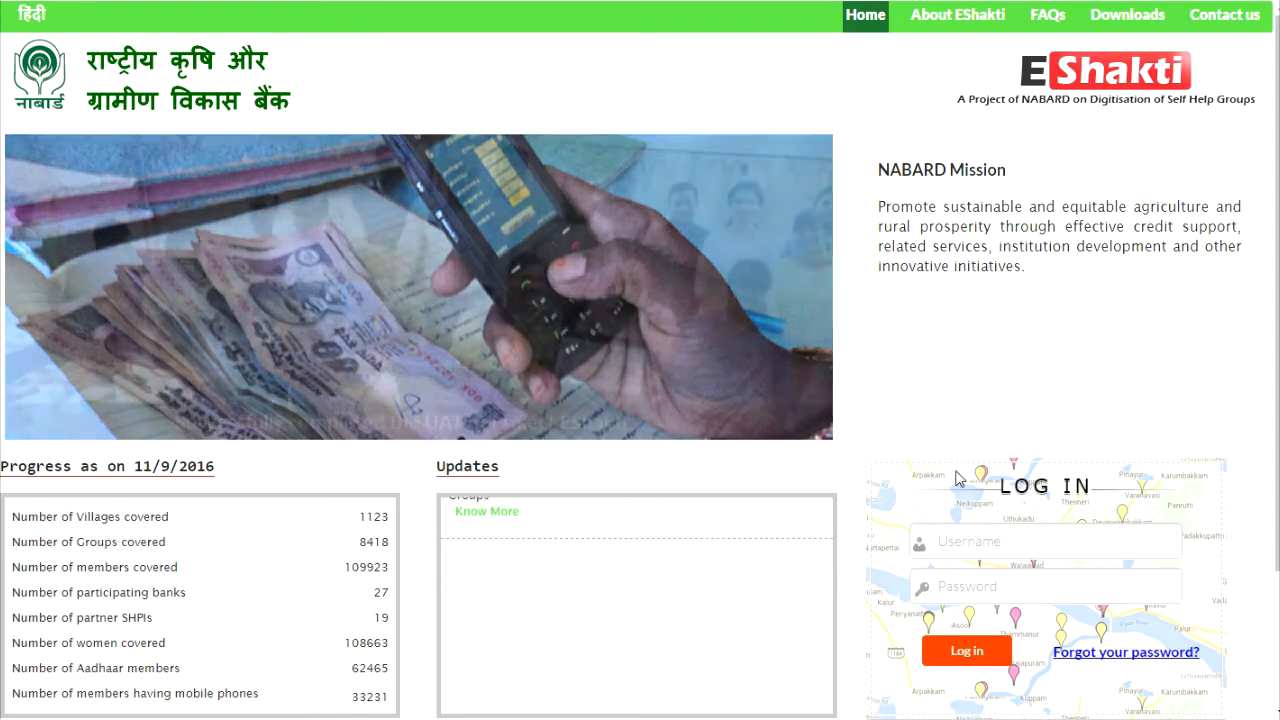
- Sign into the eShakti portal as 'sara' and go to the XML upload page
type("sara")
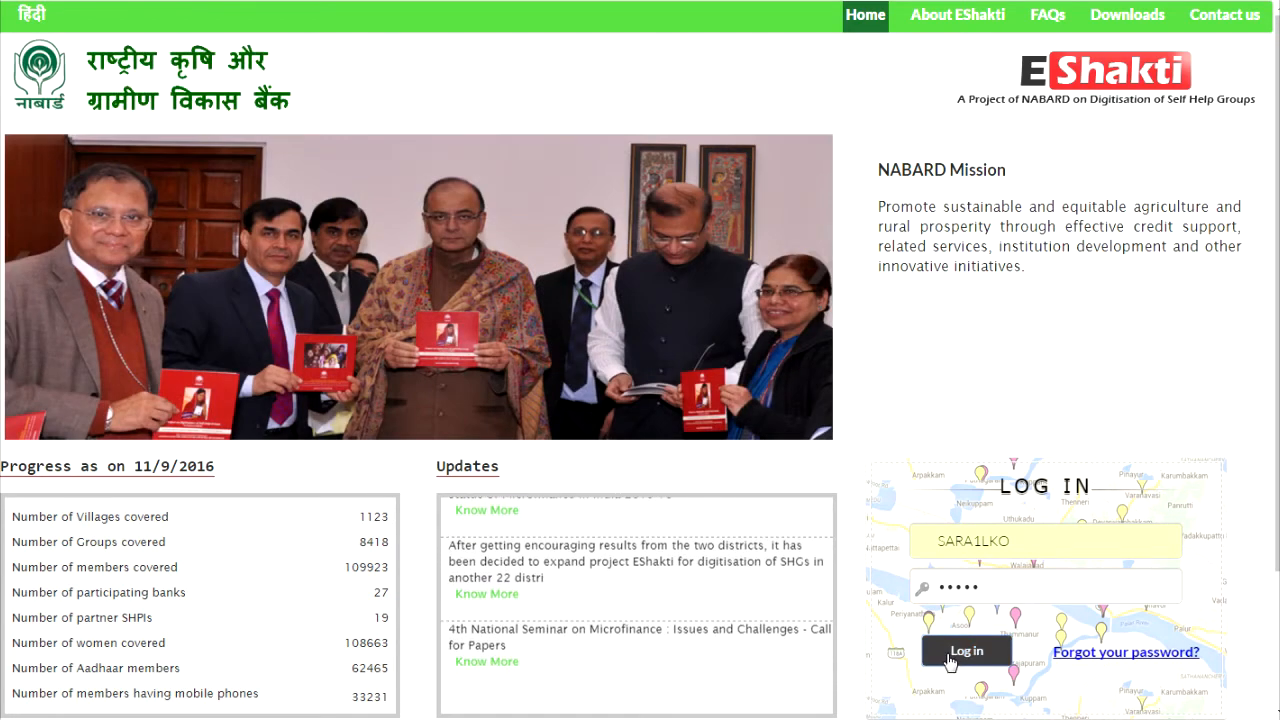
left_click(965, 650)
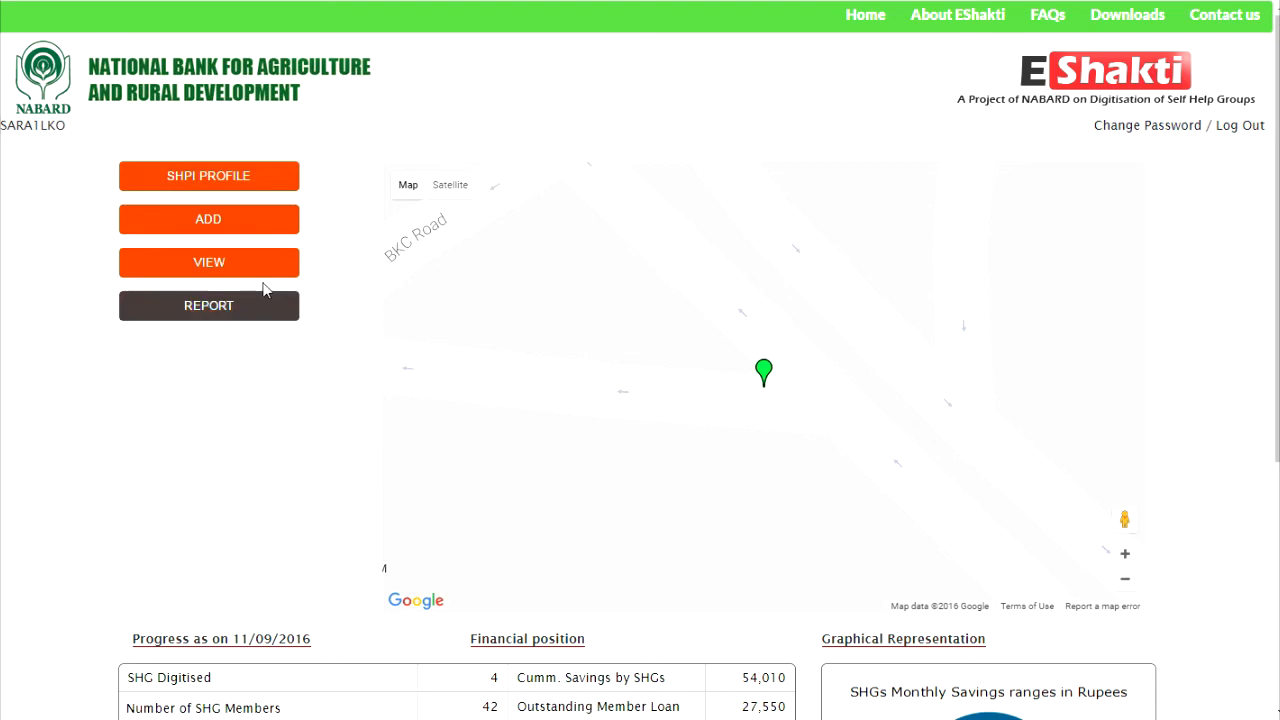
left_click(208, 219)
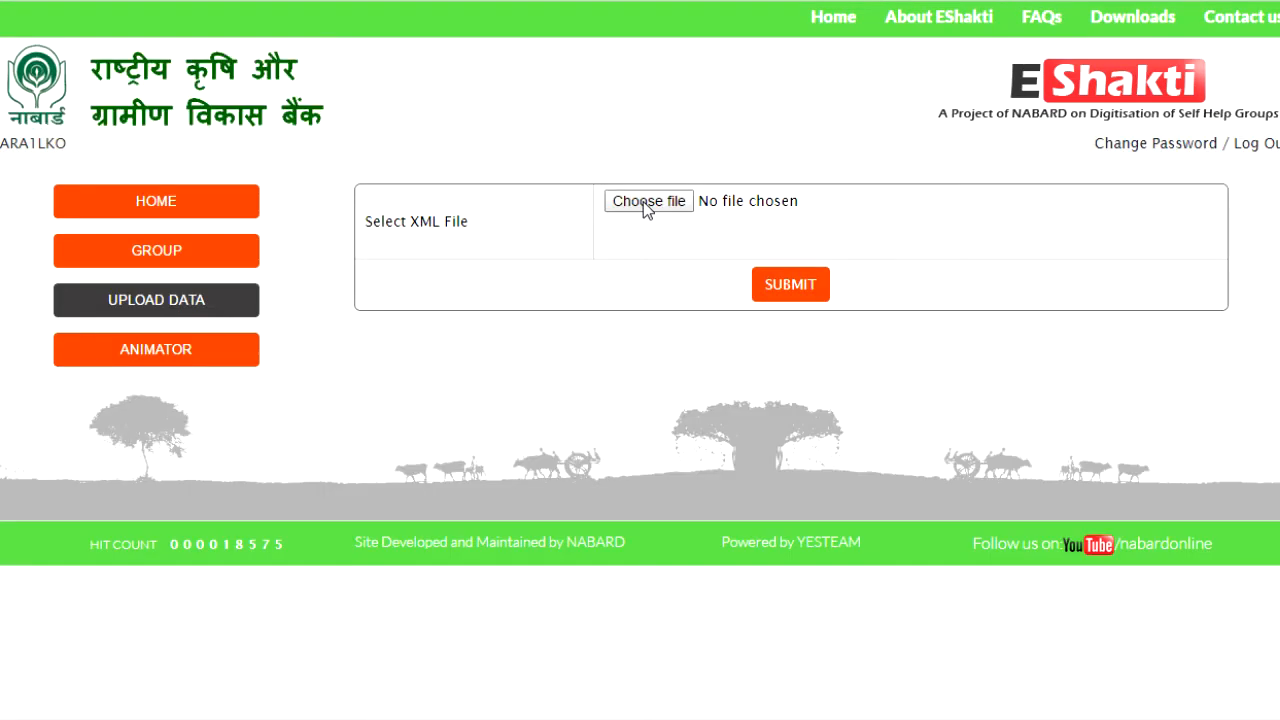
- Choose and submit Maha mahila Sangh.xml for upload
left_click(648, 201)
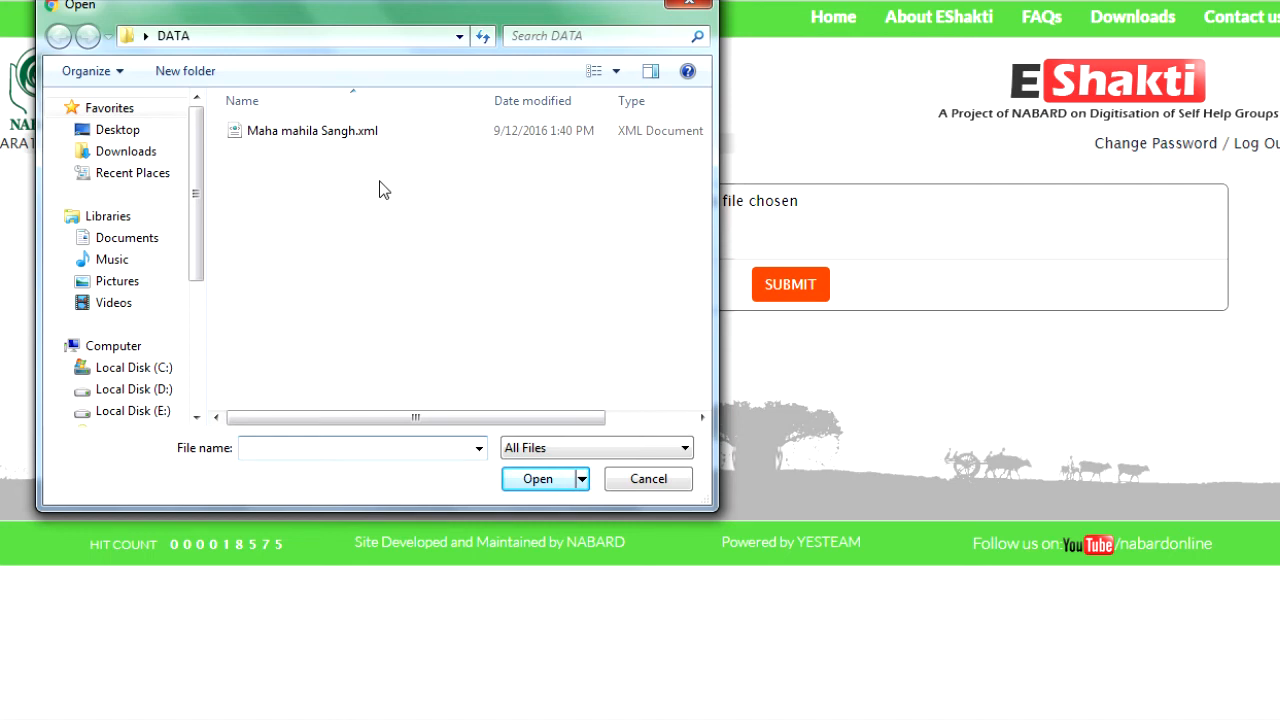
left_click(311, 130)
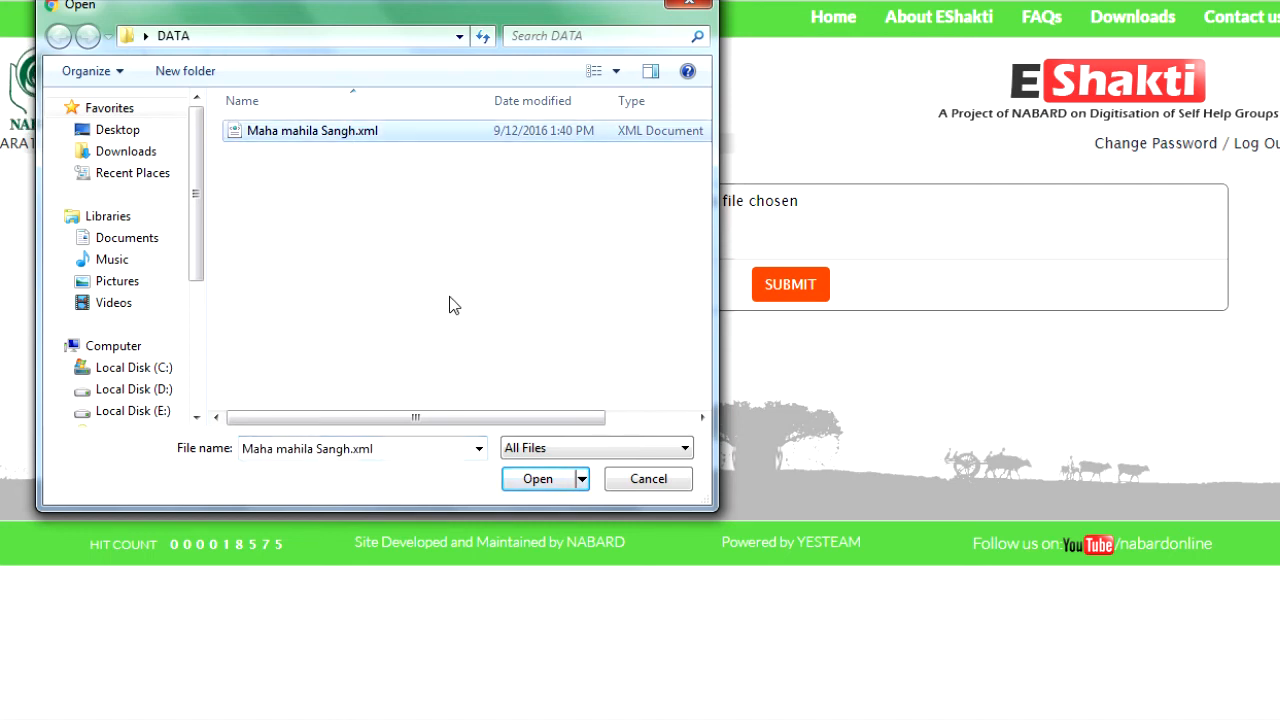
left_click(537, 478)
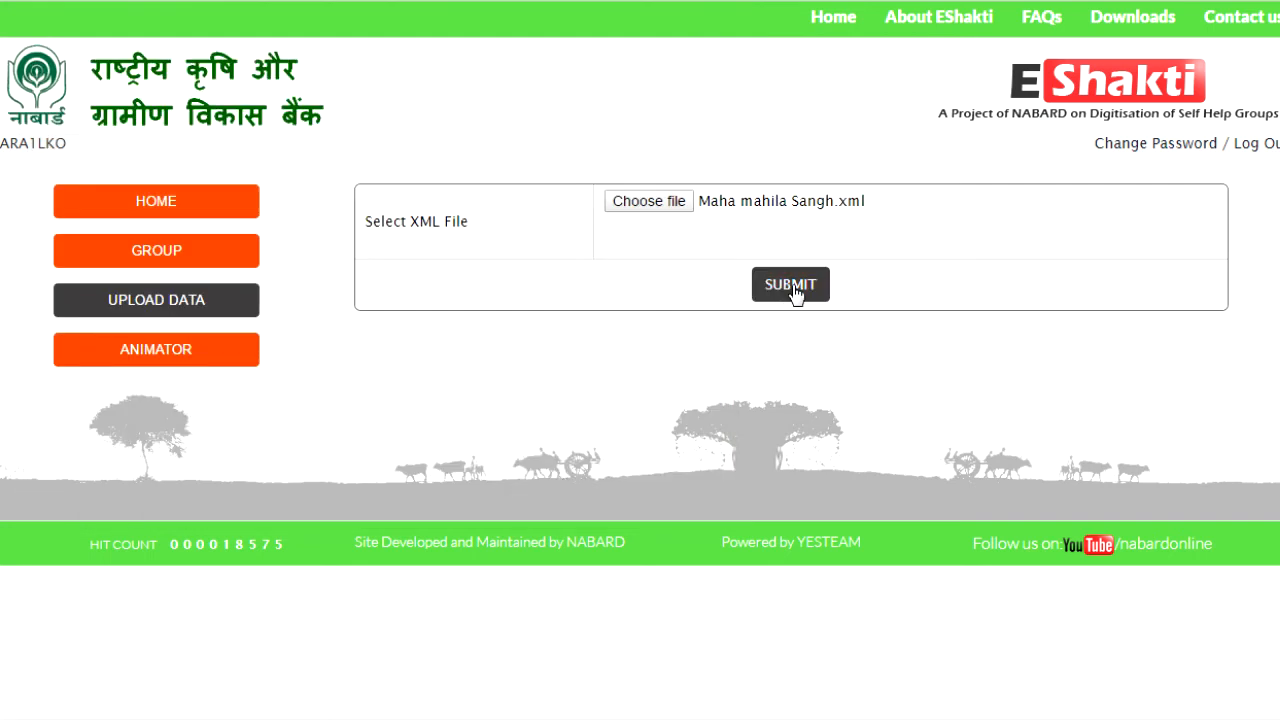
left_click(790, 284)
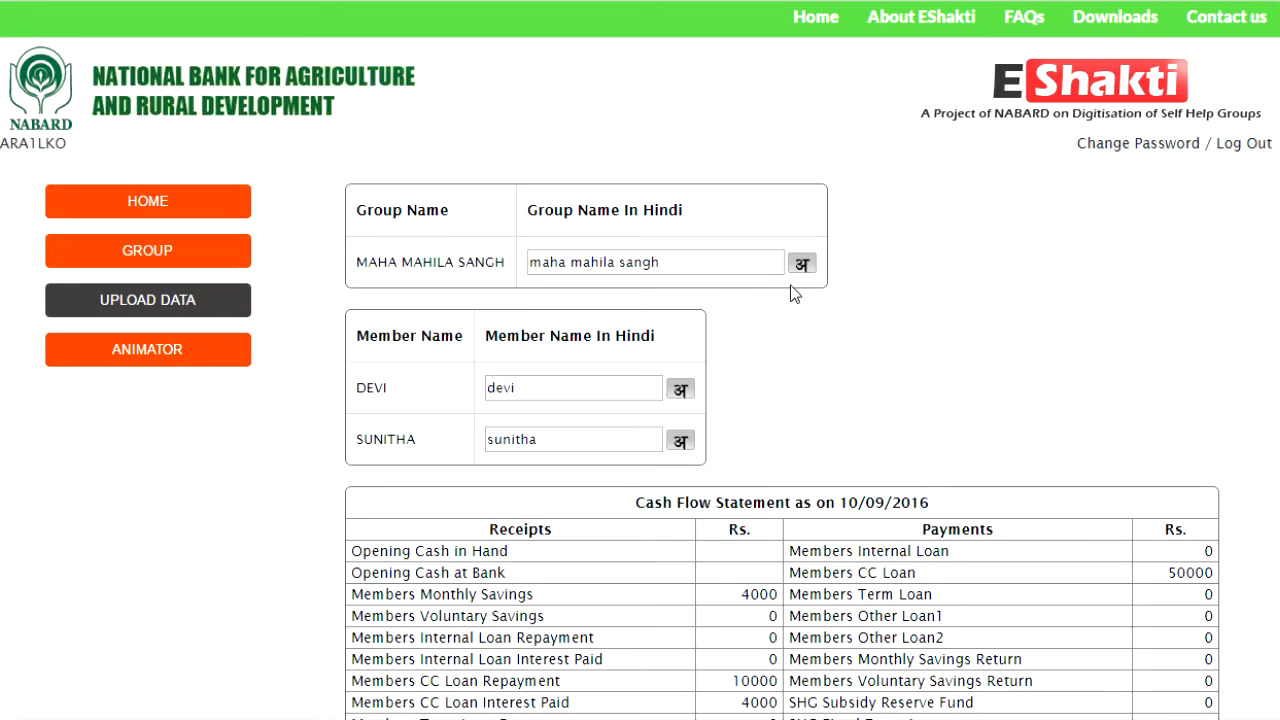
mouse_move(760, 319)
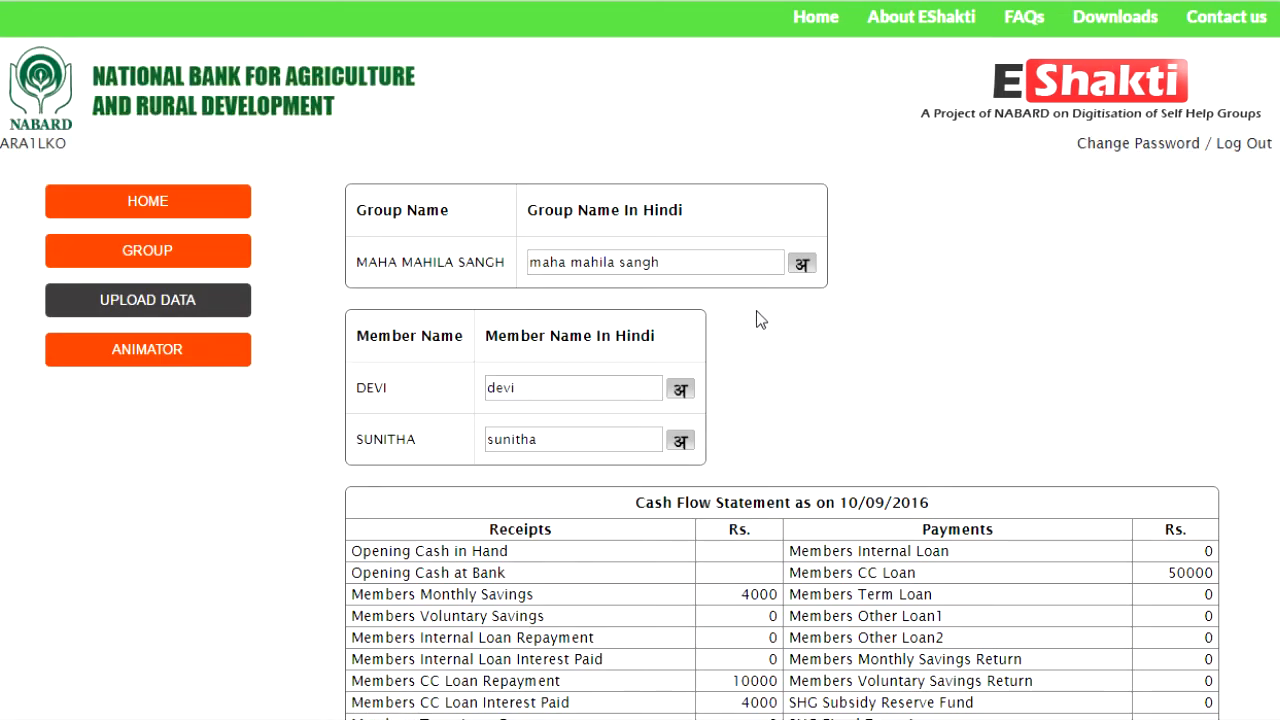
- Convert the group and member names to Hindi, then submit and confirm the upload
left_click(655, 262)
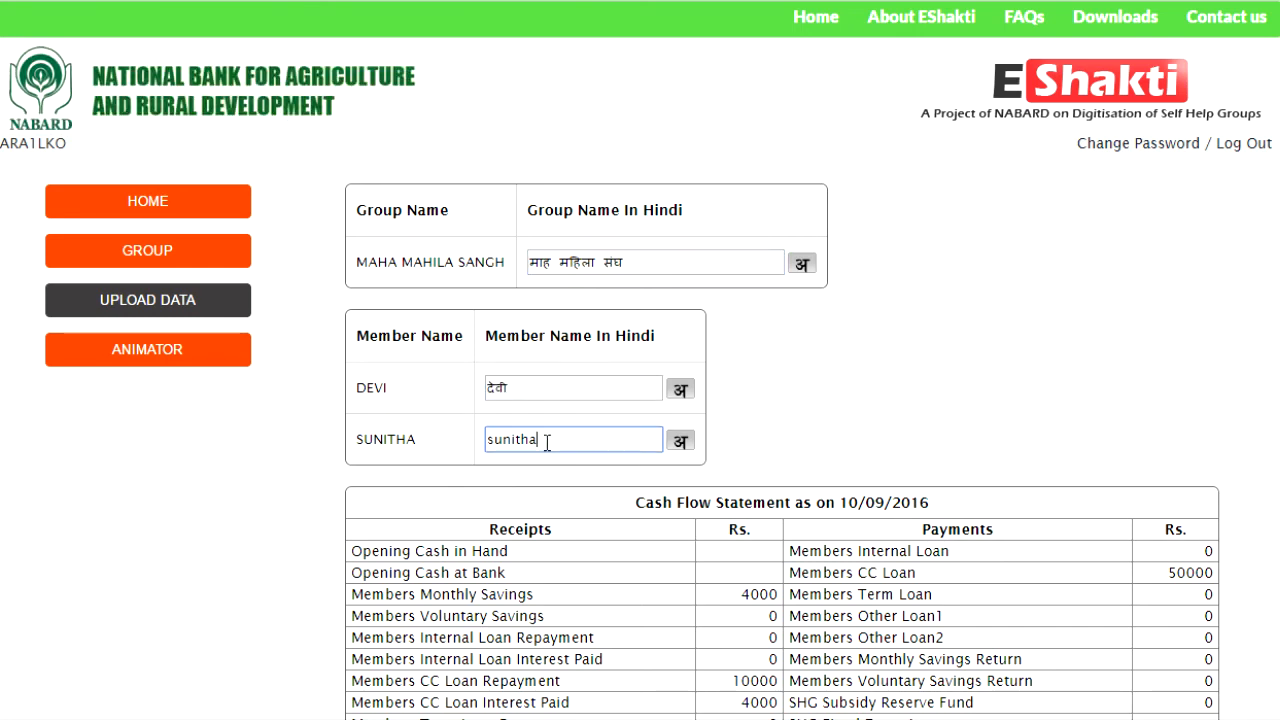
left_click(680, 440)
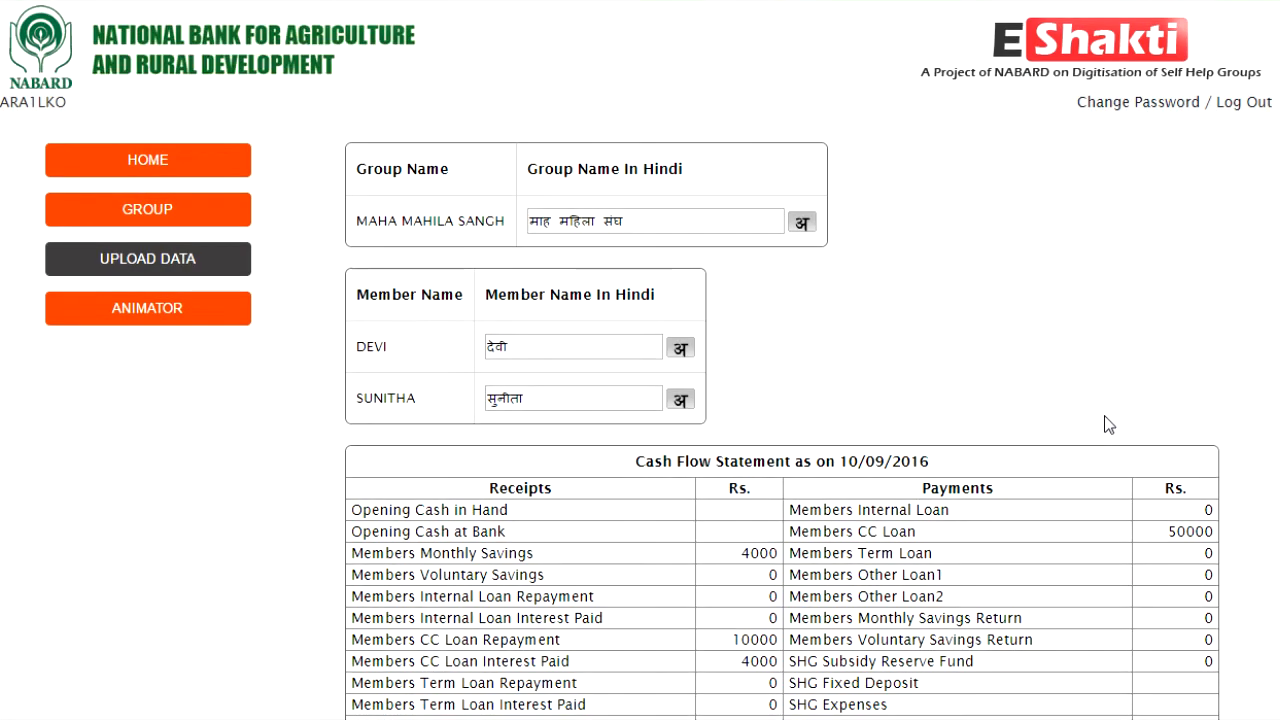
scroll("down", 3)
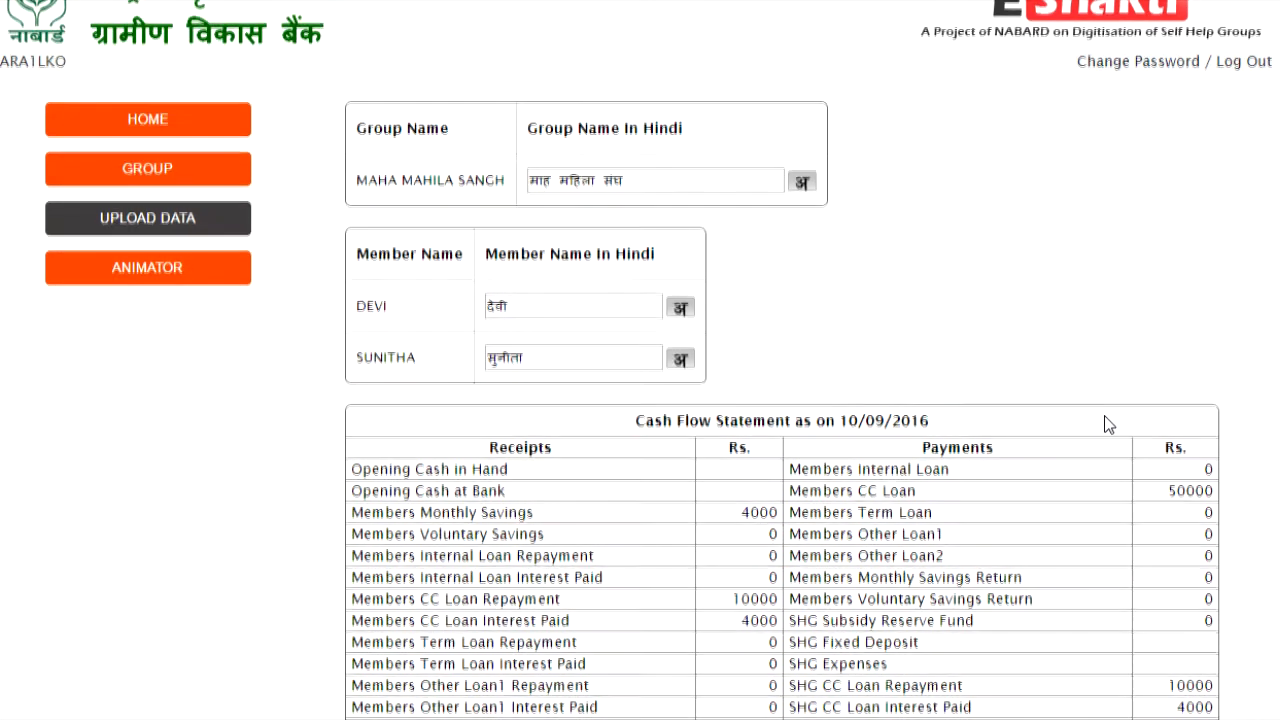
scroll("down", 3)
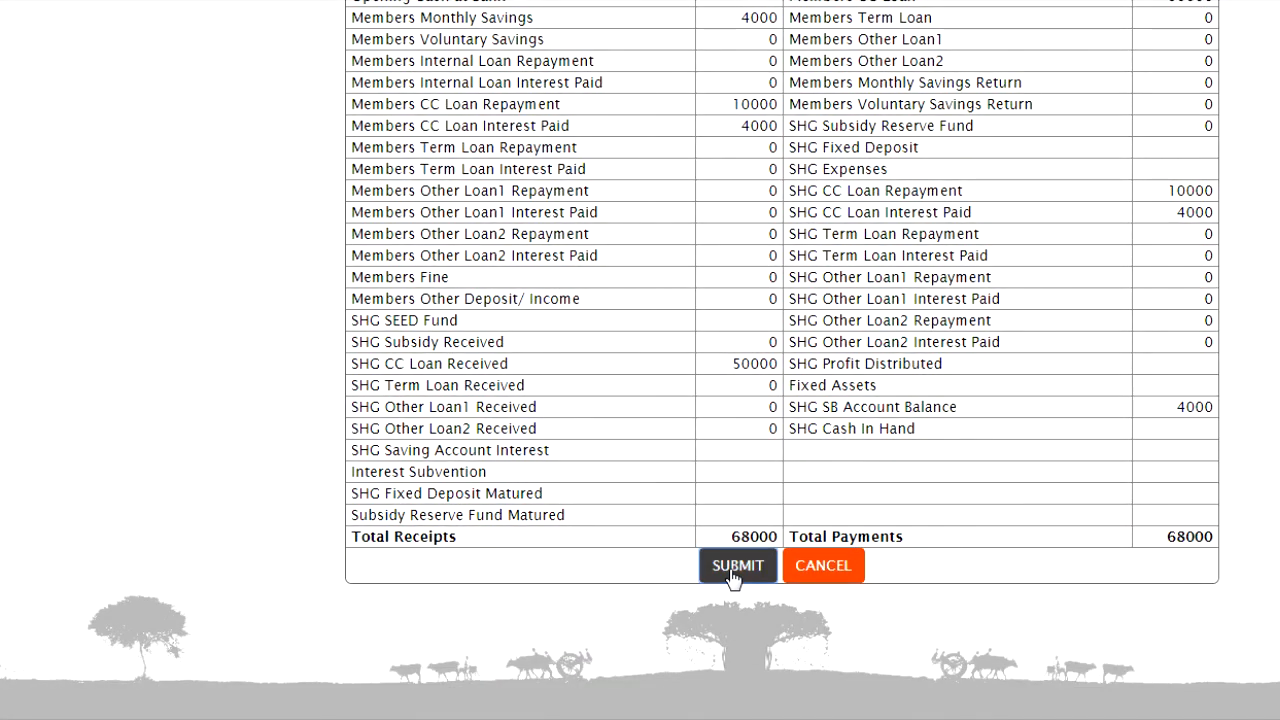
left_click(737, 565)
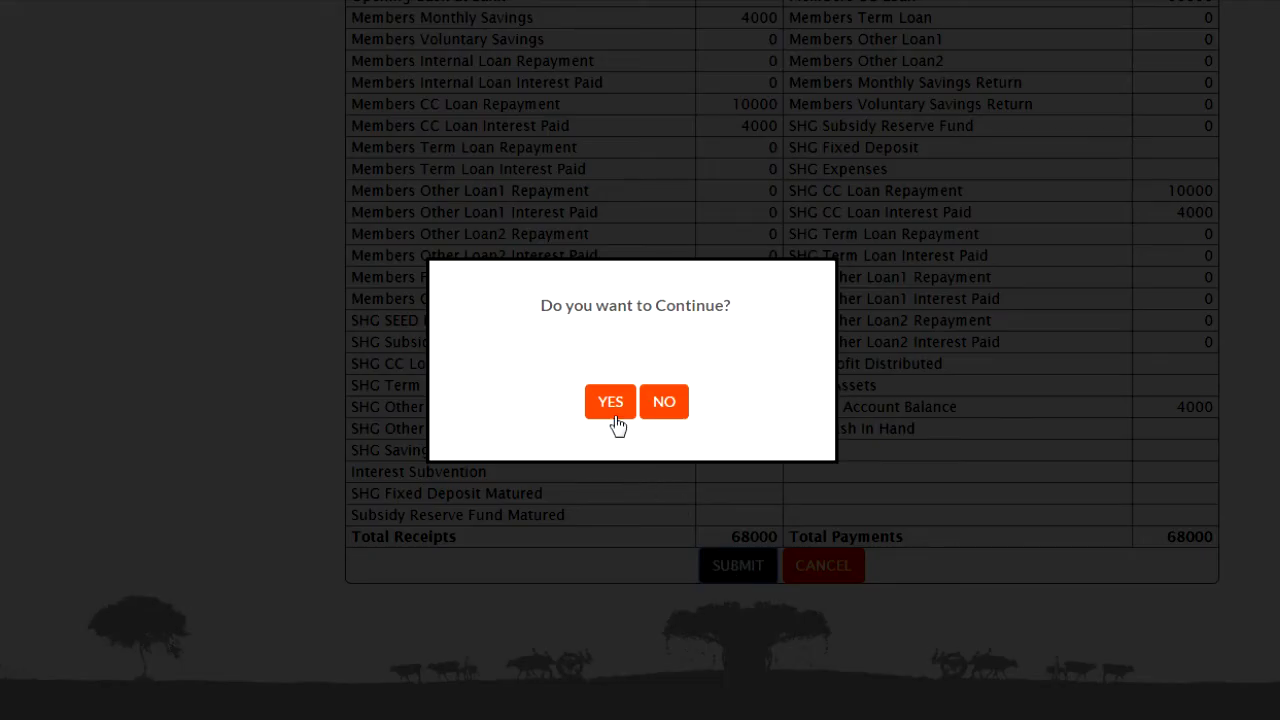
left_click(610, 401)
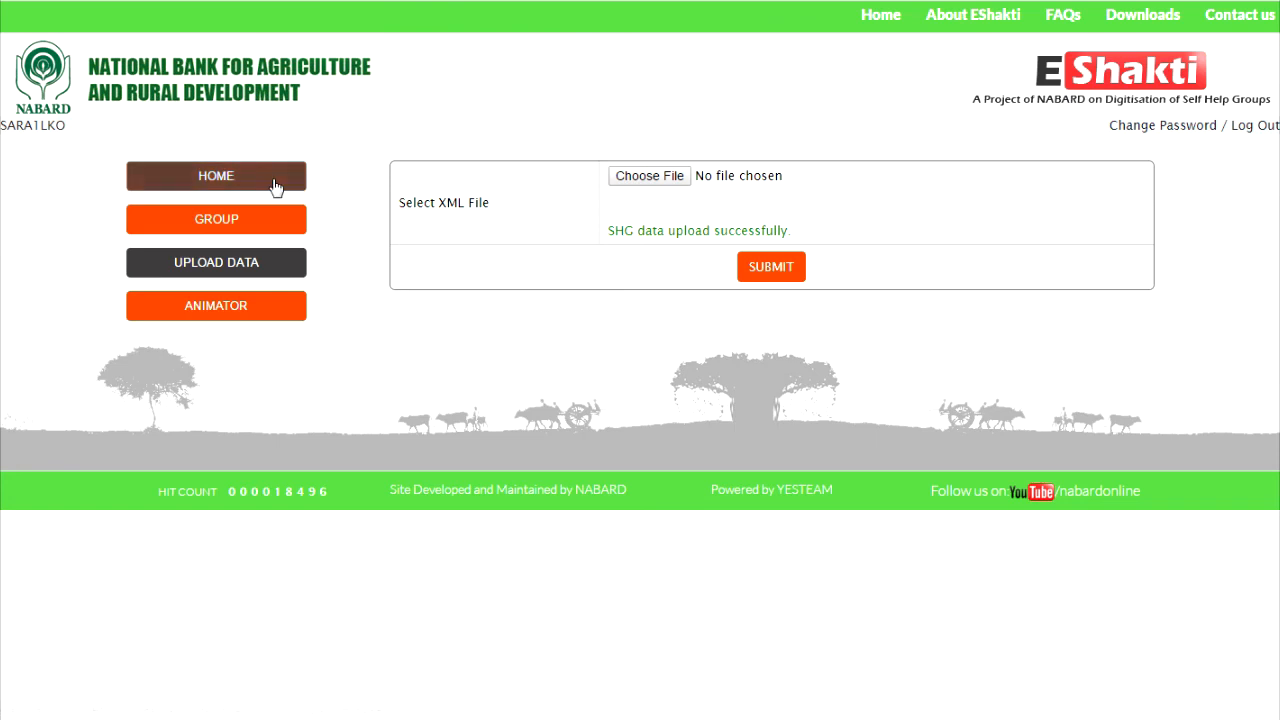
- Return home and view the group list showing Maha Mahila Sangh in Baburigaon
left_click(216, 175)
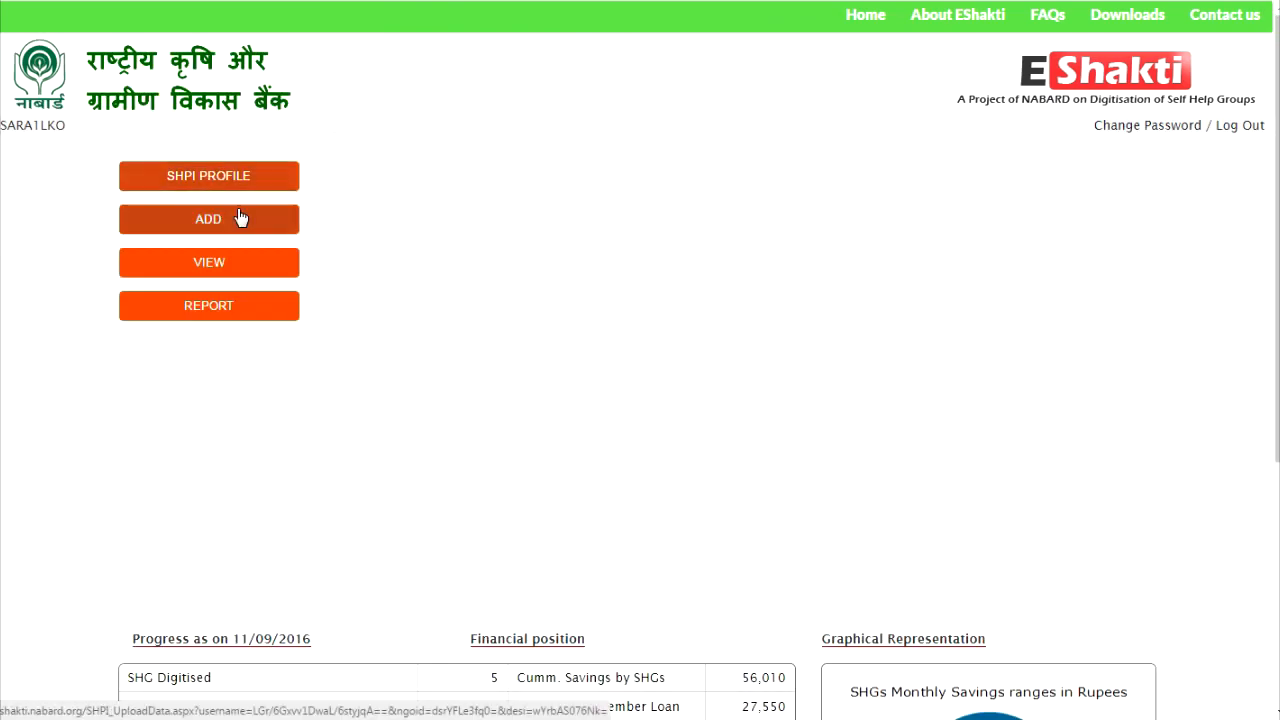
left_click(208, 262)
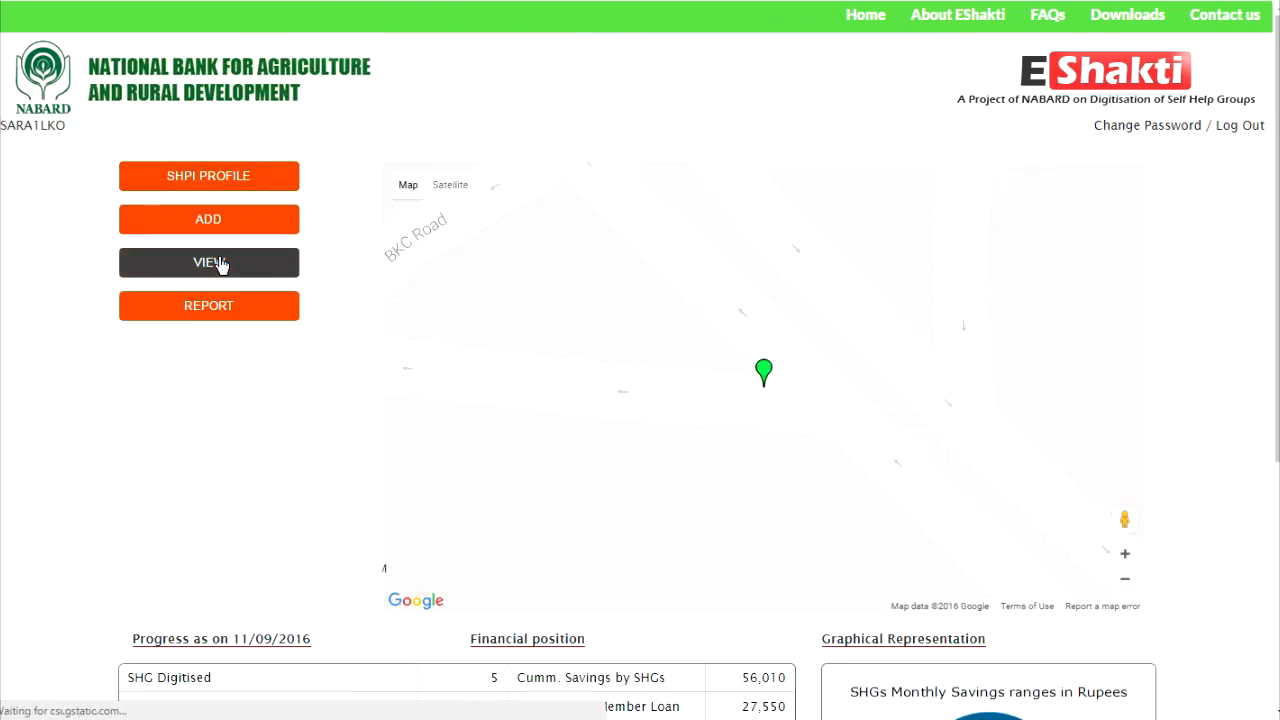
left_click(208, 262)
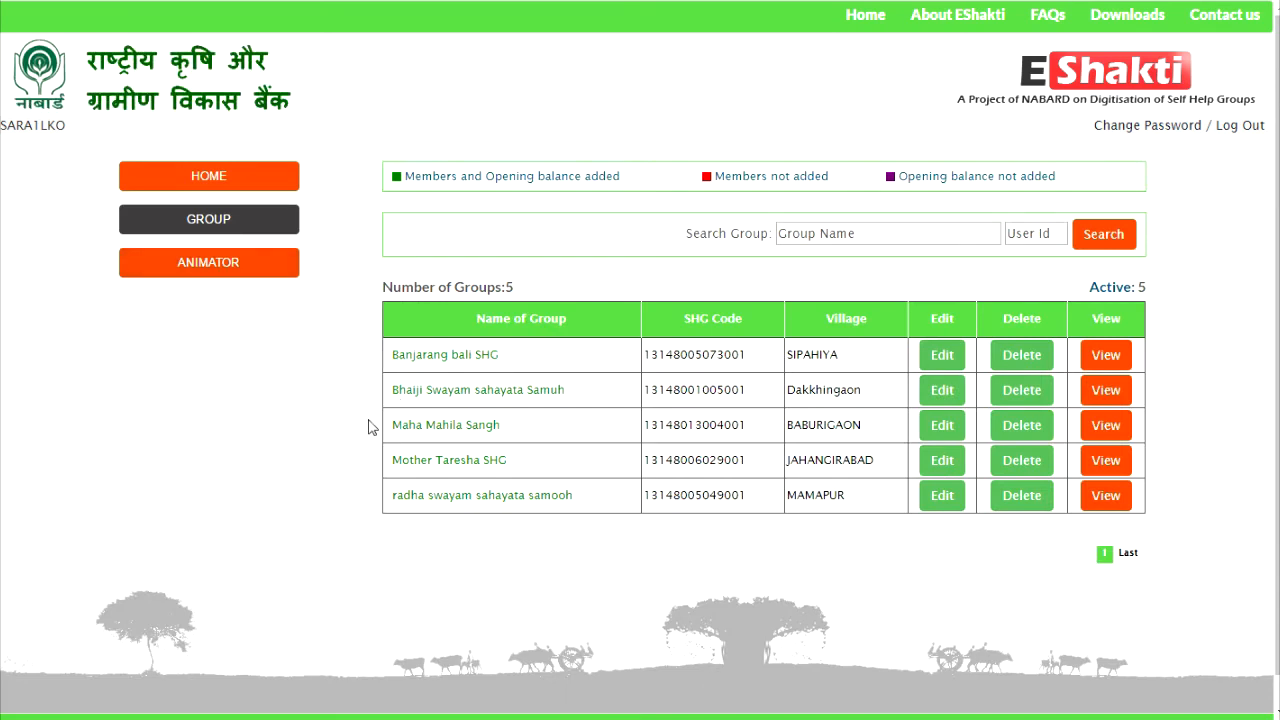